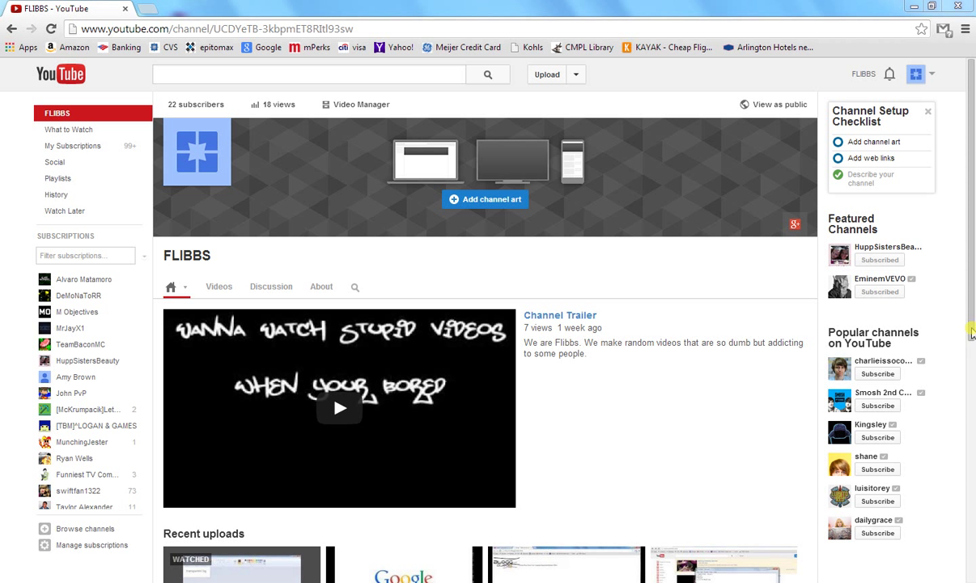
- Scroll down the YouTube channel page before switching to drive E
scroll(down, 3)
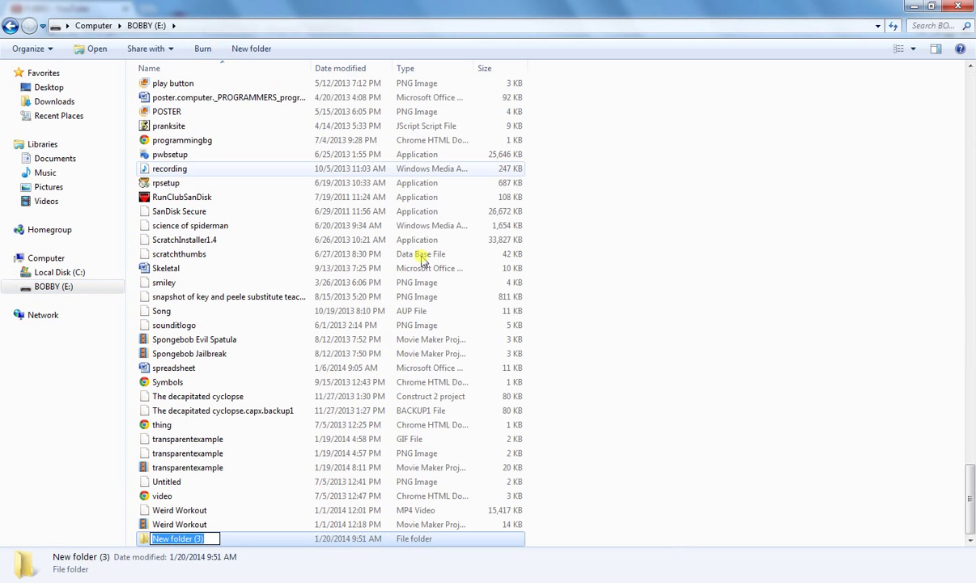
- Name the new folder SAmpleWebsite and open it
click(421, 253)
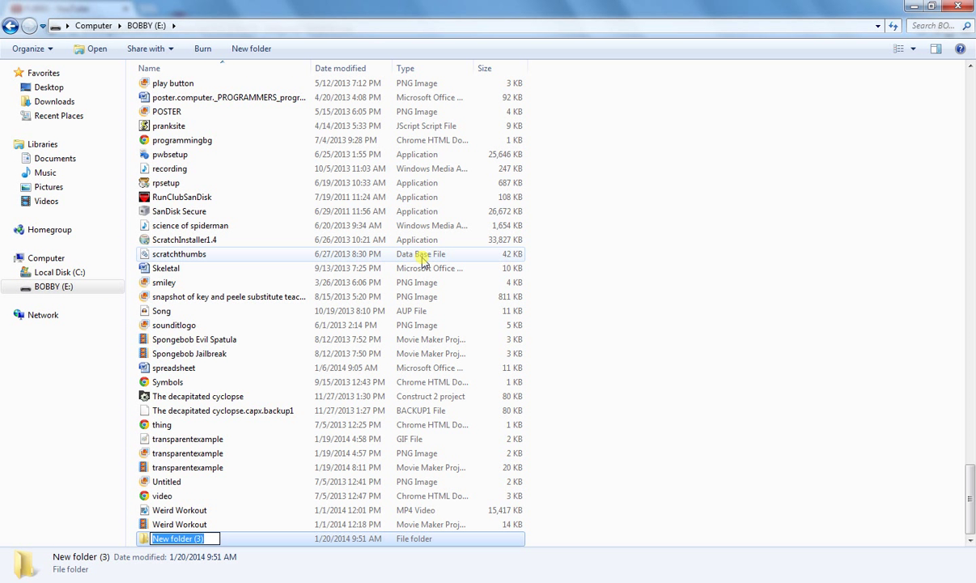
text(Web)
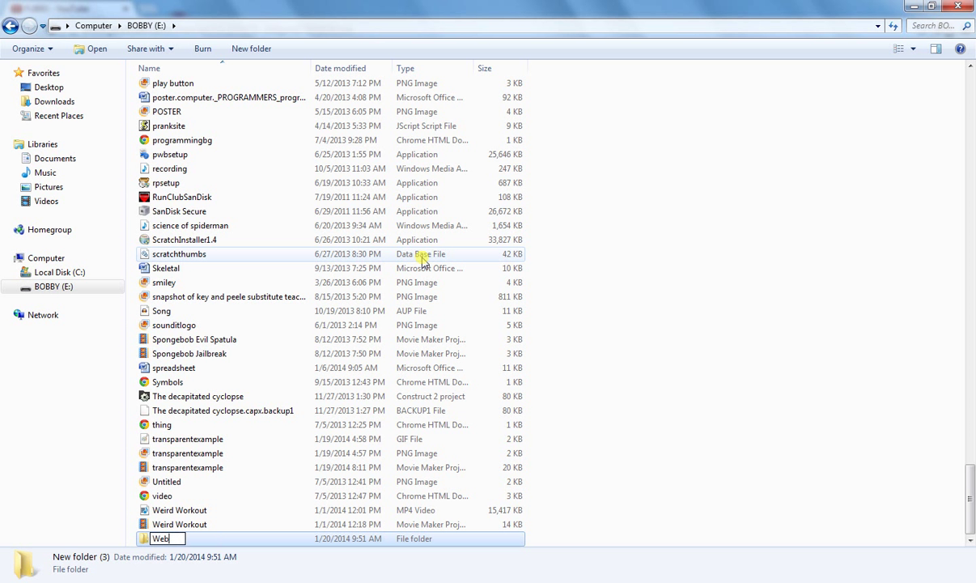
text(SAmple)
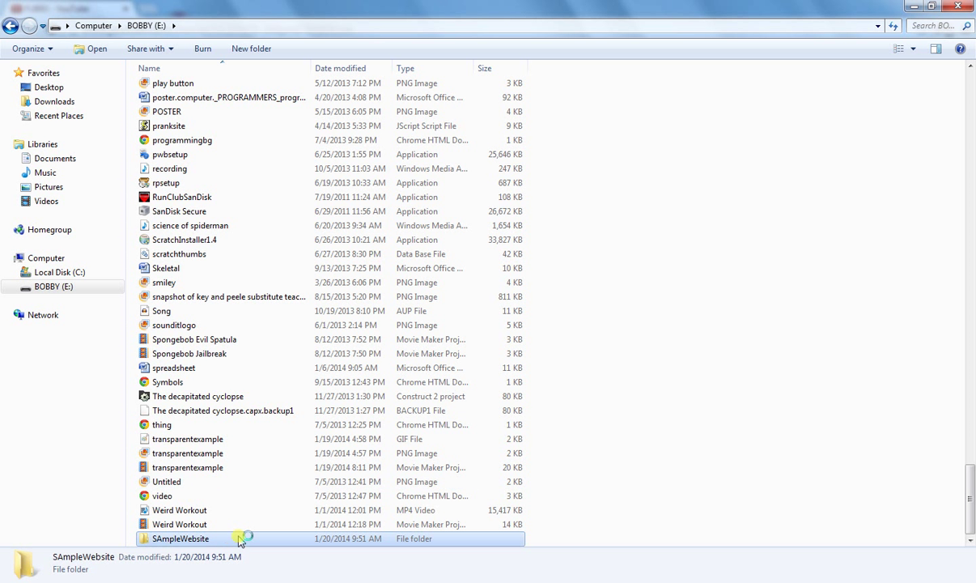
double_click(180, 537)
text(CSS)
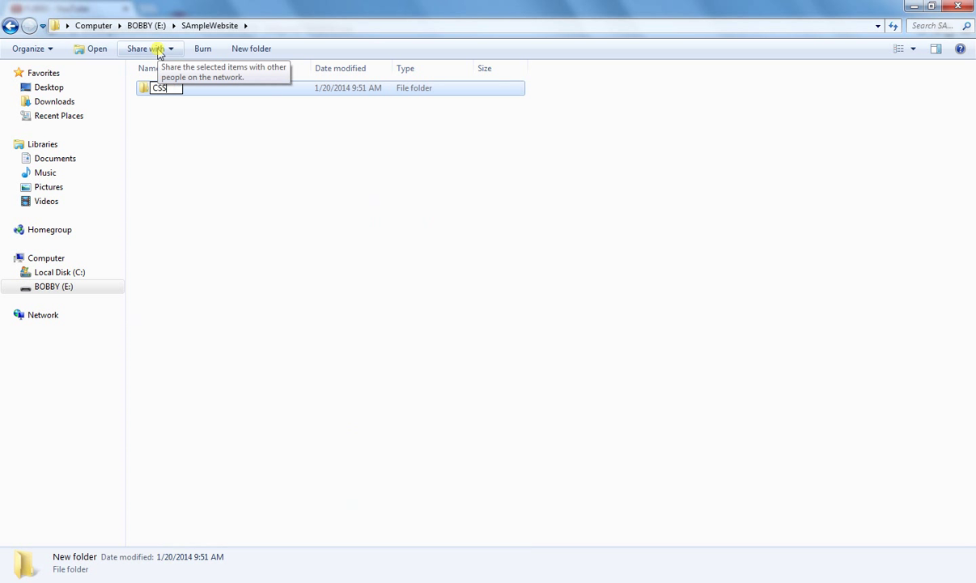
- Inside the CSS folder create the htmlTAGS and htmlATTRIBUTES subfolders
double_click(159, 87)
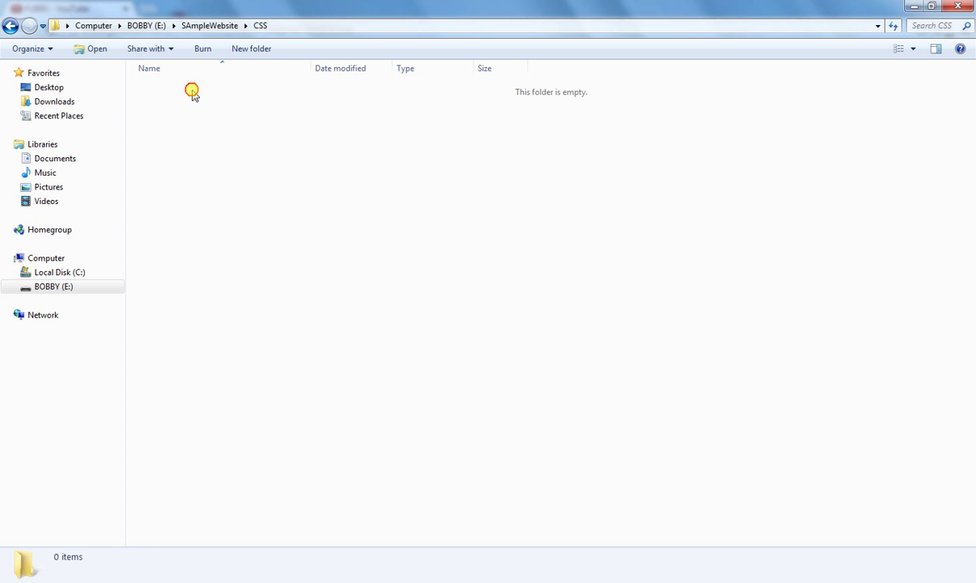
click(251, 49)
text(html)
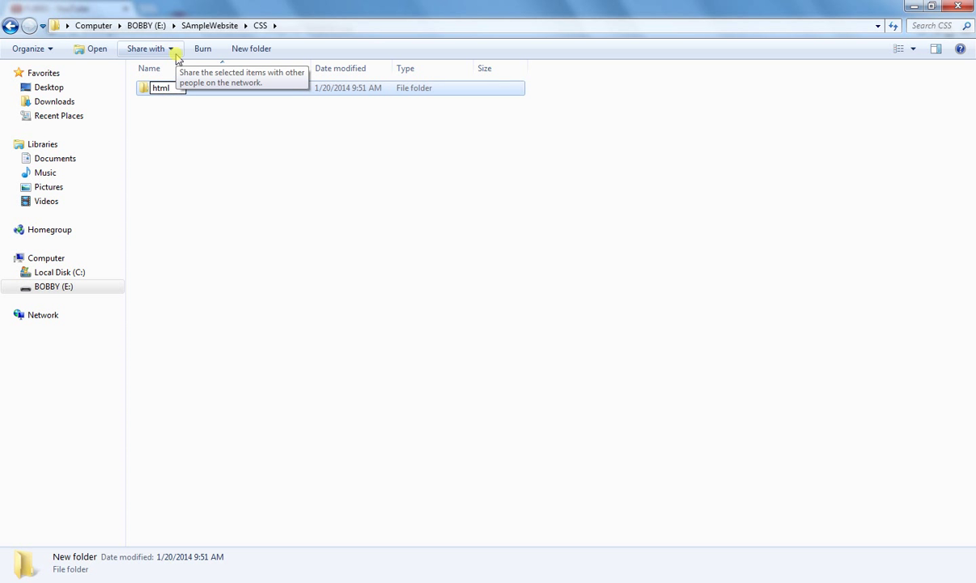
text(7)
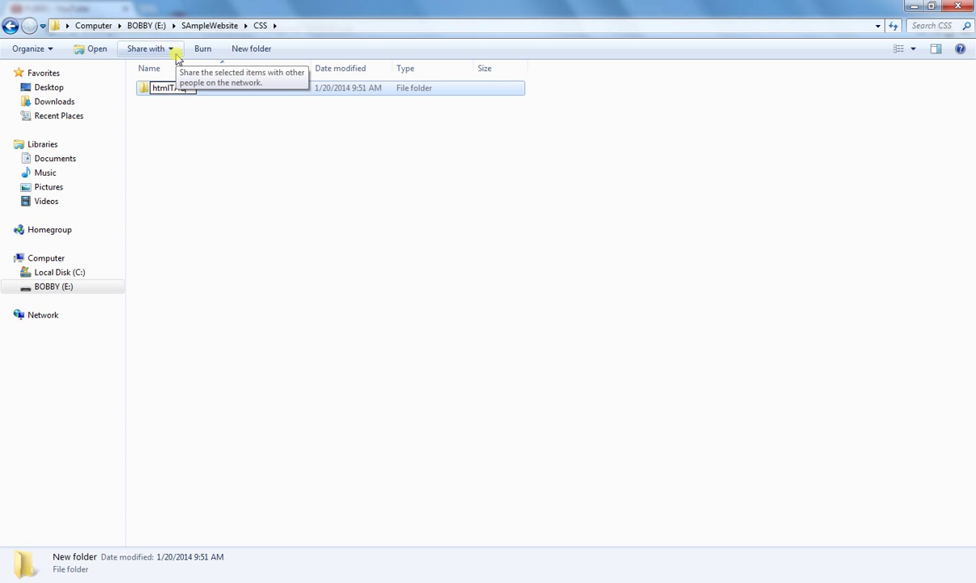
click(194, 172)
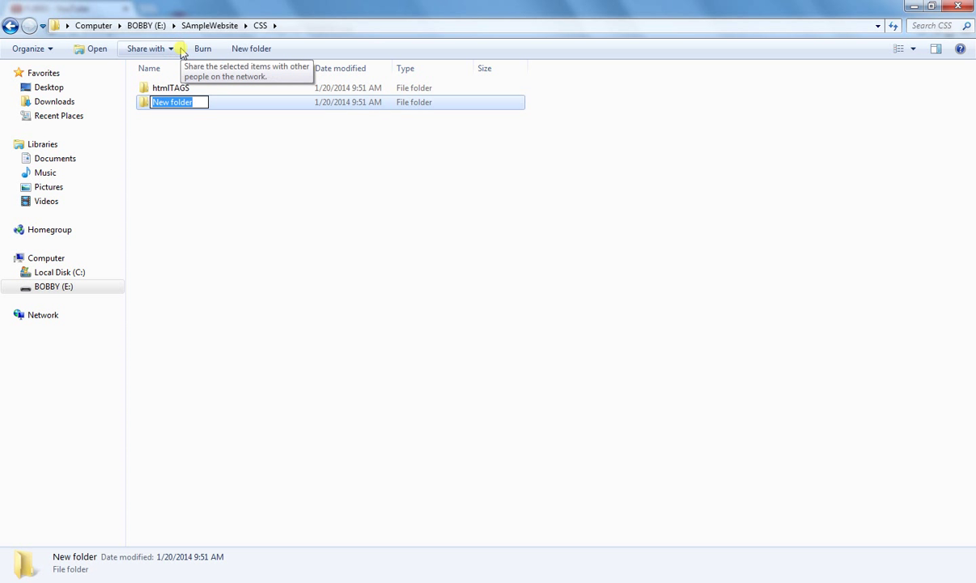
text(html)
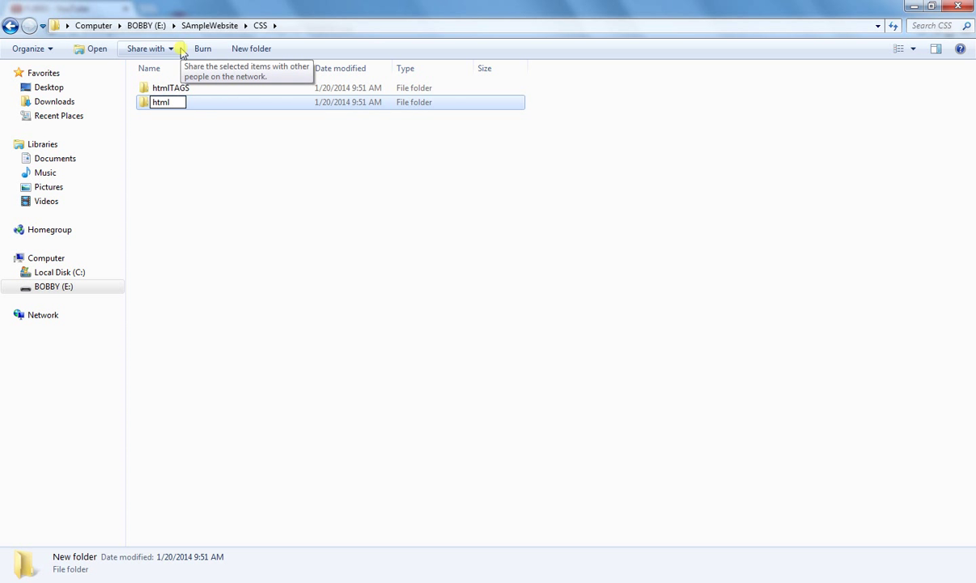
text(ATTRIBUTES)
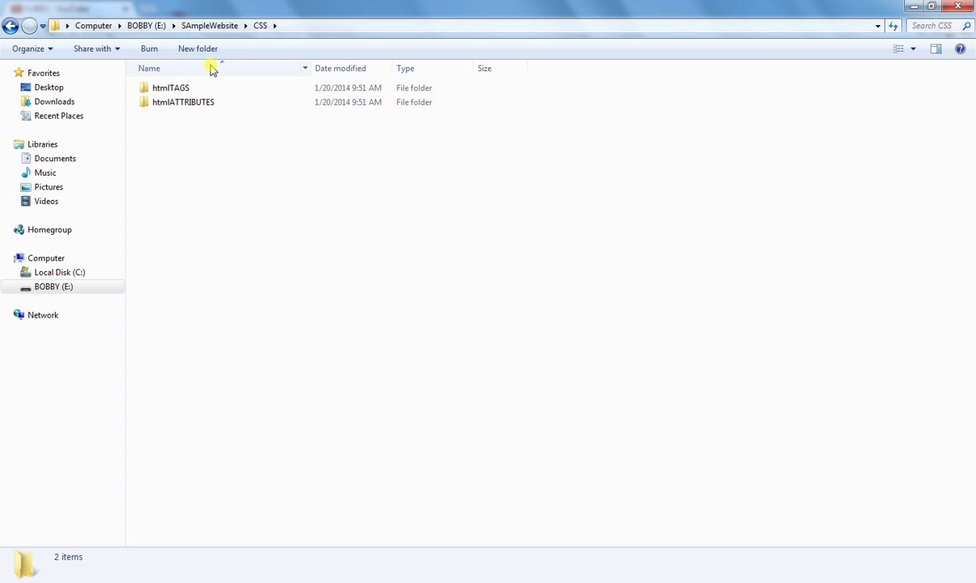
click(170, 87)
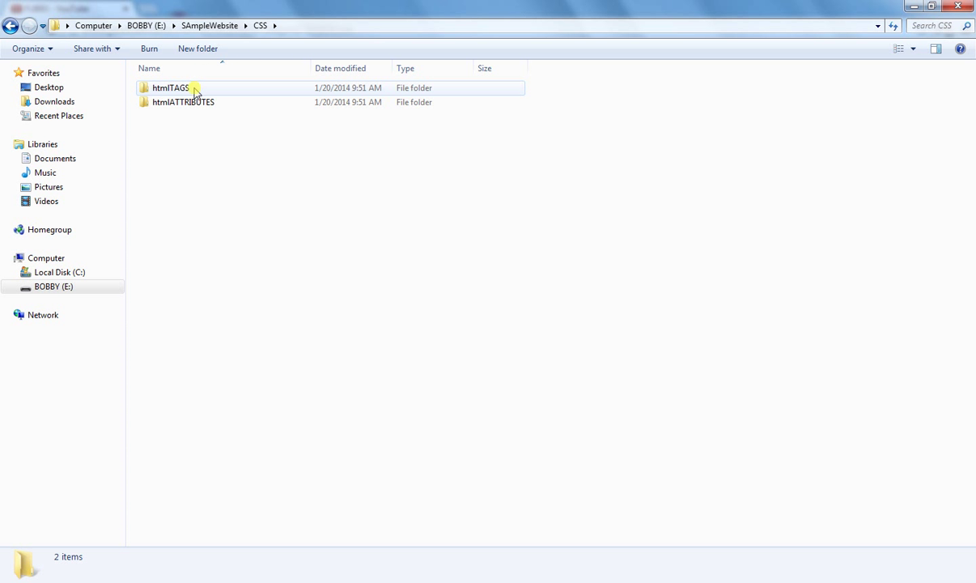
mouse_move(212, 97)
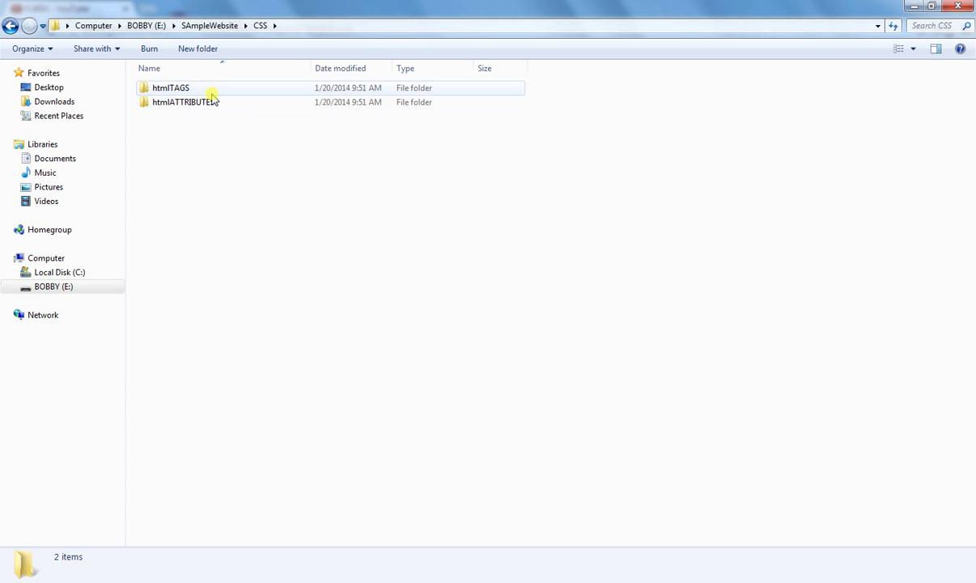
click(184, 102)
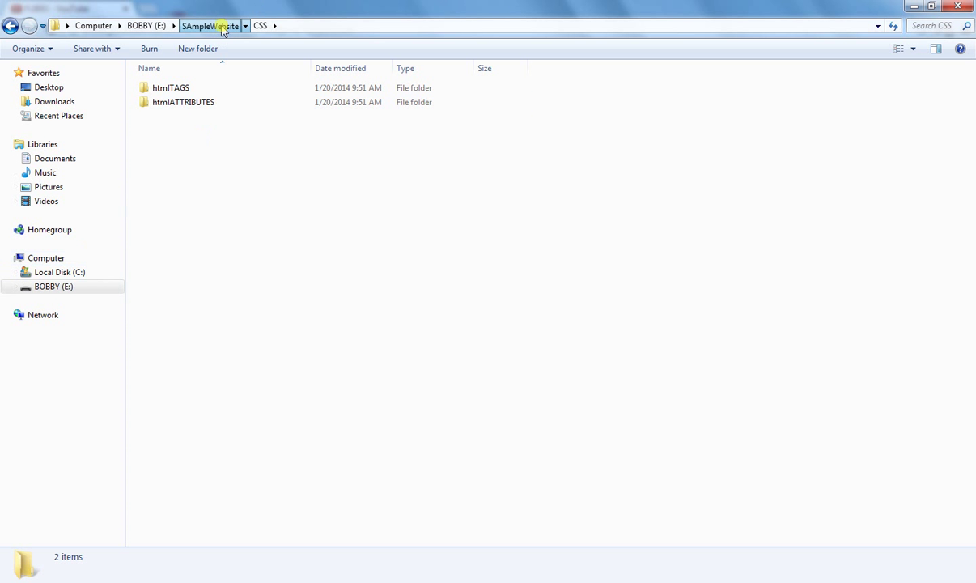
- Review the SAmpleWebsite and CSS folders, then return to drive E's listing
click(211, 26)
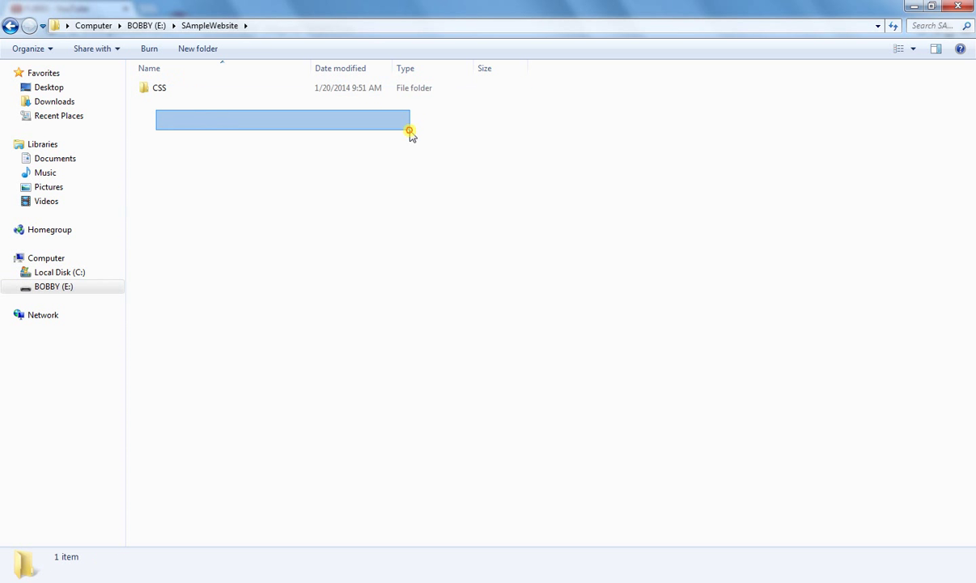
click(55, 285)
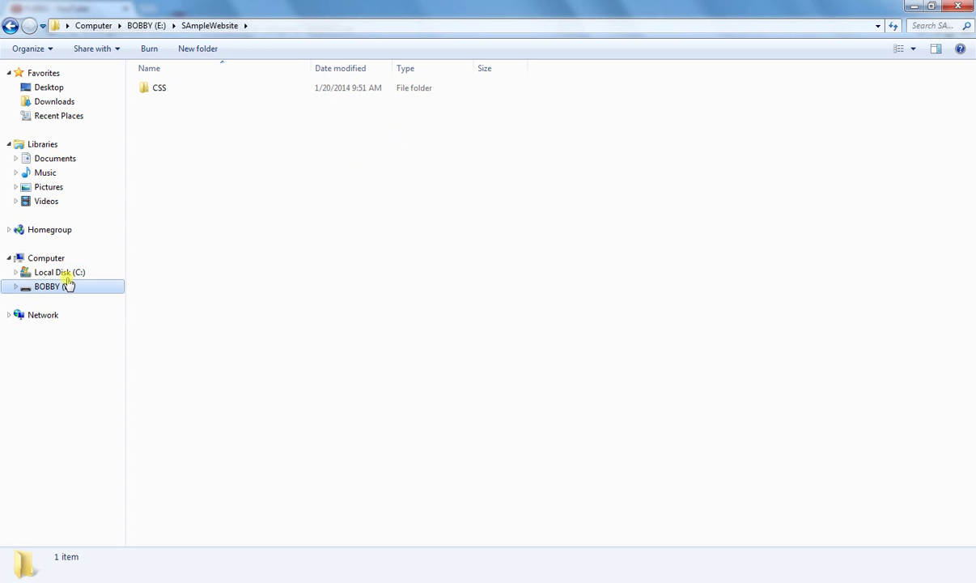
drag(223, 90, 288, 233)
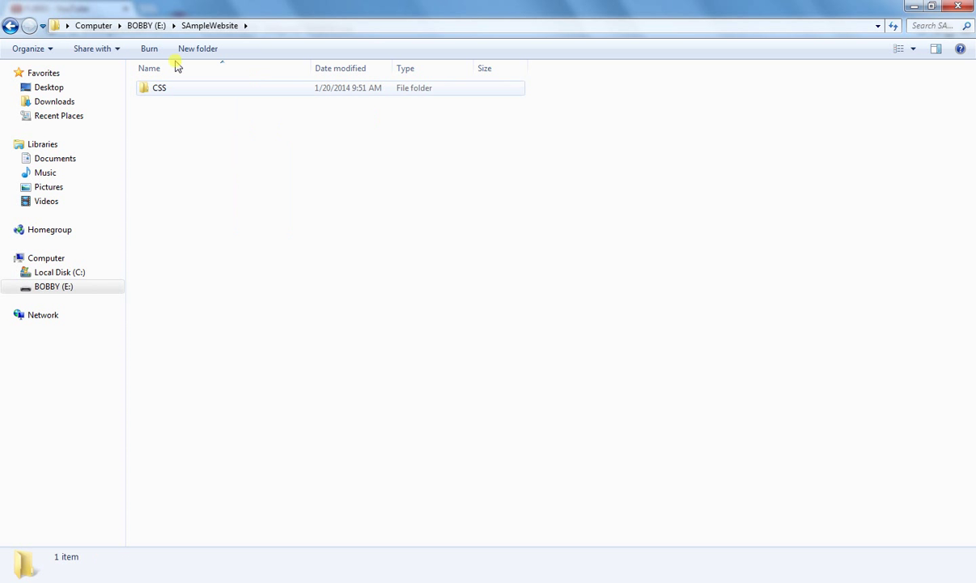
double_click(158, 88)
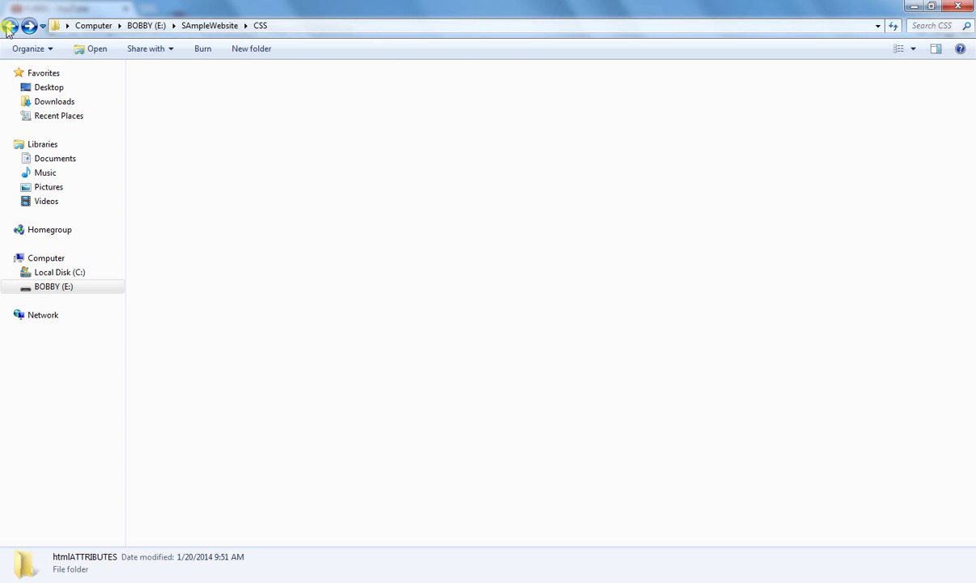
click(11, 26)
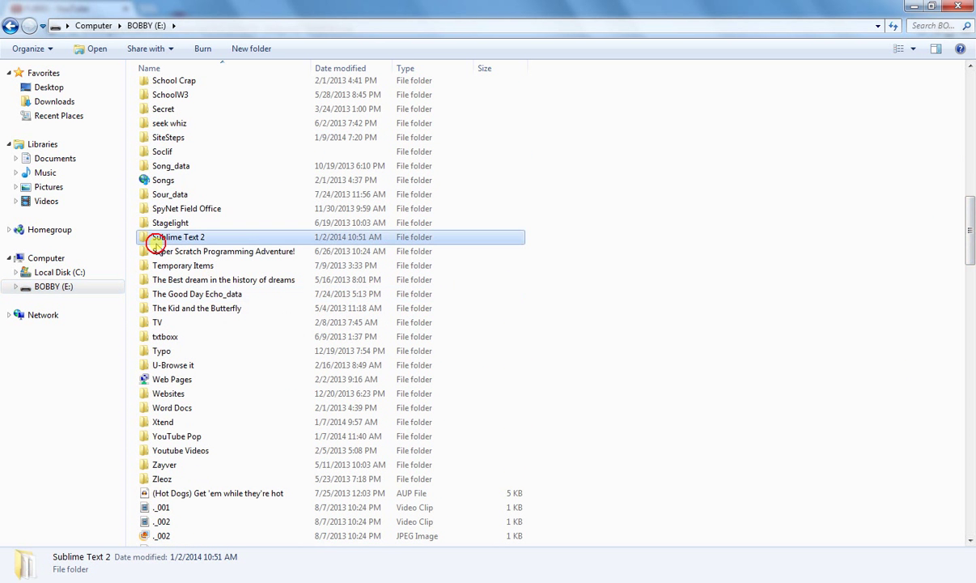
- Open the Sublime Text 2 folder and highlight sublime_text.exe
double_click(180, 236)
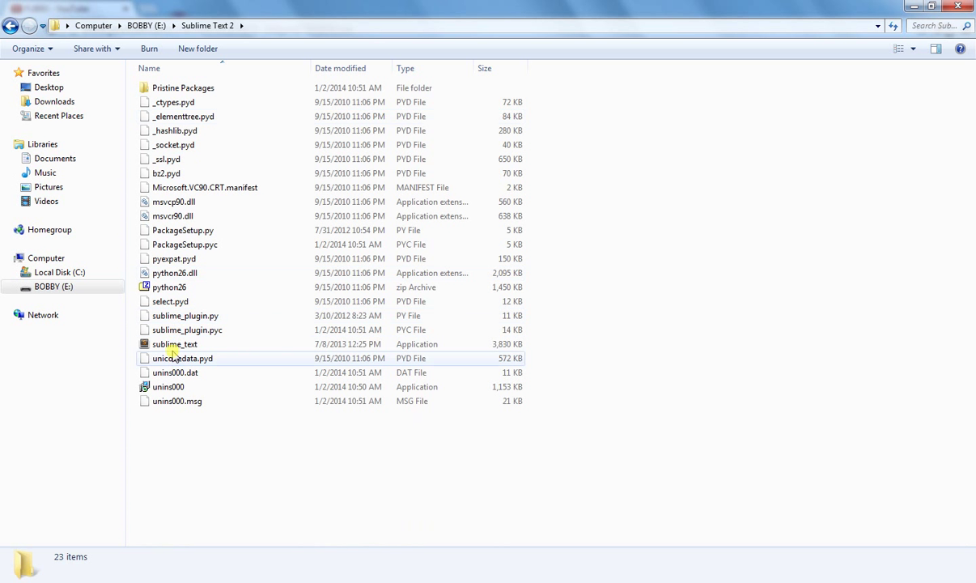
click(175, 343)
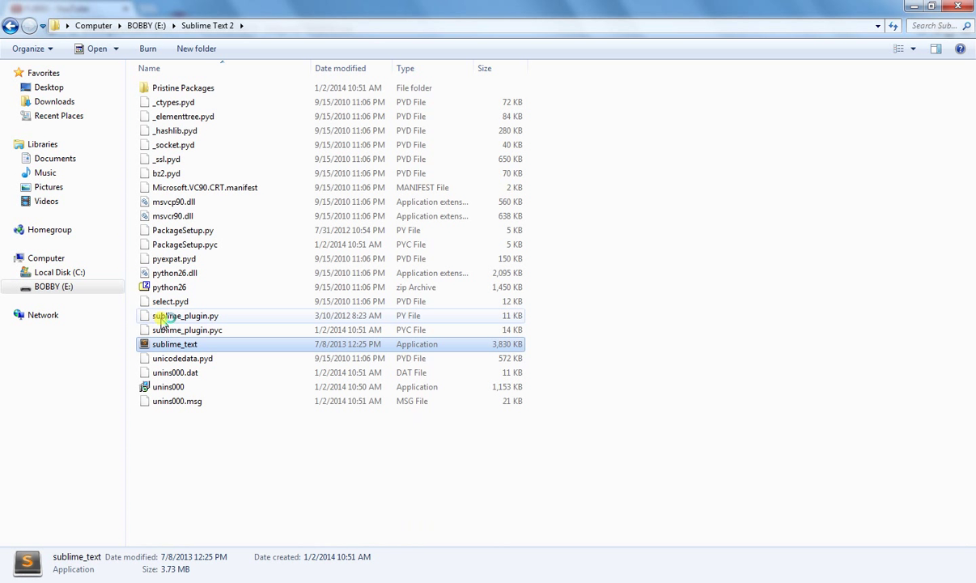
mouse_move(136, 187)
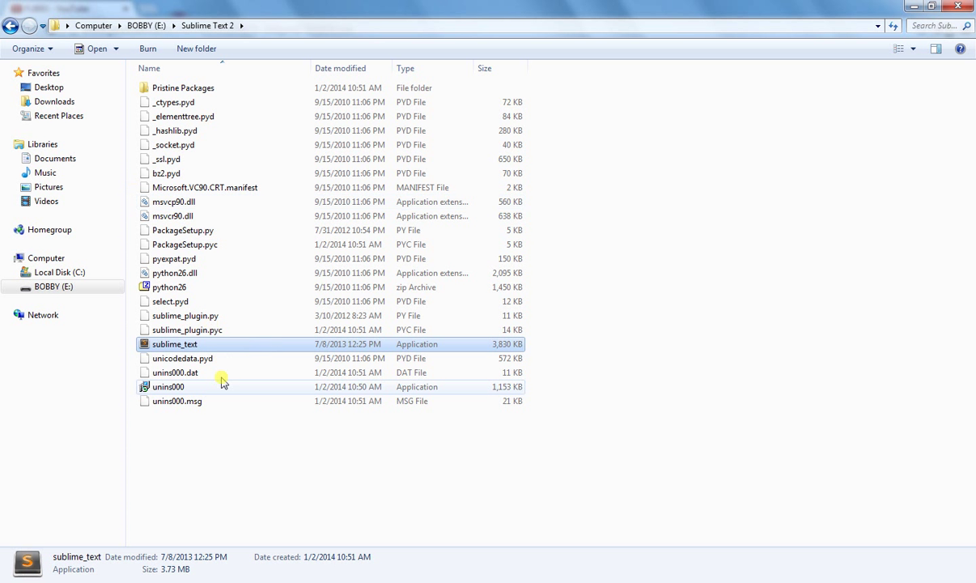
- Launch Sublime Text, close all open files, and start a new untitled file for saving
double_click(175, 344)
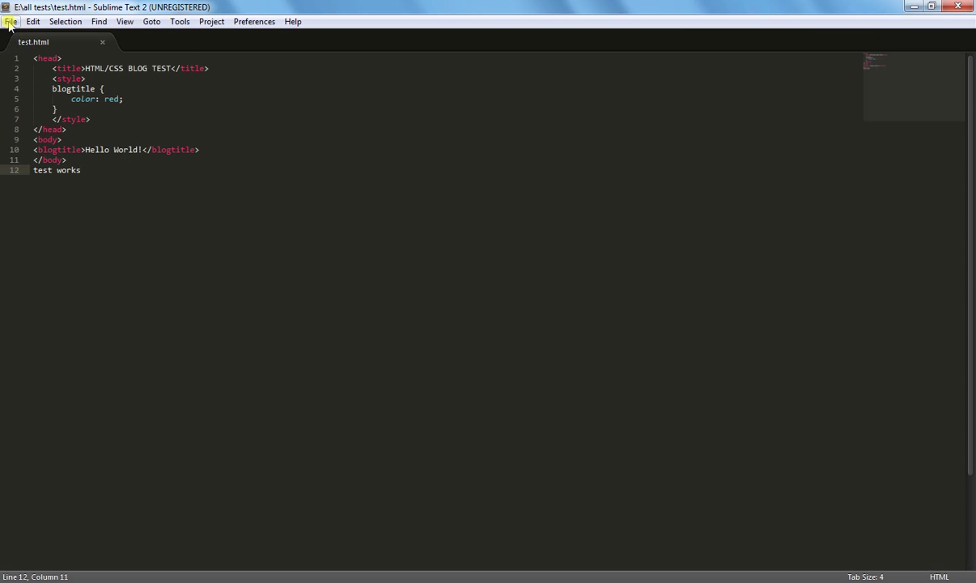
click(11, 21)
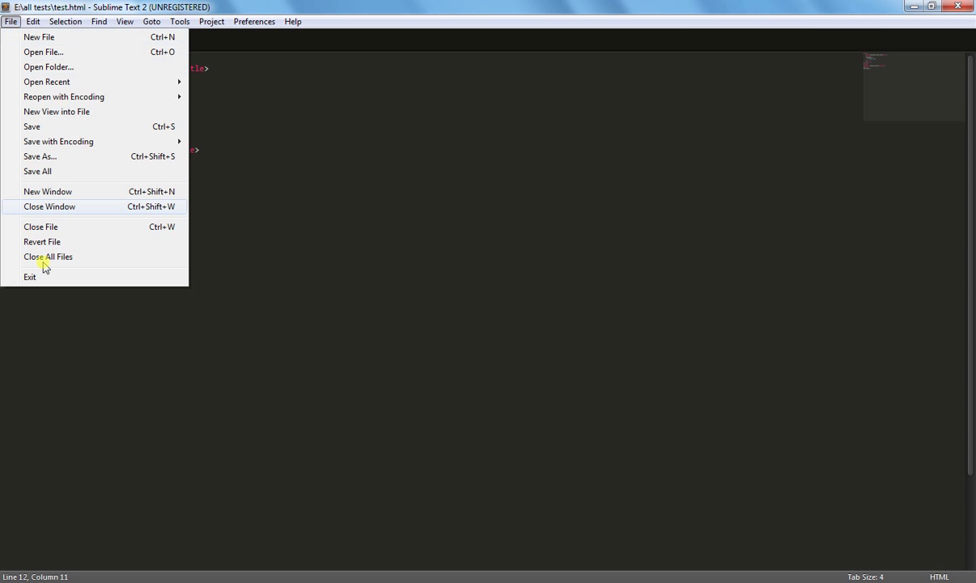
click(48, 256)
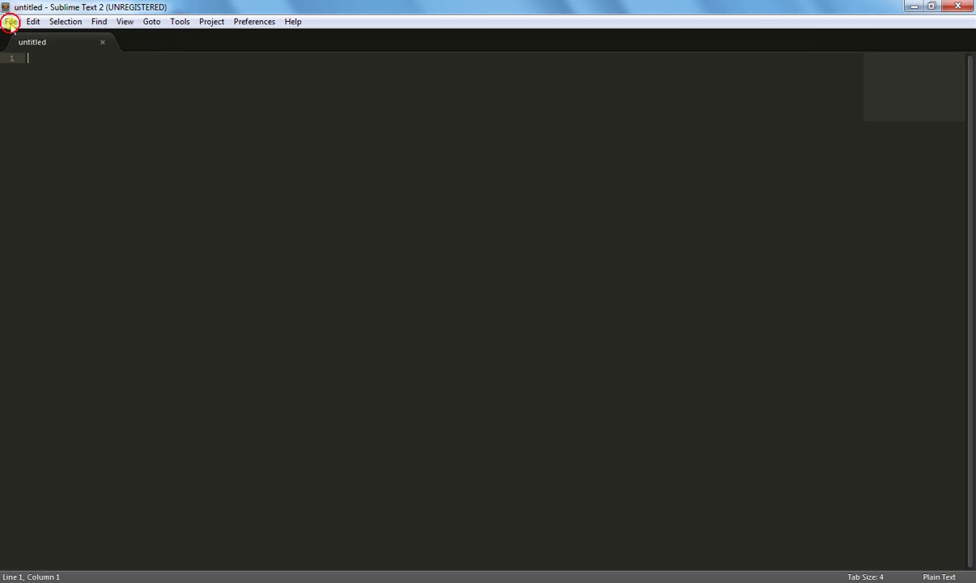
click(9, 21)
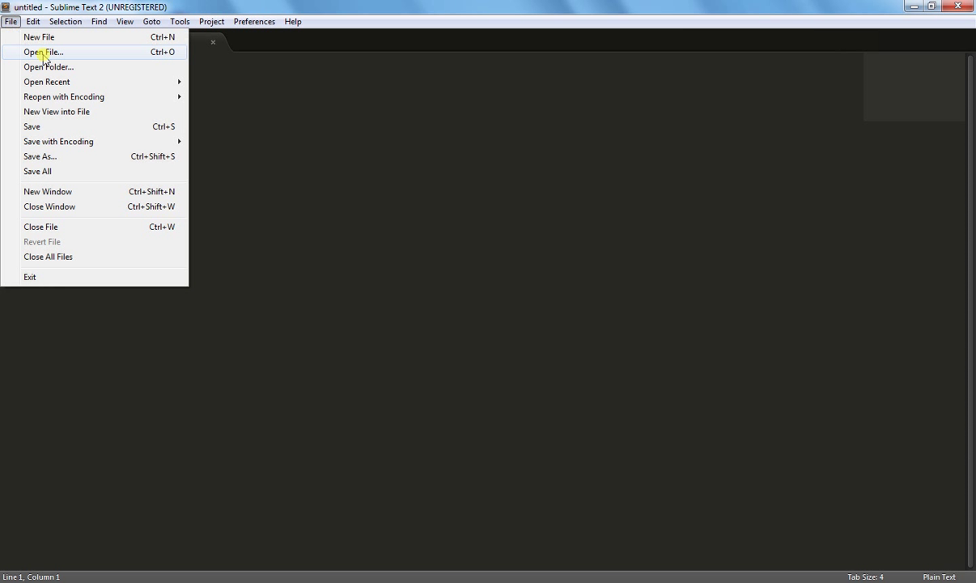
click(39, 36)
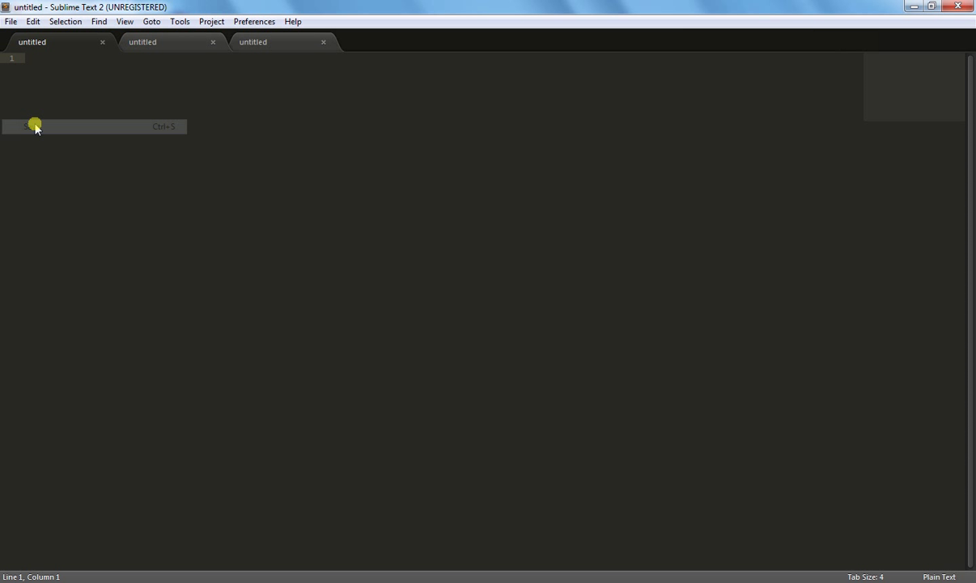
click(36, 126)
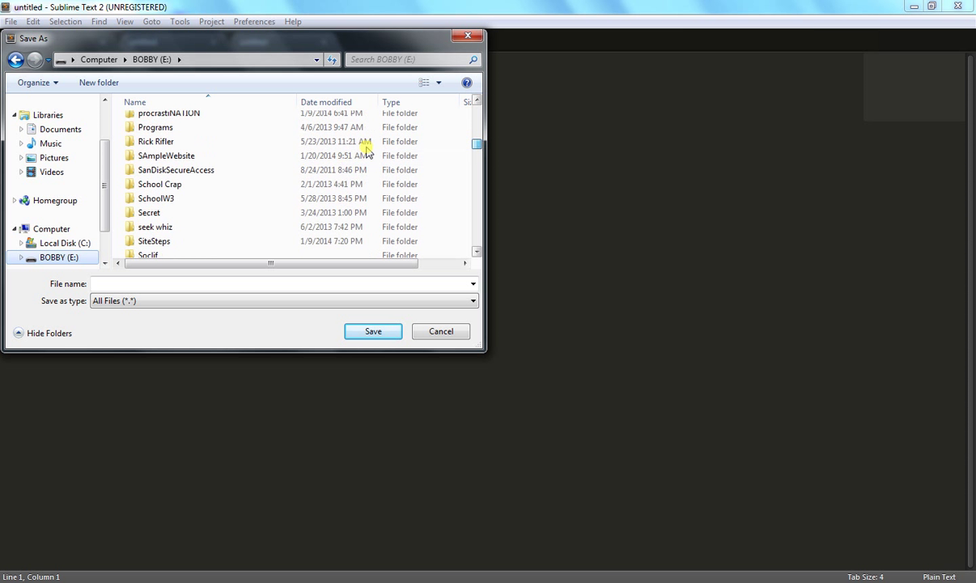
- Save the first file as index.html in SAmpleWebsite
double_click(165, 156)
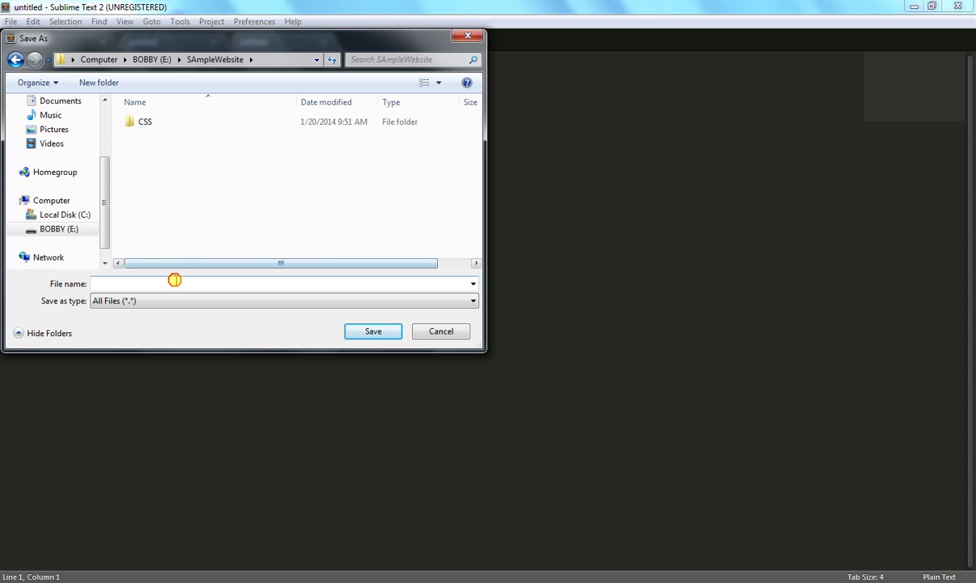
text(INDE)
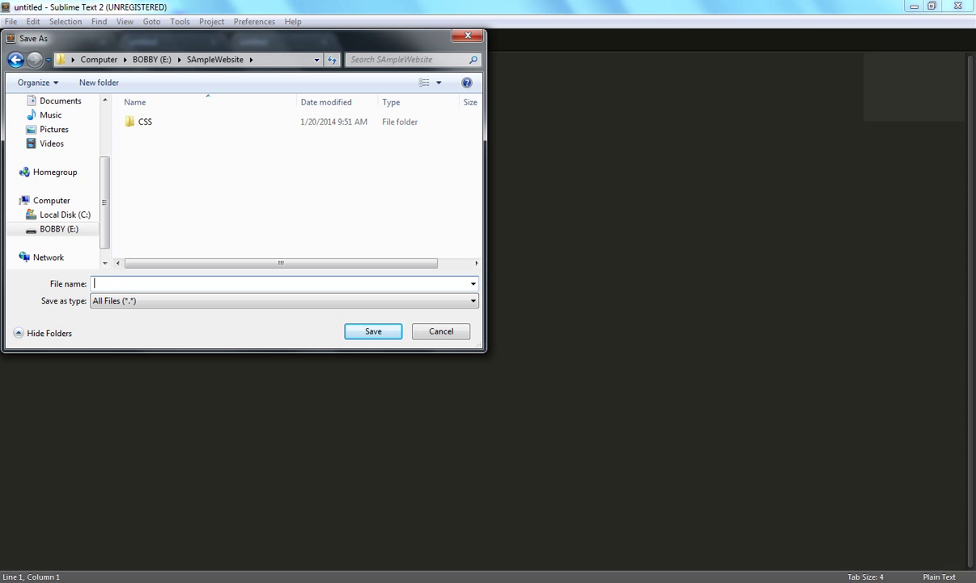
text(index.htm)
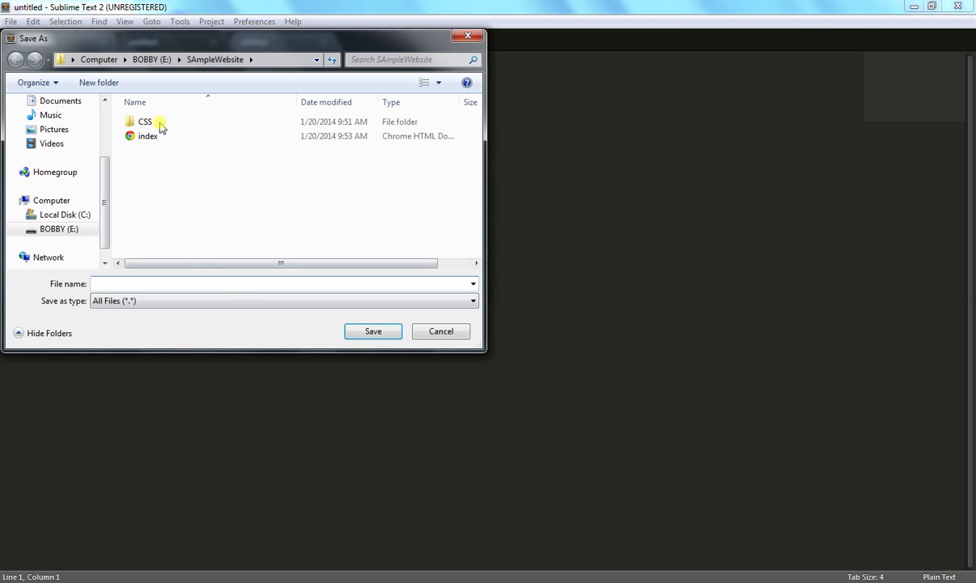
- Save the second file as tags.css in CSS\htmlTAGS
double_click(146, 121)
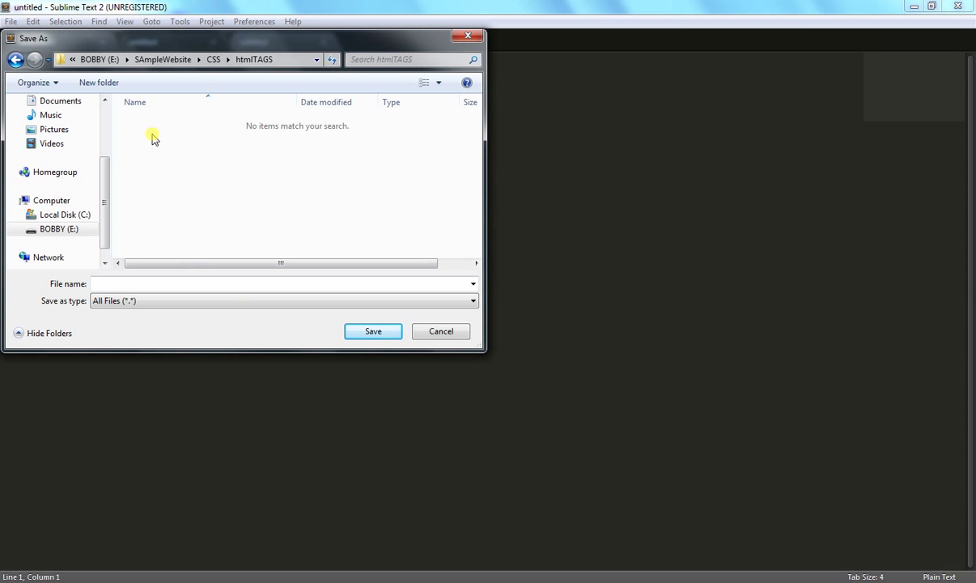
text(tags.css)
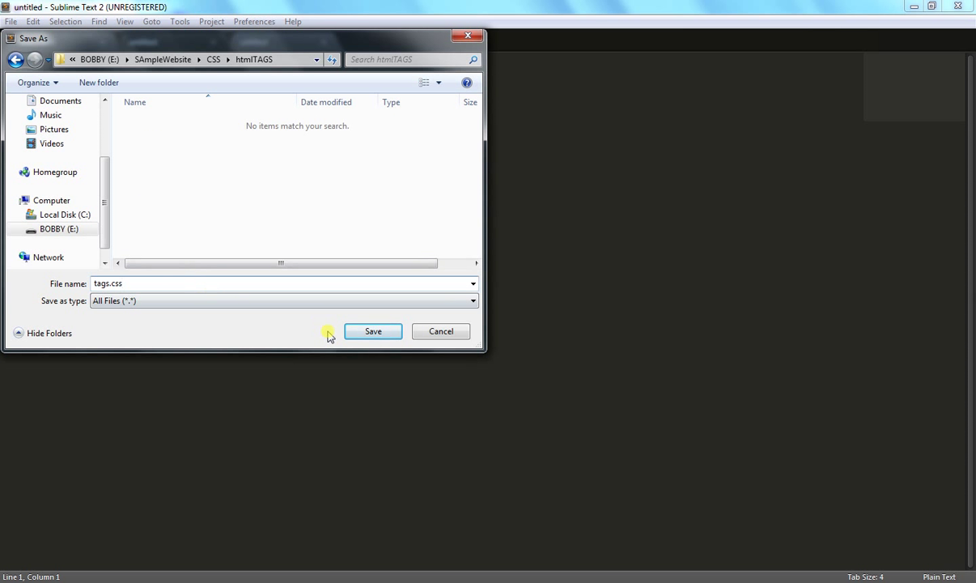
click(373, 330)
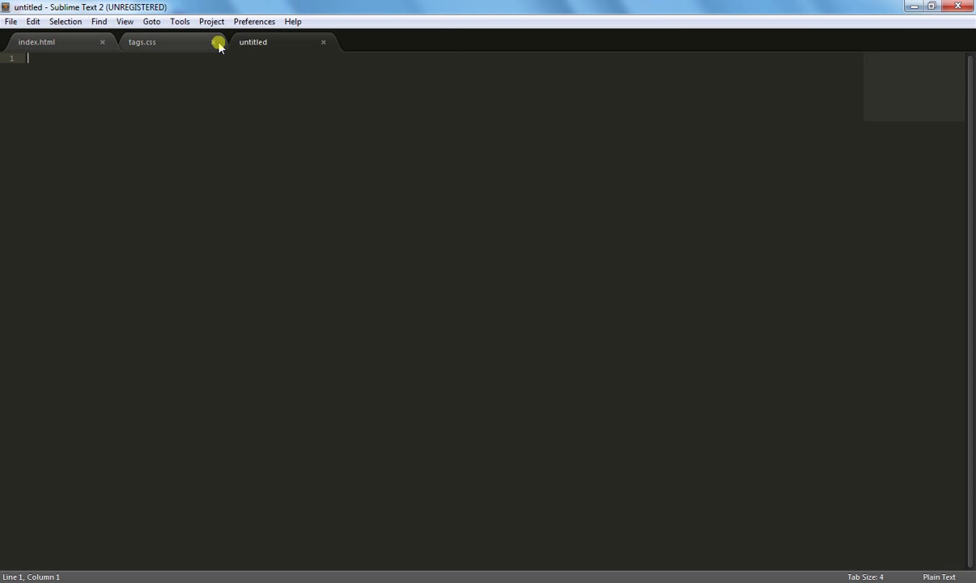
- Save the third file as attributes.css in CSS\htmlATTRIBUTES
click(10, 21)
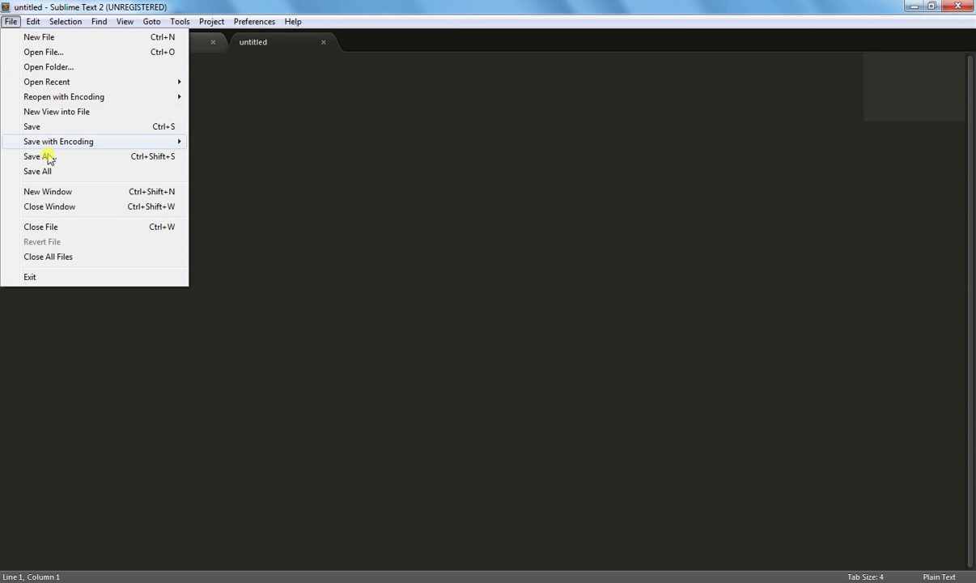
click(35, 155)
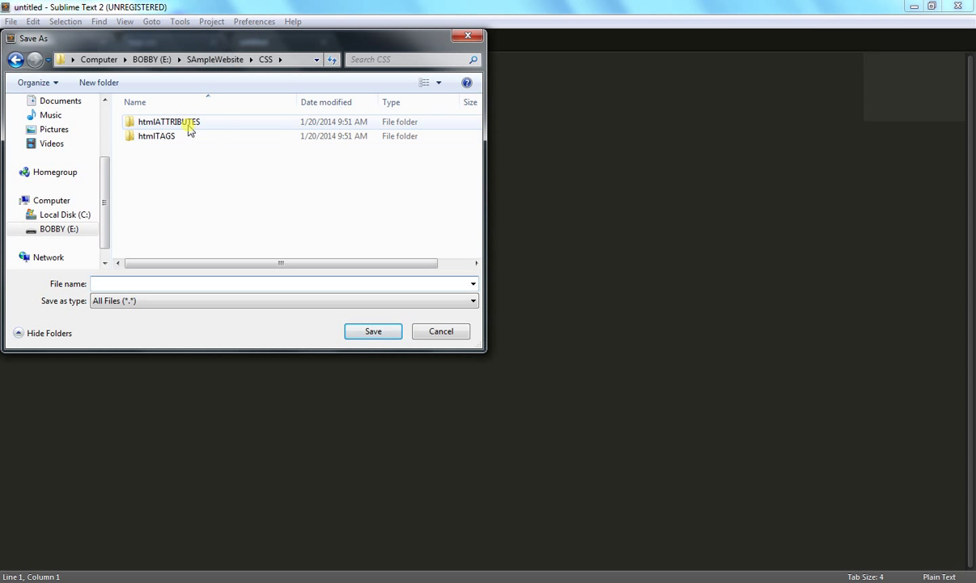
double_click(168, 121)
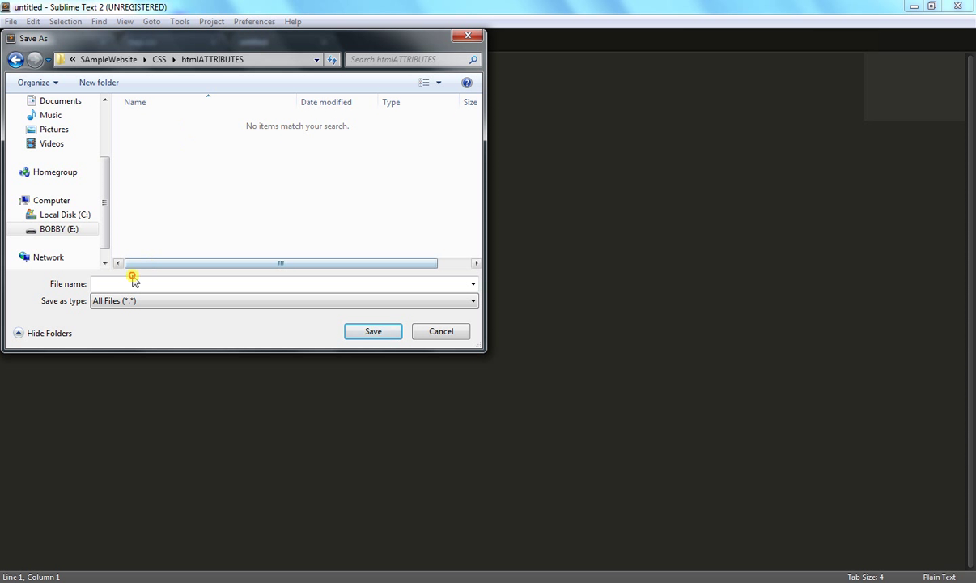
text(a)
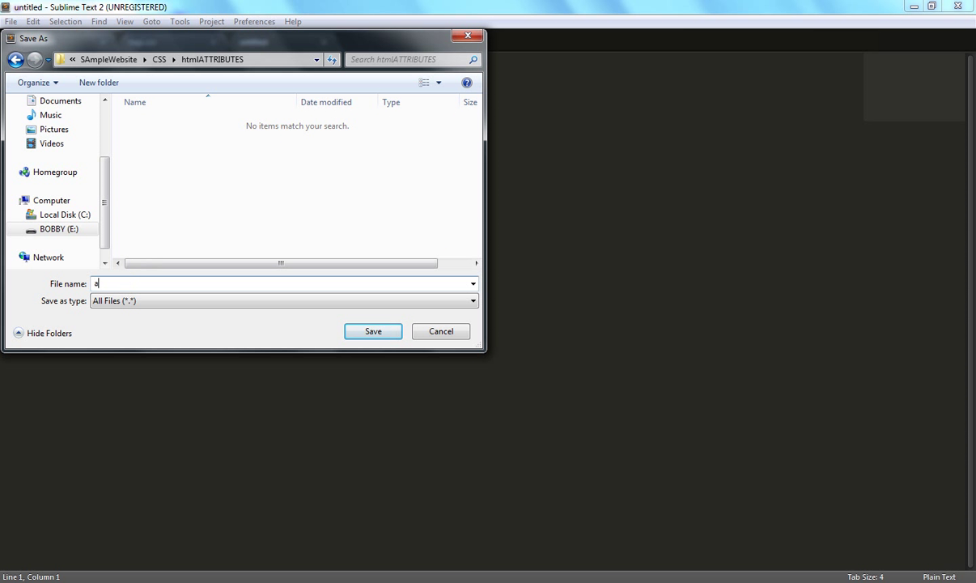
text(ttributes.)
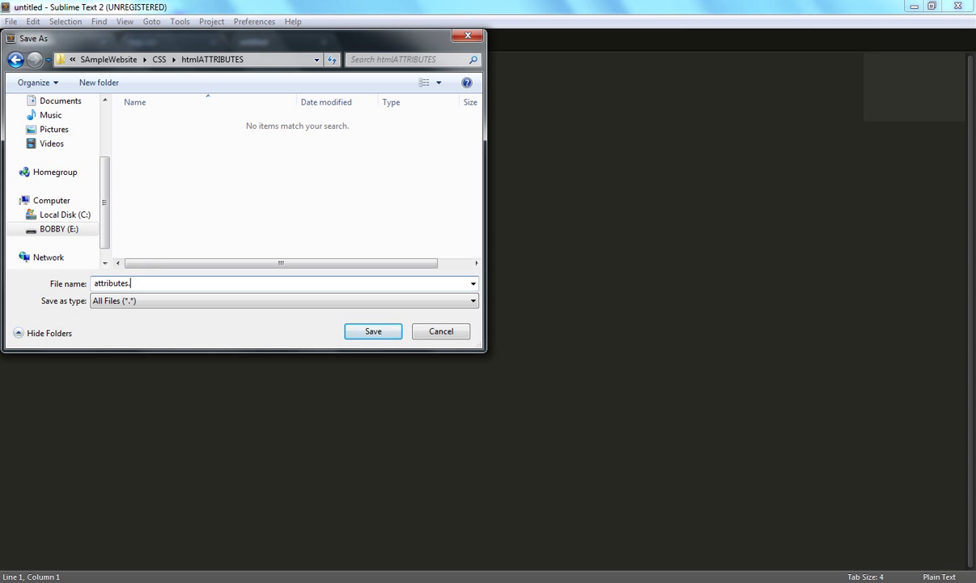
click(372, 330)
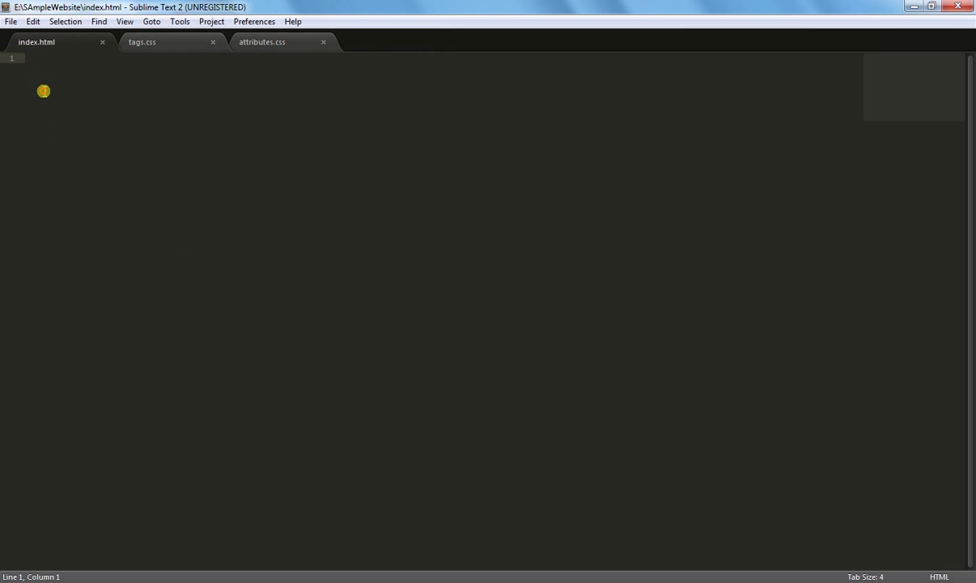
- Write <!DOCTYPE html>, <html> and <head> at the top of index.html
text(<!DOCTY)
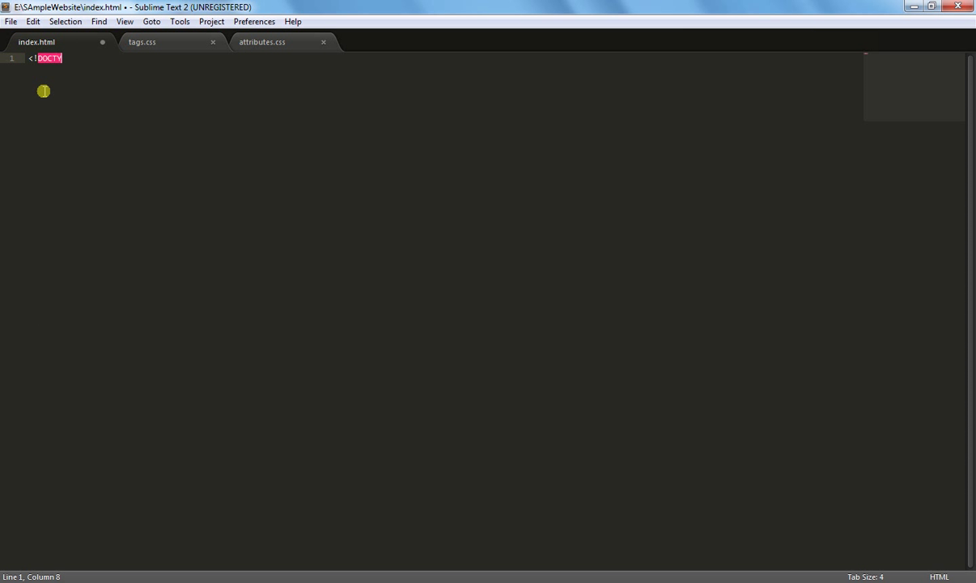
text(PE)
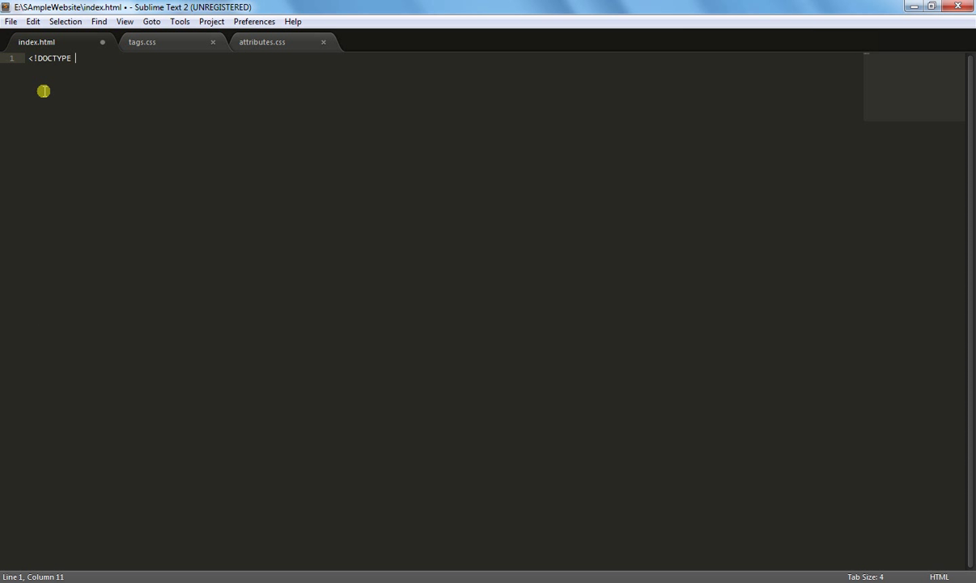
text(html>)
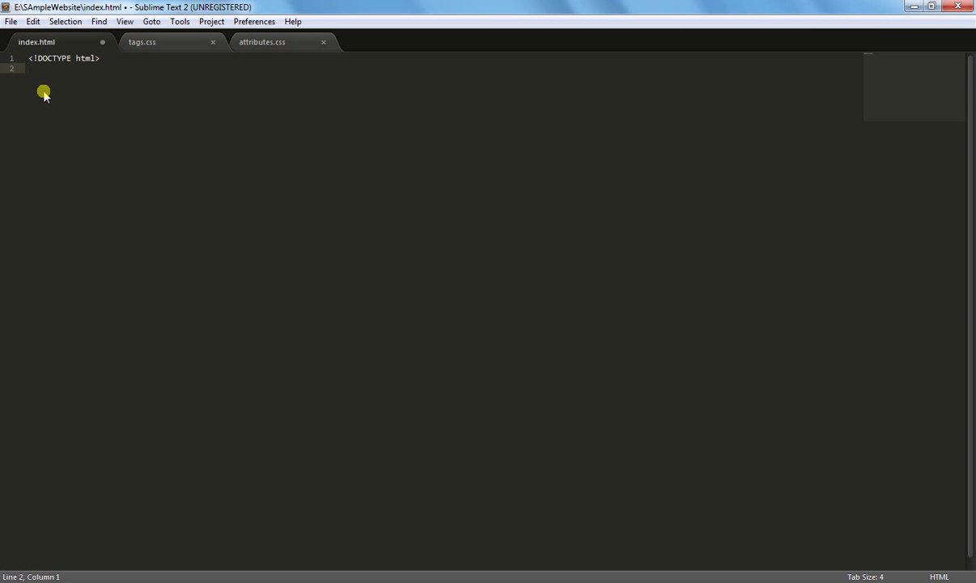
text(<html>)
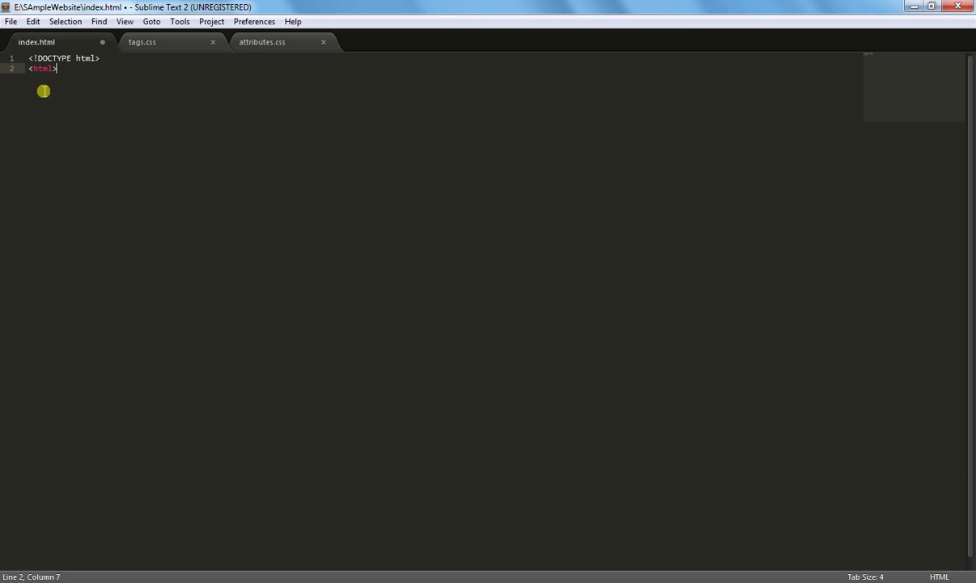
text(<head>)
text(<title>)
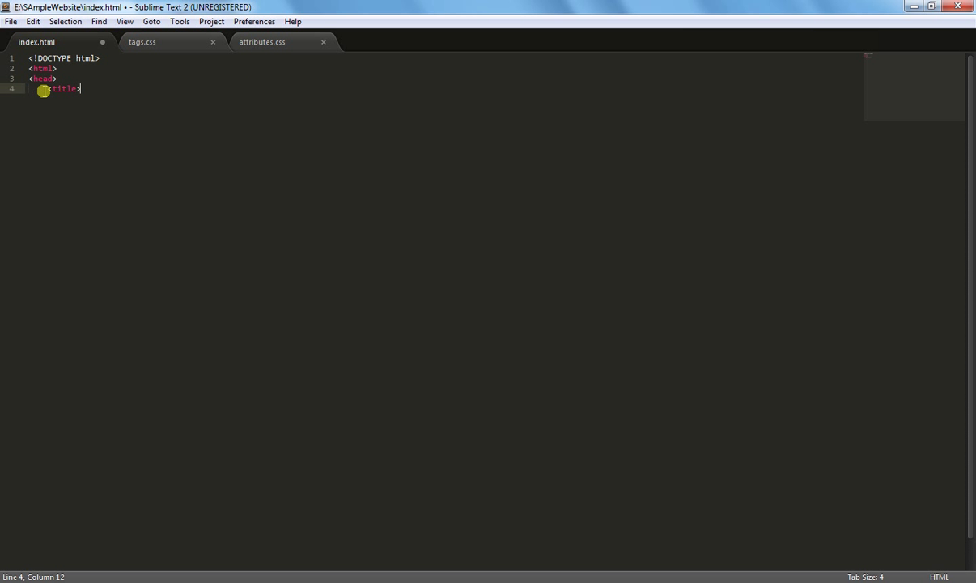
- Add the title 'Sample Website 4 Creating Tags and Attributes' and close the head
text(Sample Website 4)
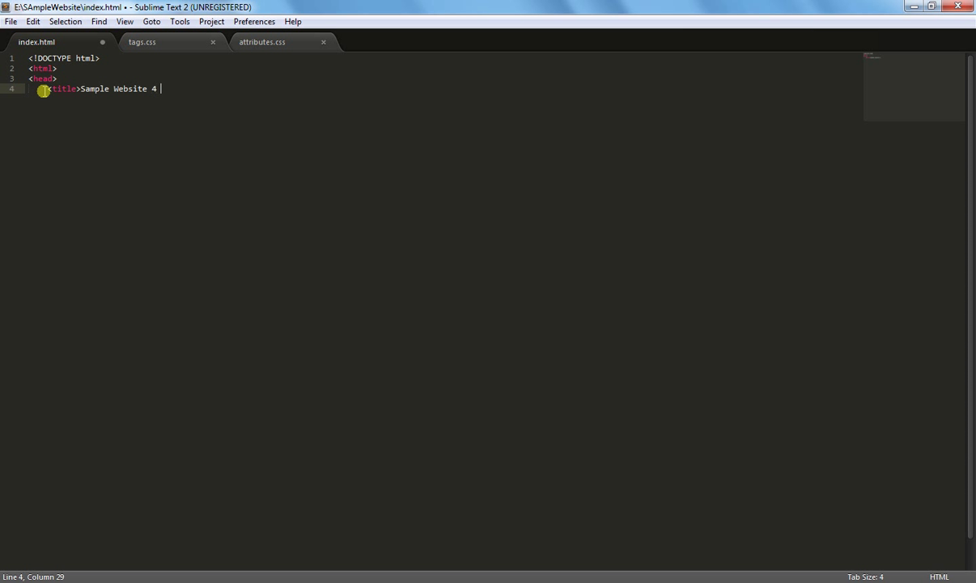
text(Creating)
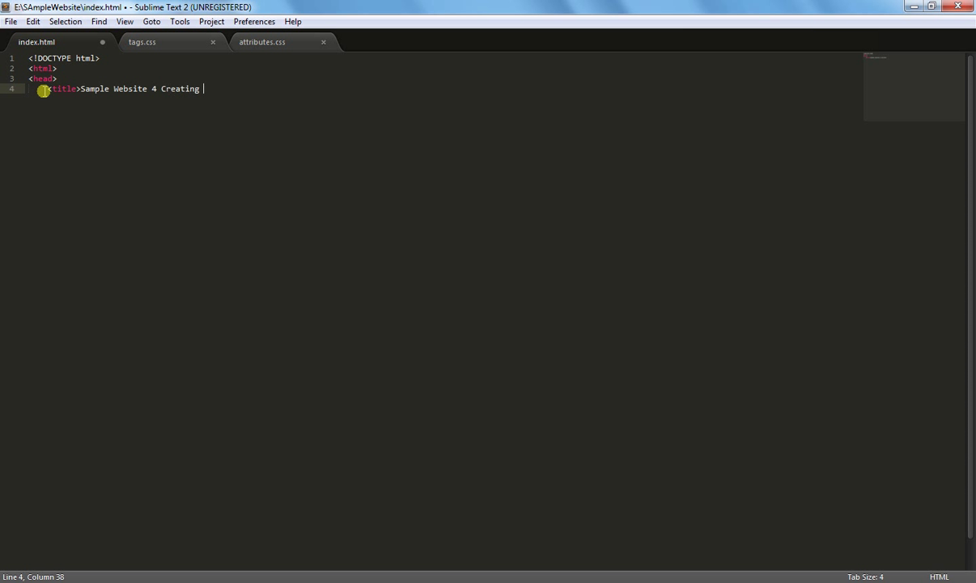
text(Tags and A)
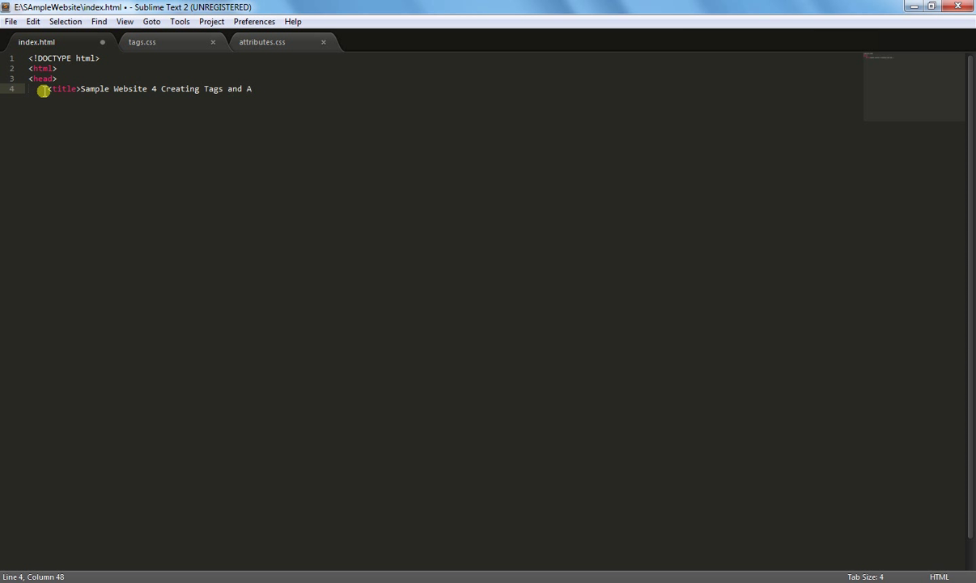
text(ttributes>)
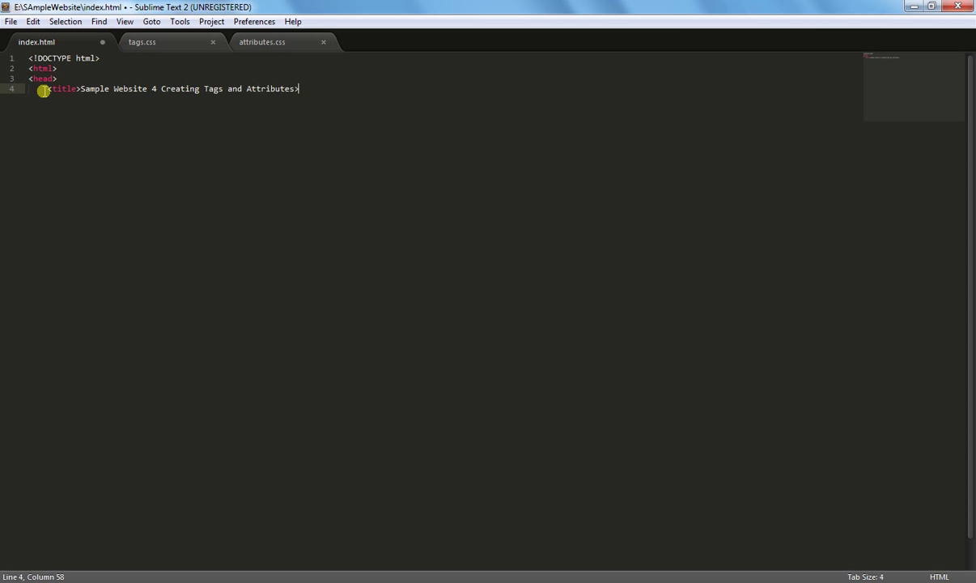
text(/)
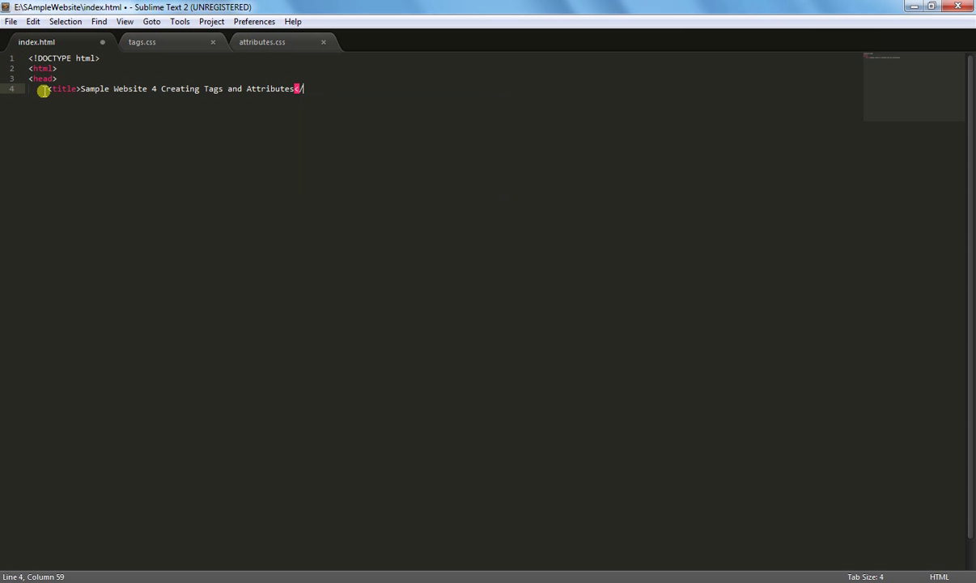
text(title>)
text(</h)
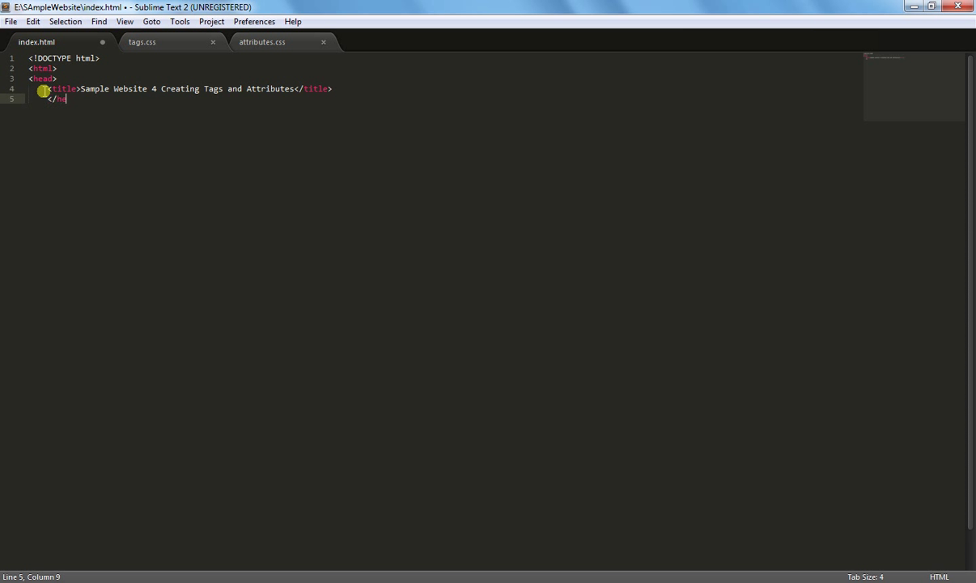
text(ead>)
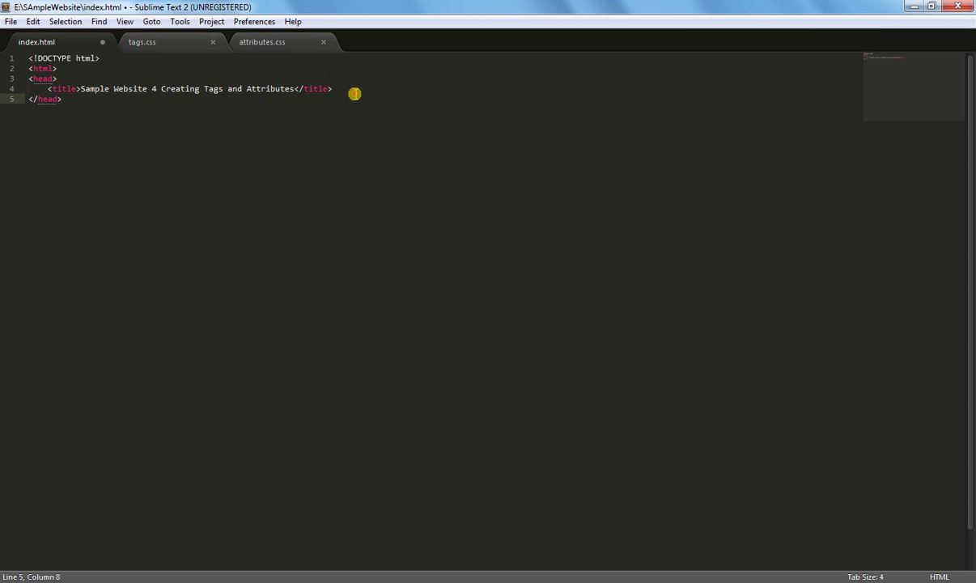
key(enter)
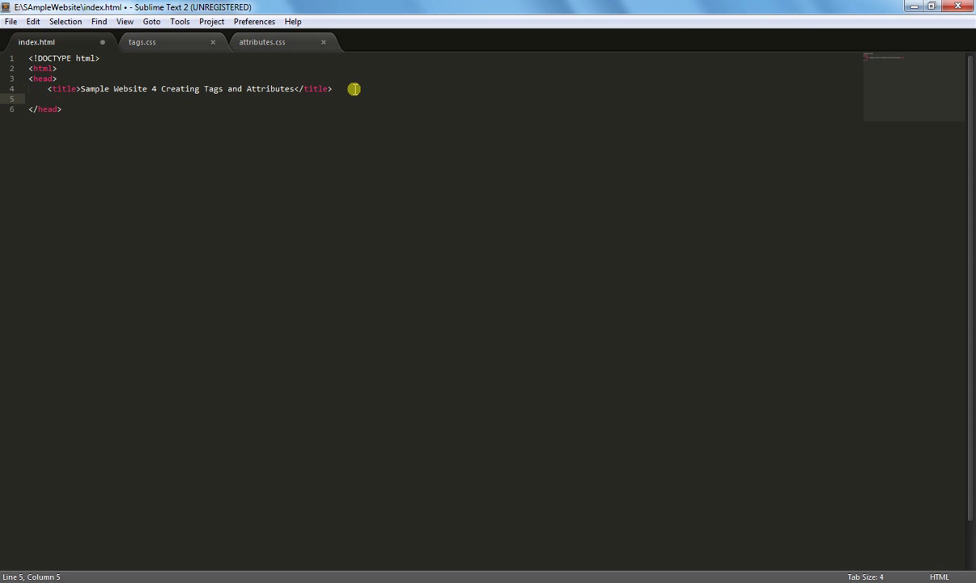
- Paste a stylesheet link and point its href to css/htmlTAGS/tags.css
right_click(45, 99)
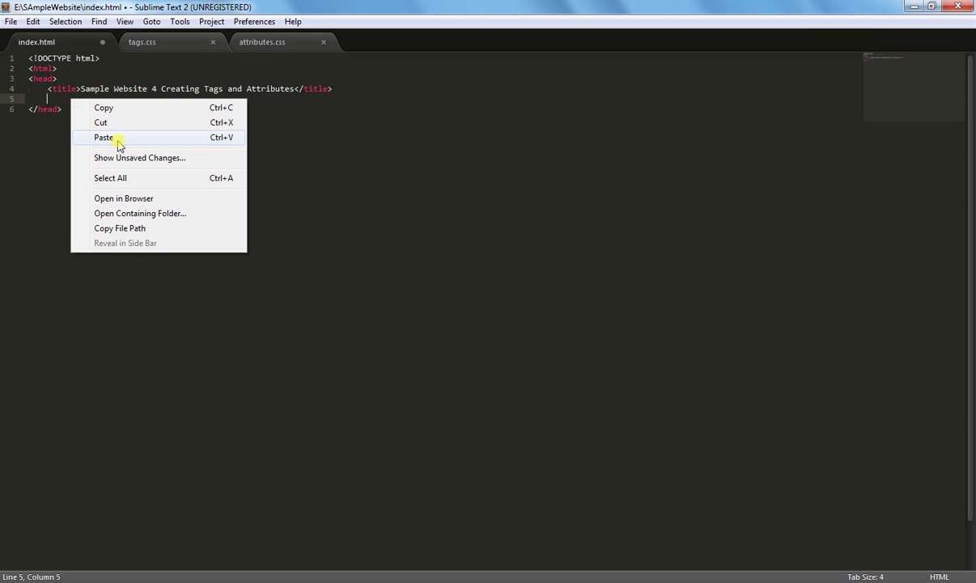
click(104, 136)
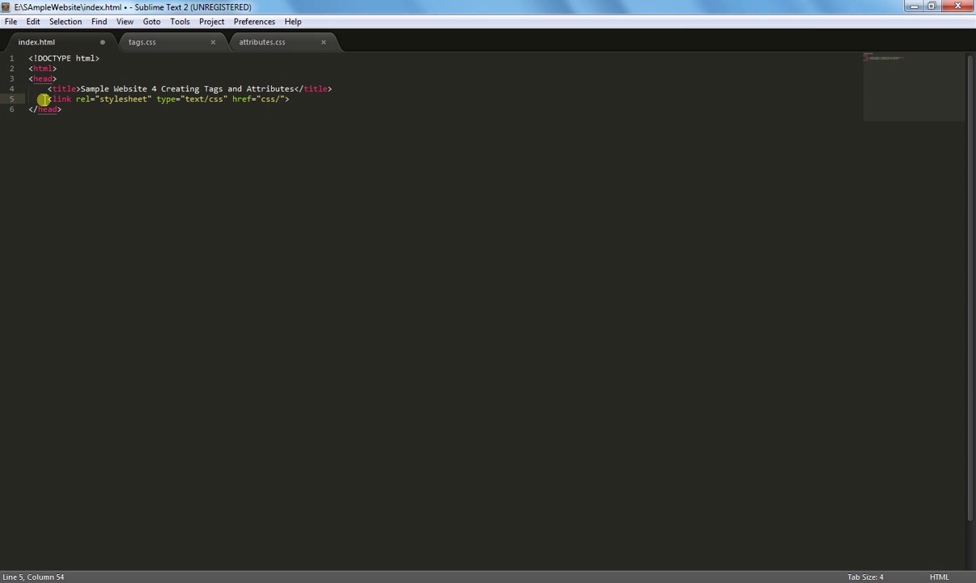
click(83, 99)
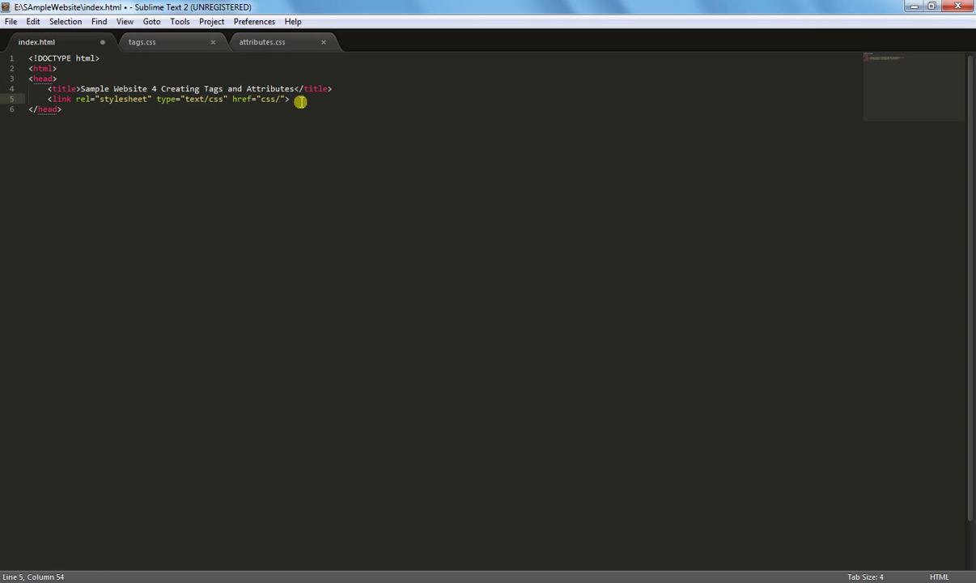
text(html)
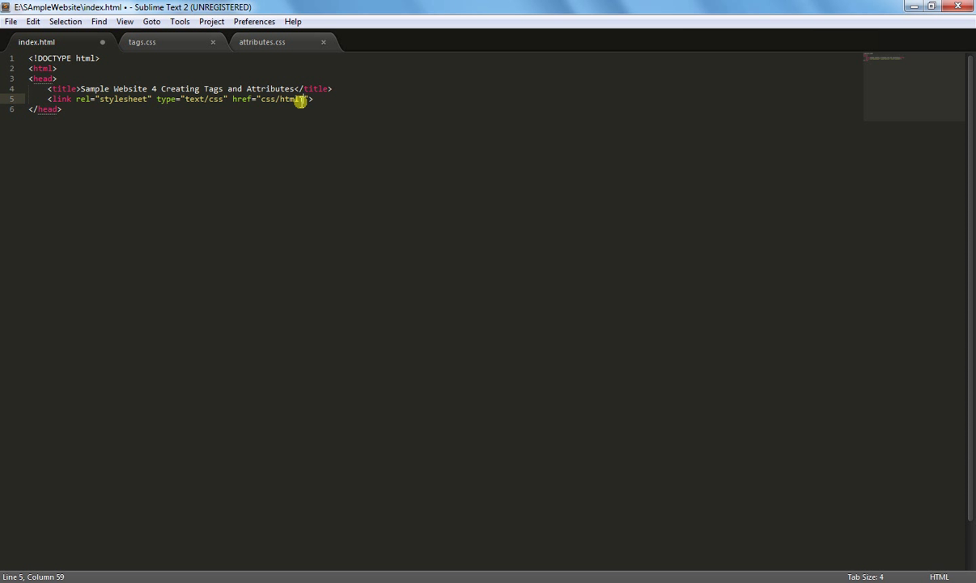
text(AGS)
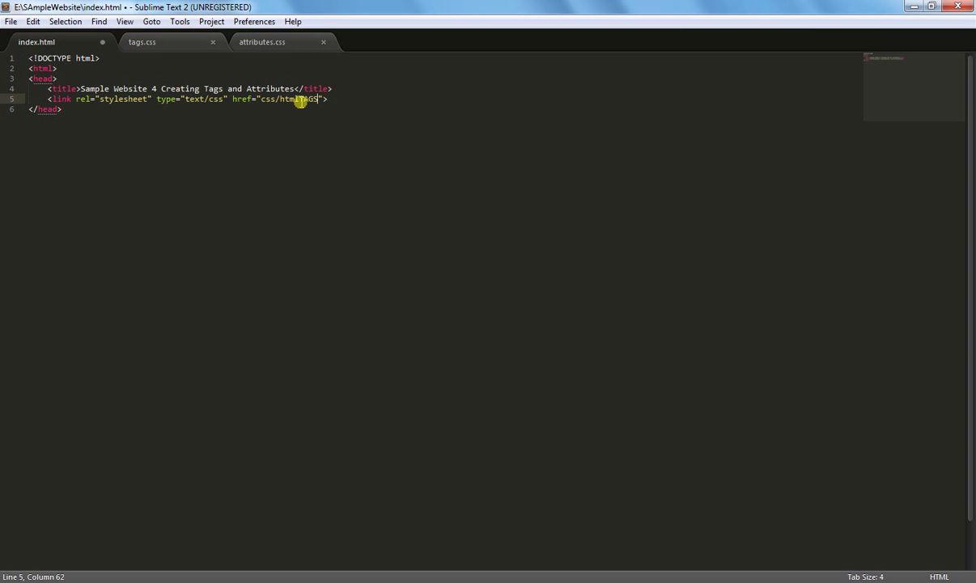
text(/tags.css)
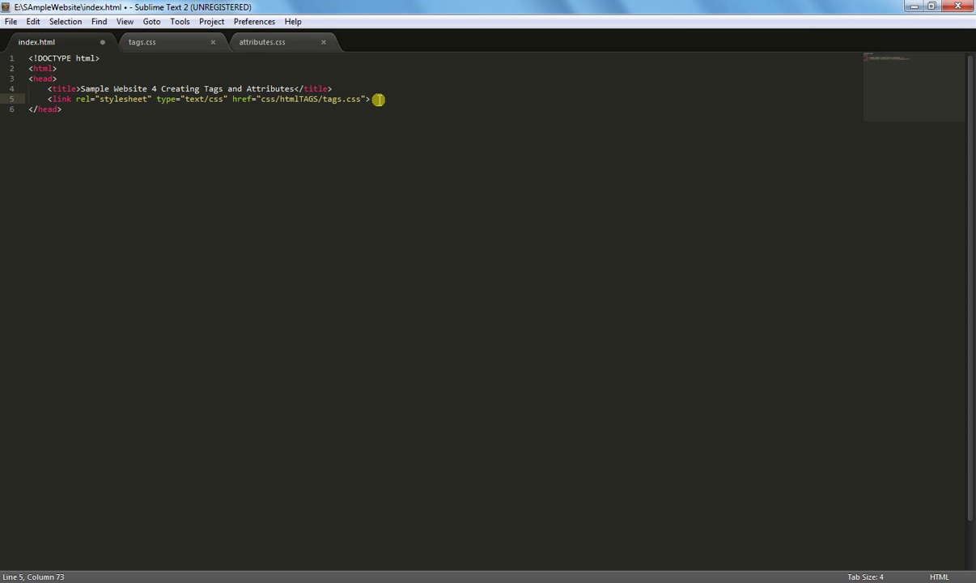
- Duplicate the link line and change its path to css/htmlATTRIBUTES/attributes.css
drag(379, 99, 49, 98)
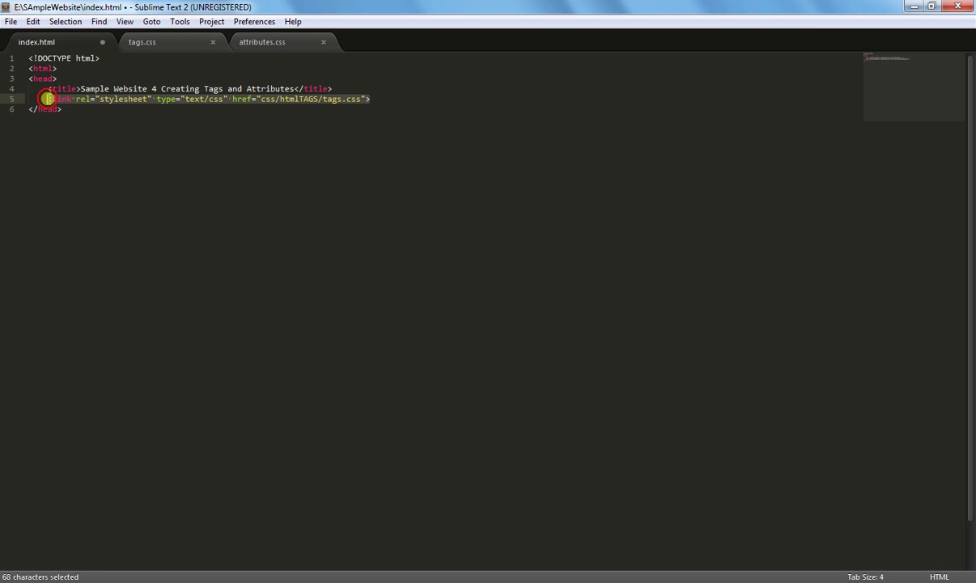
right_click(49, 98)
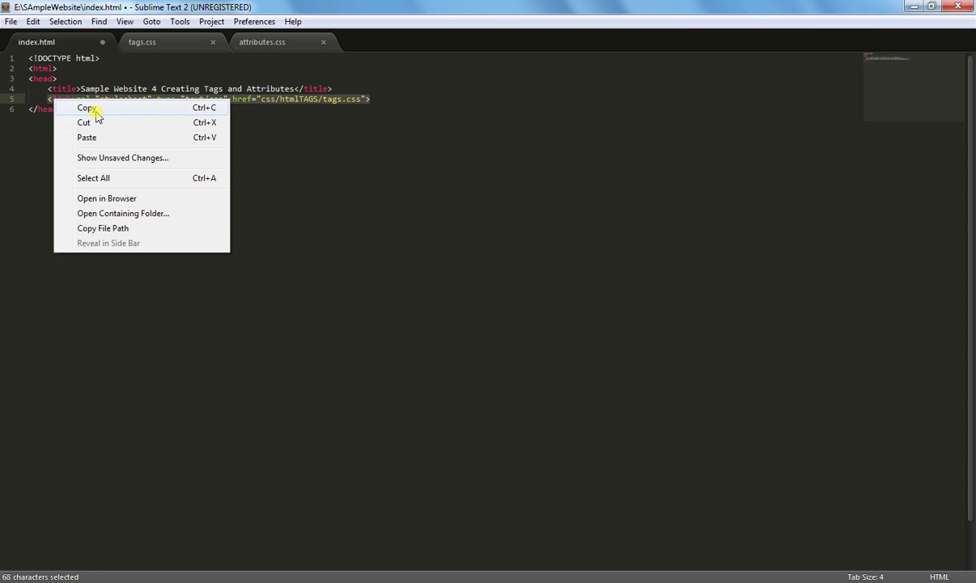
click(87, 106)
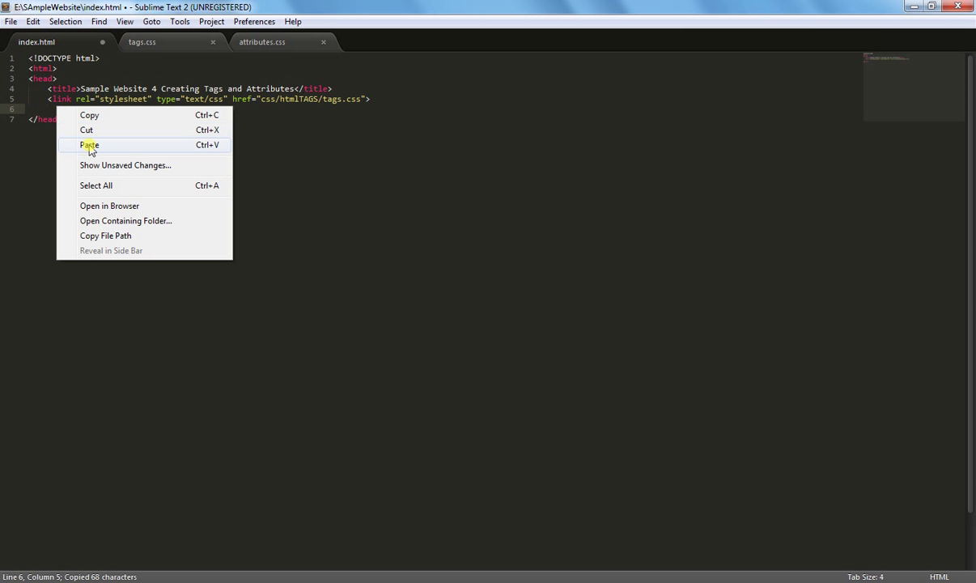
click(89, 144)
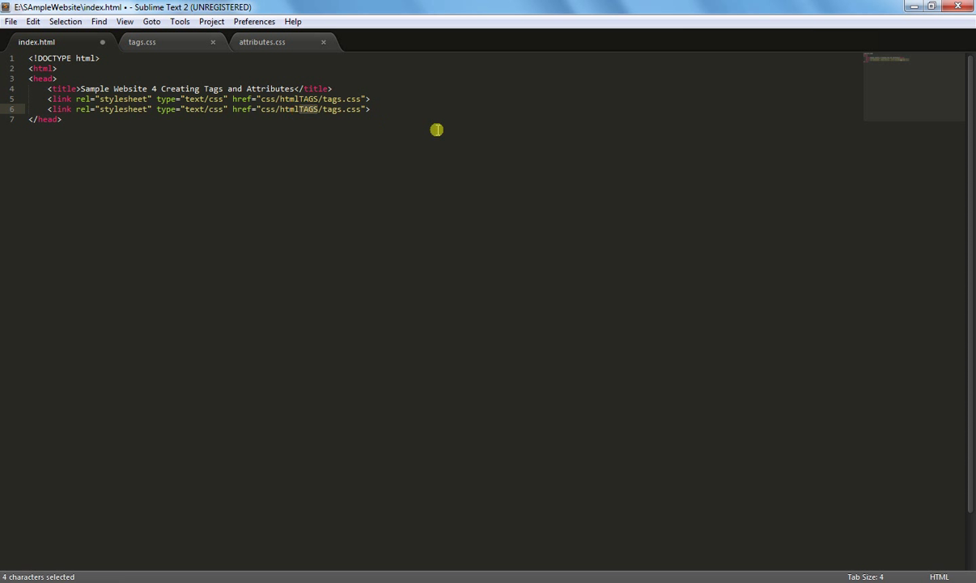
text(ATT)
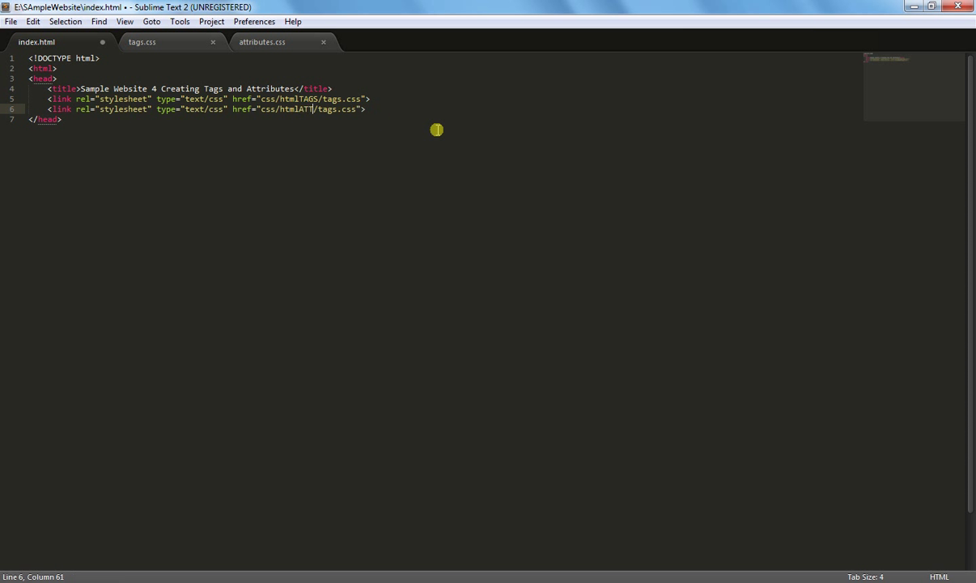
text(RIBUTES)
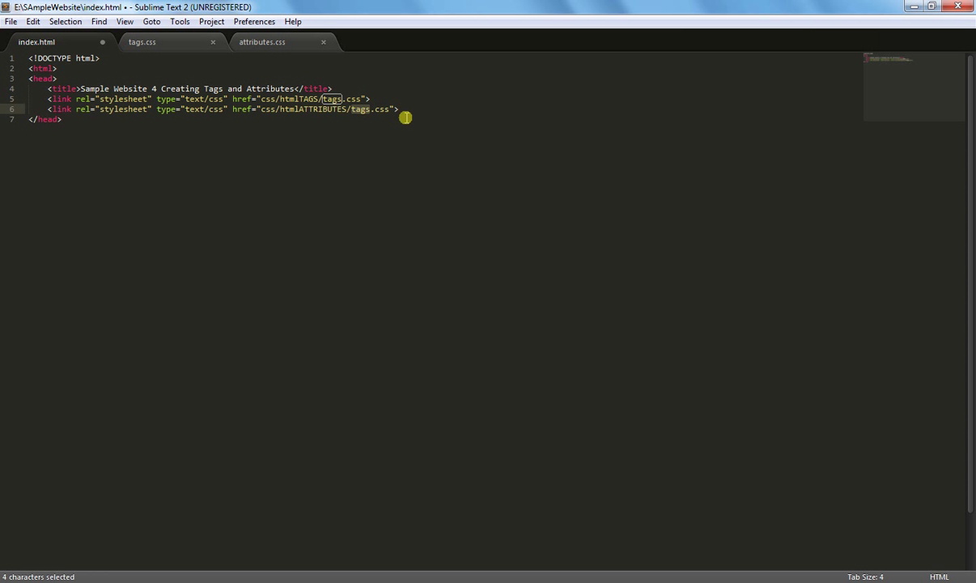
text(attribute)
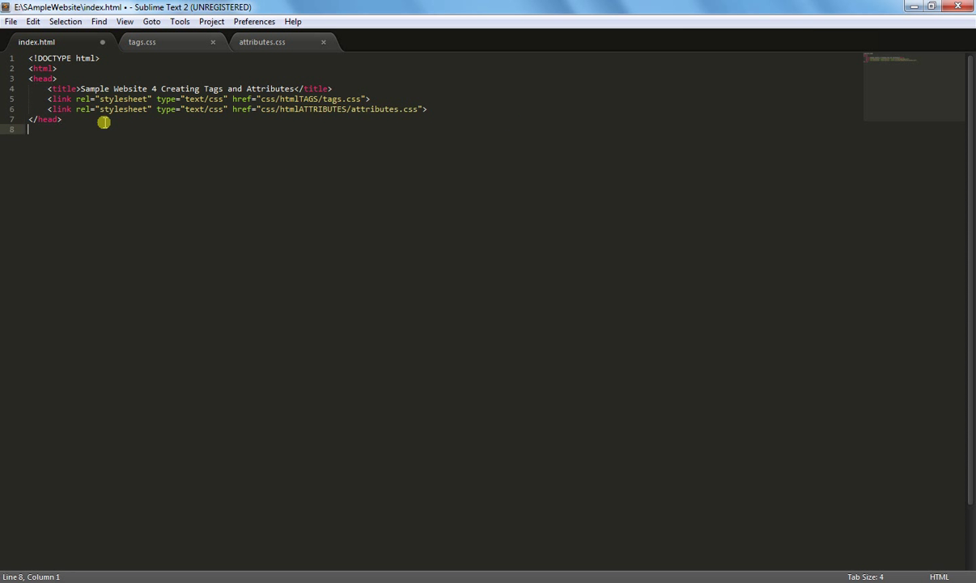
- Add a <body>, then start and delete a <text dec="underline"> line
text(<bod)
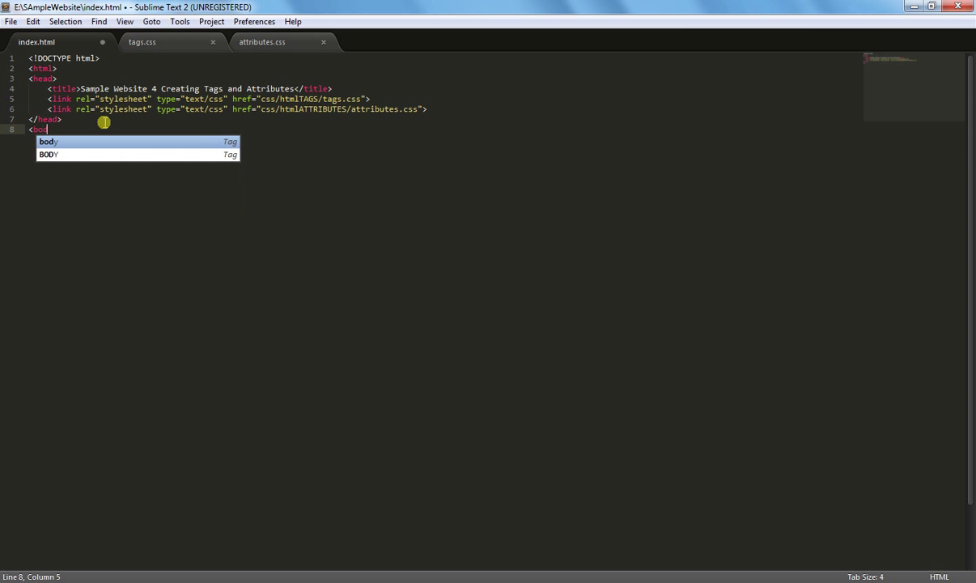
key(Tab)
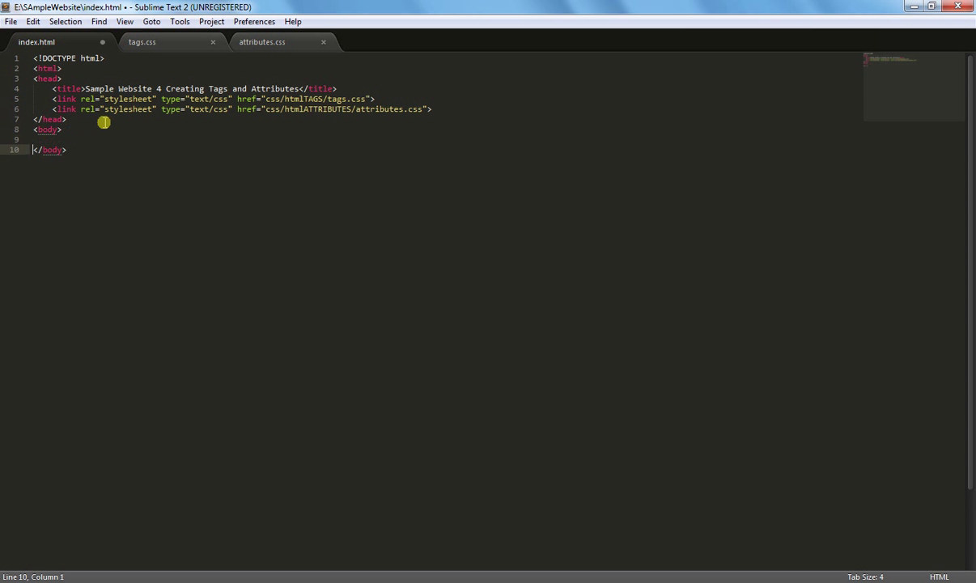
key(up)
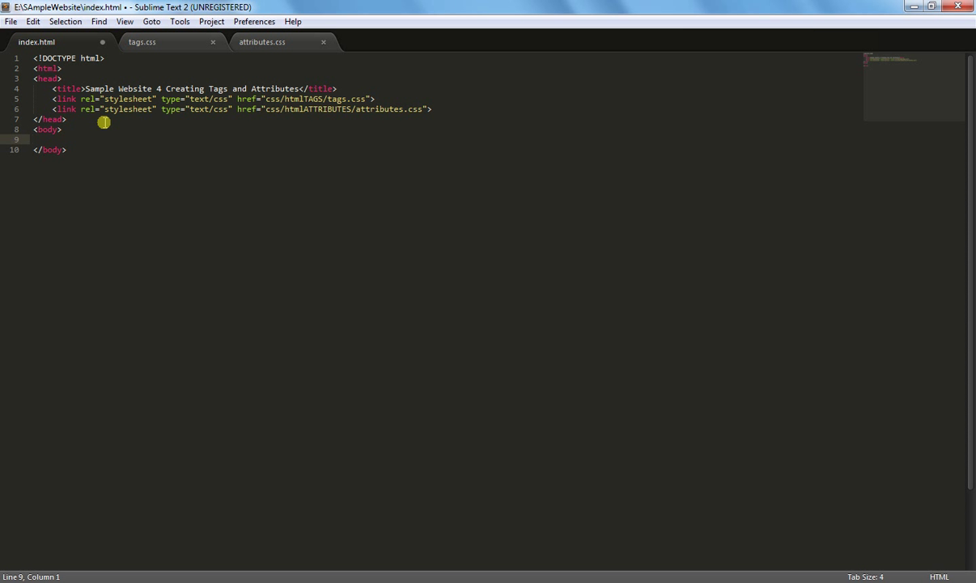
text(<text)
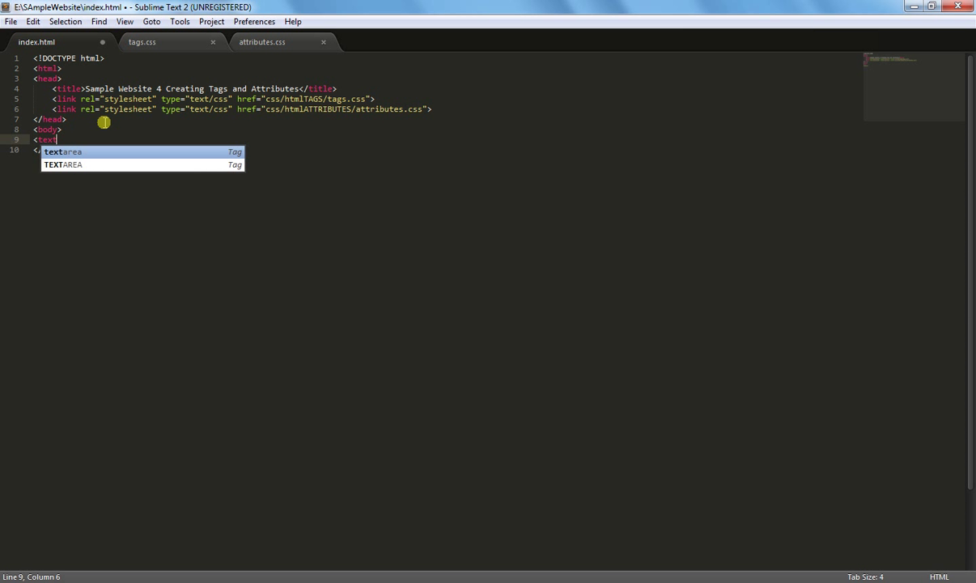
key(Escape)
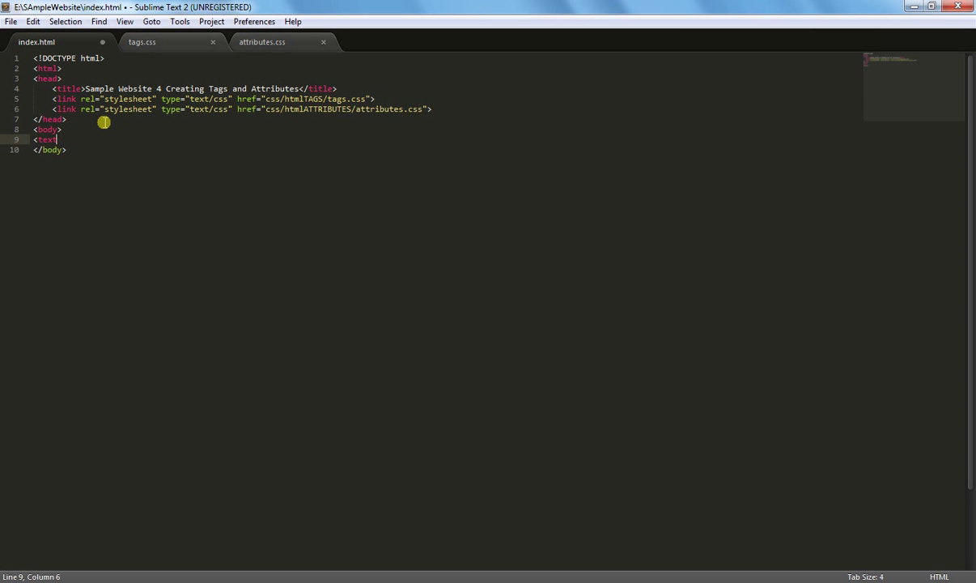
text(dec="")
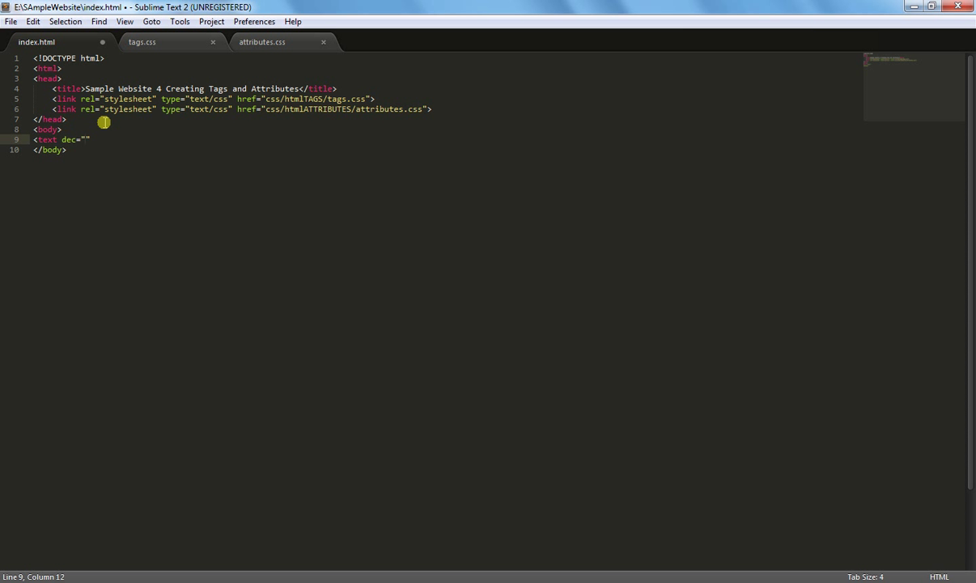
text(underline)
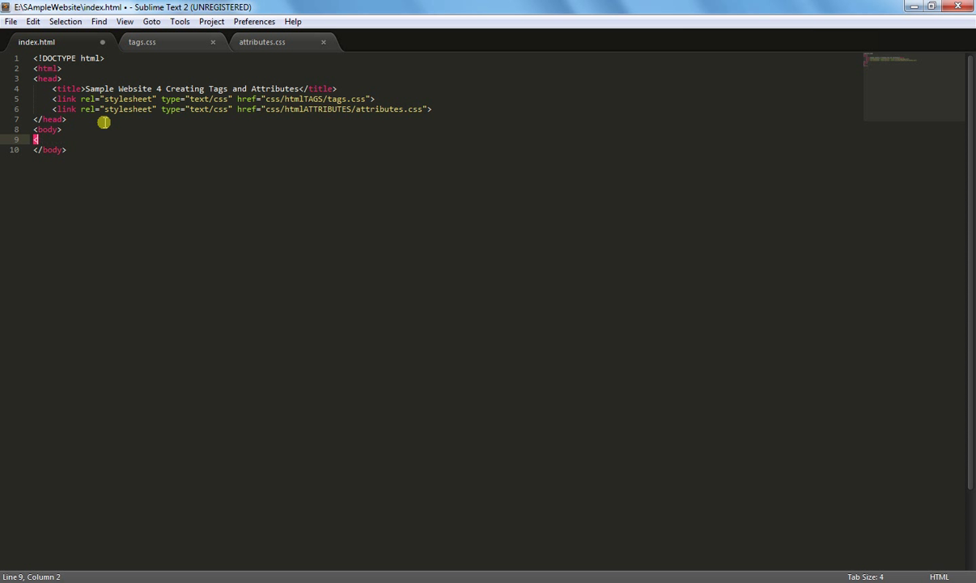
key(backspace)
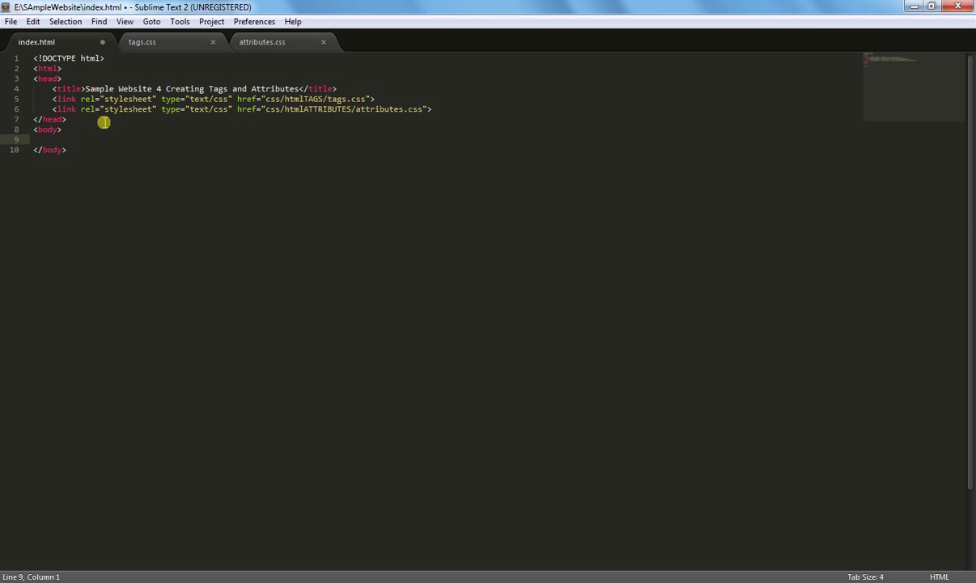
- Write the custom element <red>RED</red> inside the body
text(<te)
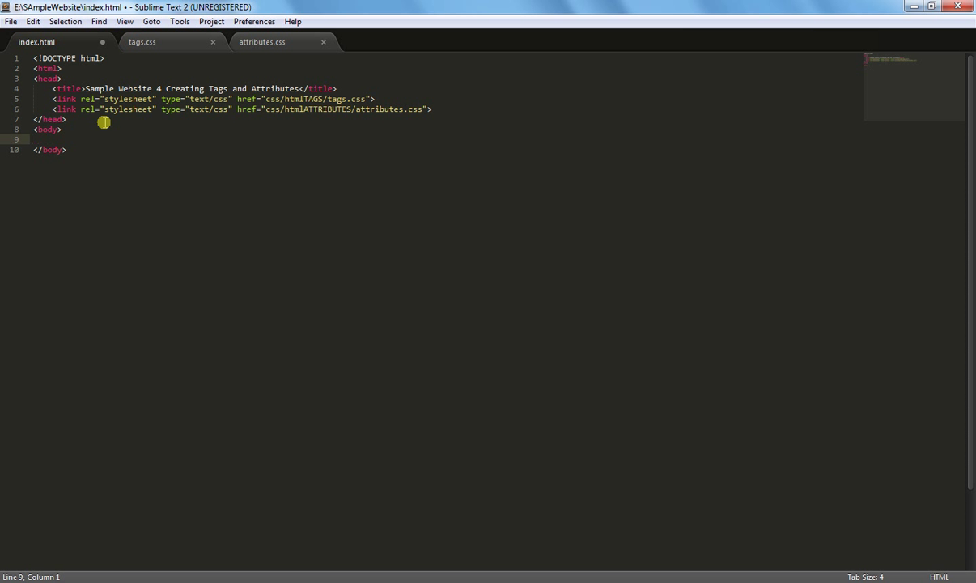
text(<red>)
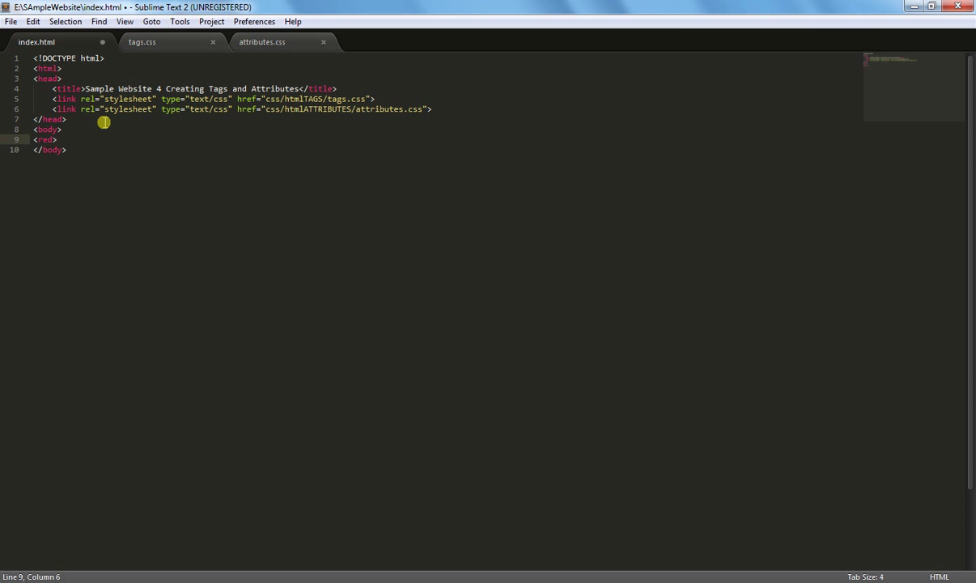
text(RED)
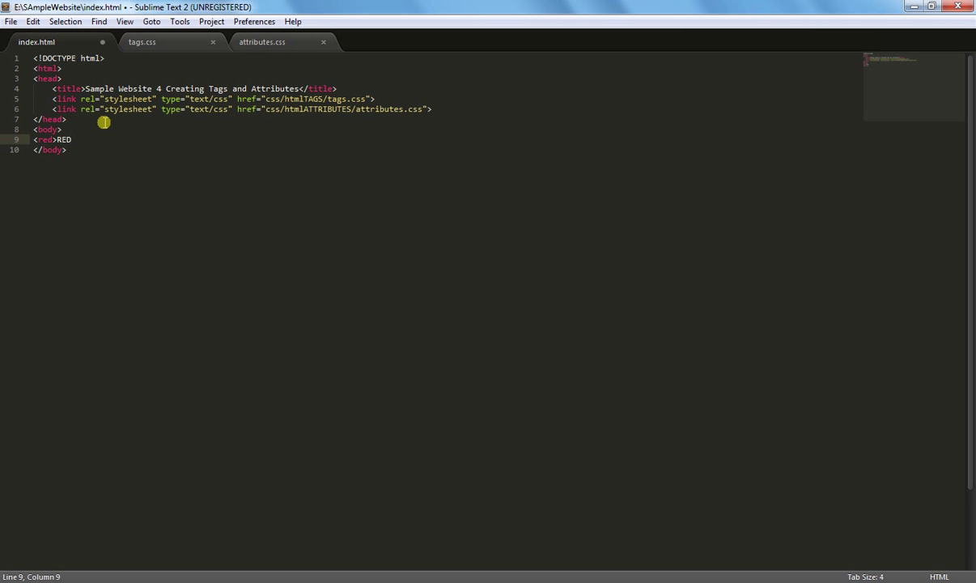
text(</red>)
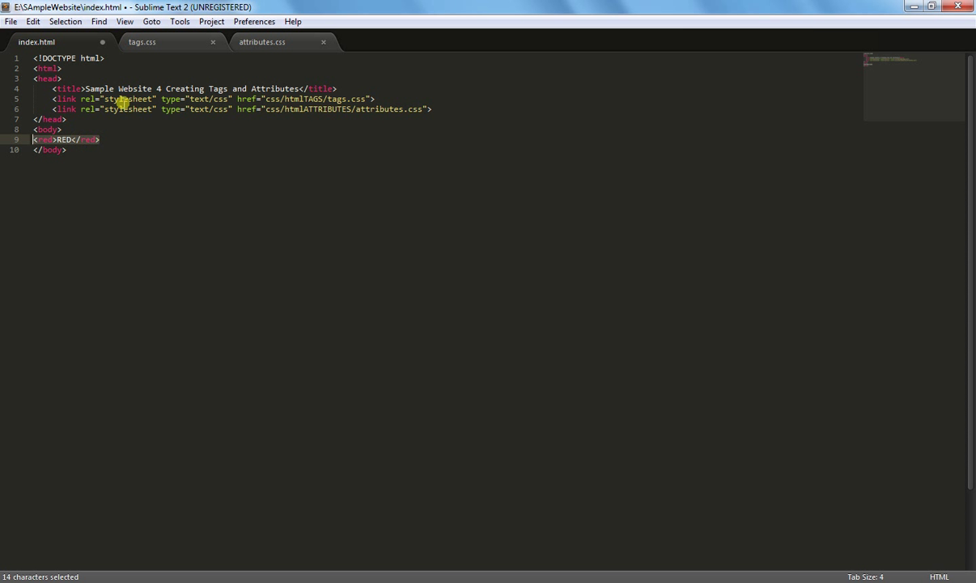
- In tags.css write red { color: red; } and save it with Ctrl+S
click(142, 42)
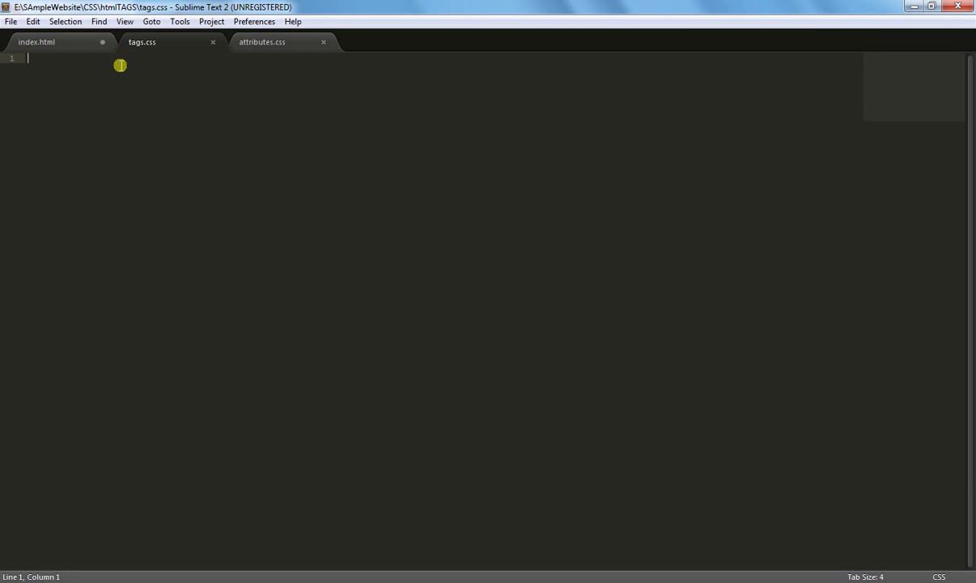
text(red {)
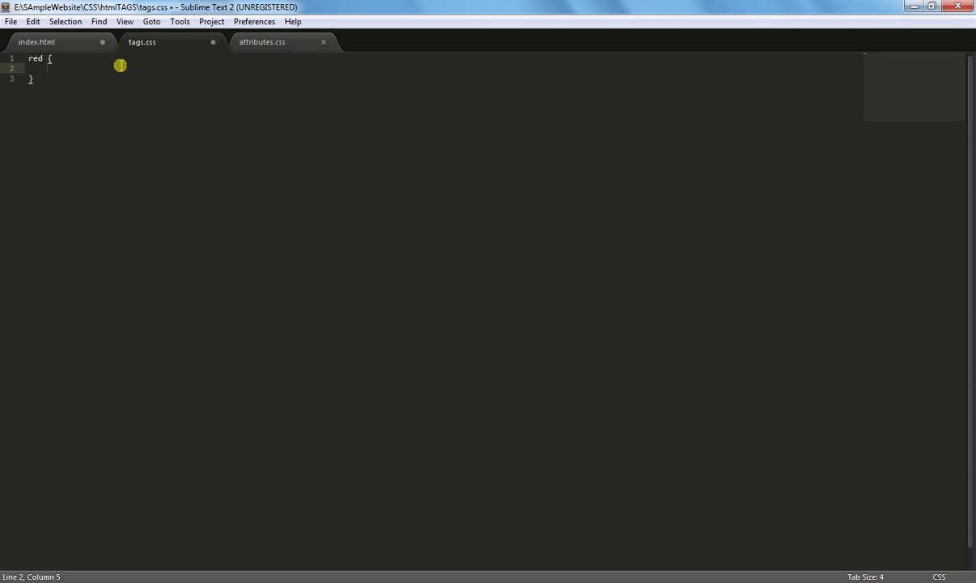
text(color)
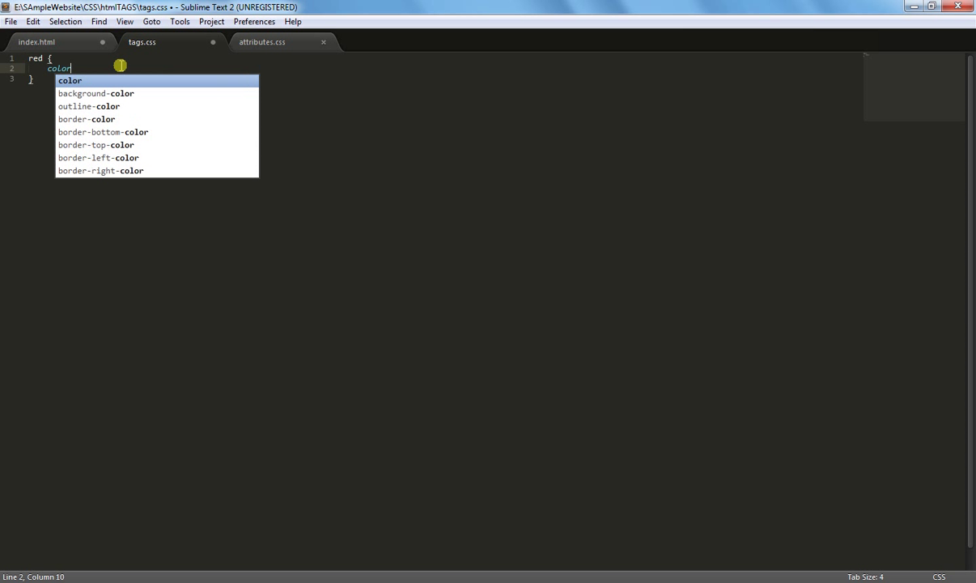
text(: red;)
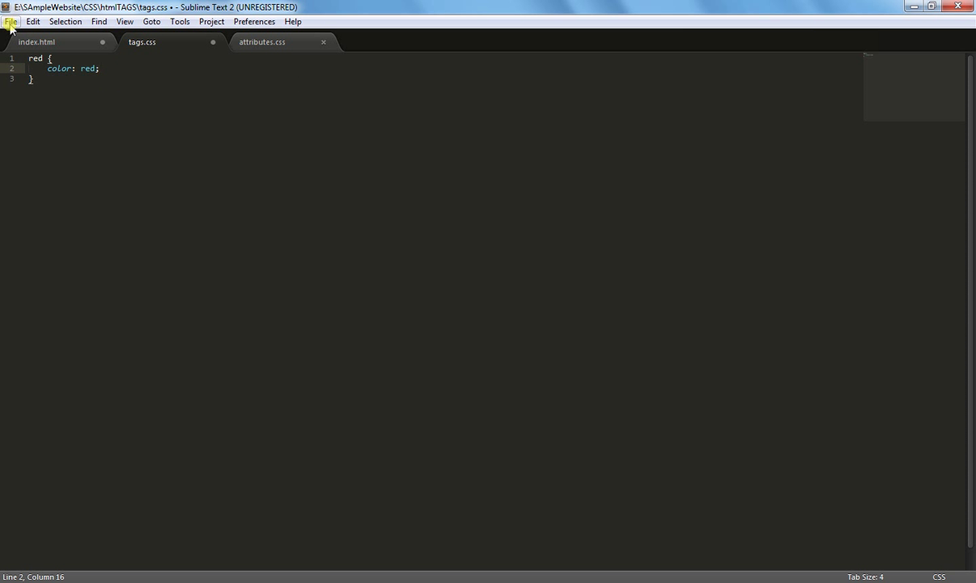
key(ctrl+s)
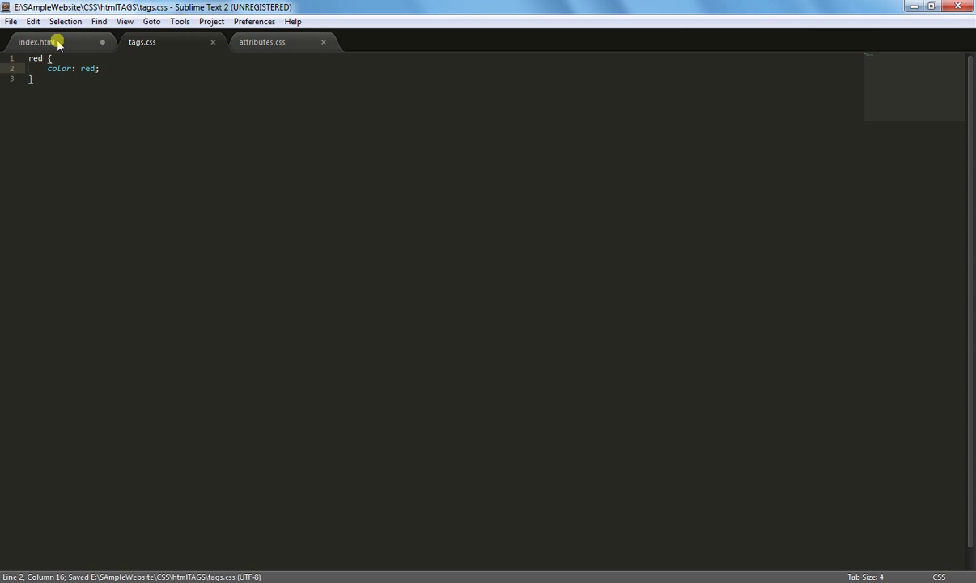
click(10, 21)
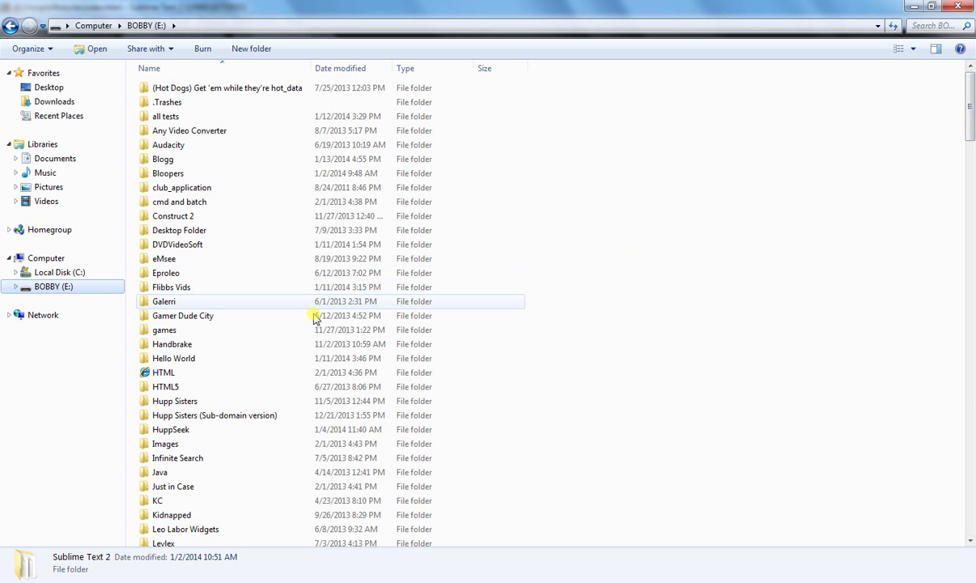
- Scroll down drive E's folder list to the Sublime Text 2 folder
scroll(down, 3)
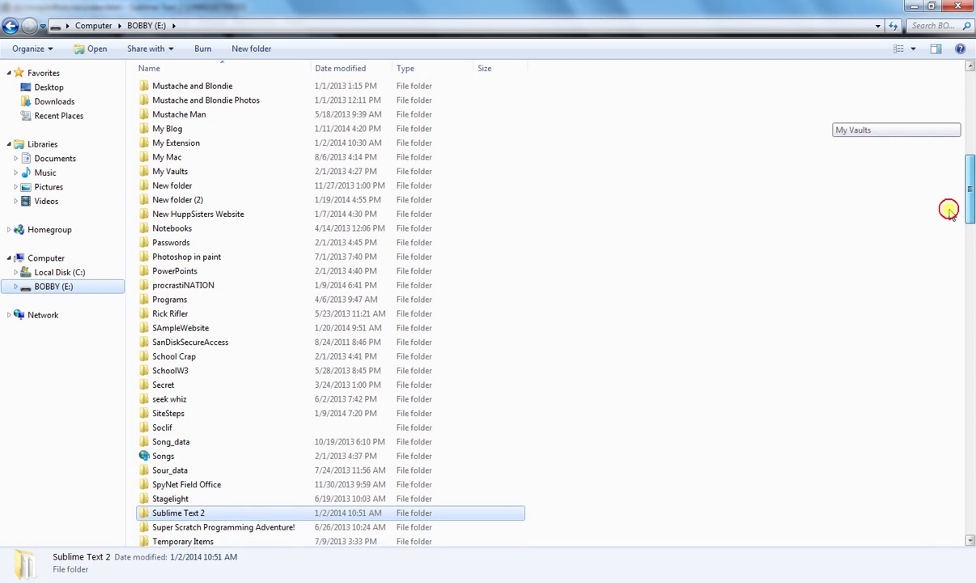
scroll(down, 3)
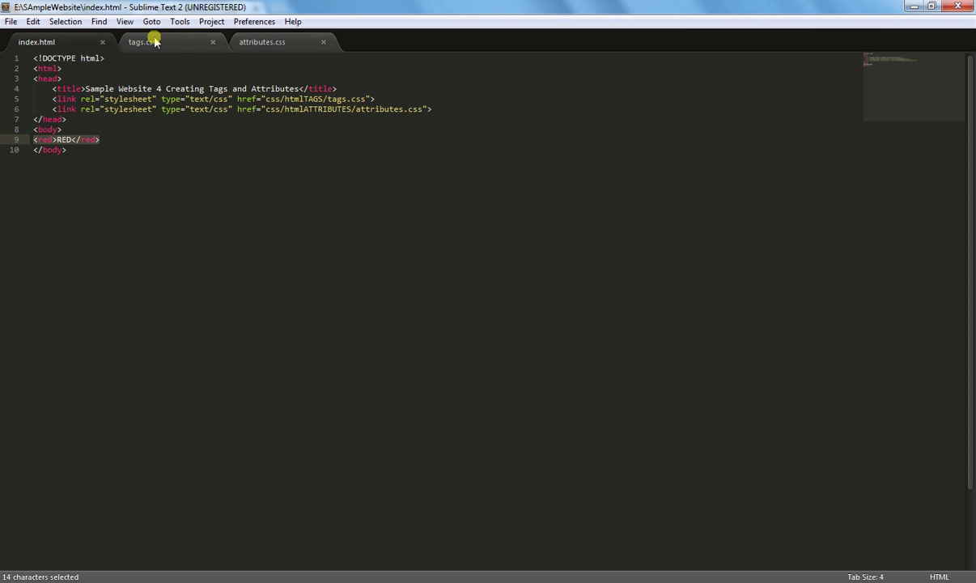
- Cut the red colour rule out of tags.css and paste it back in
click(143, 42)
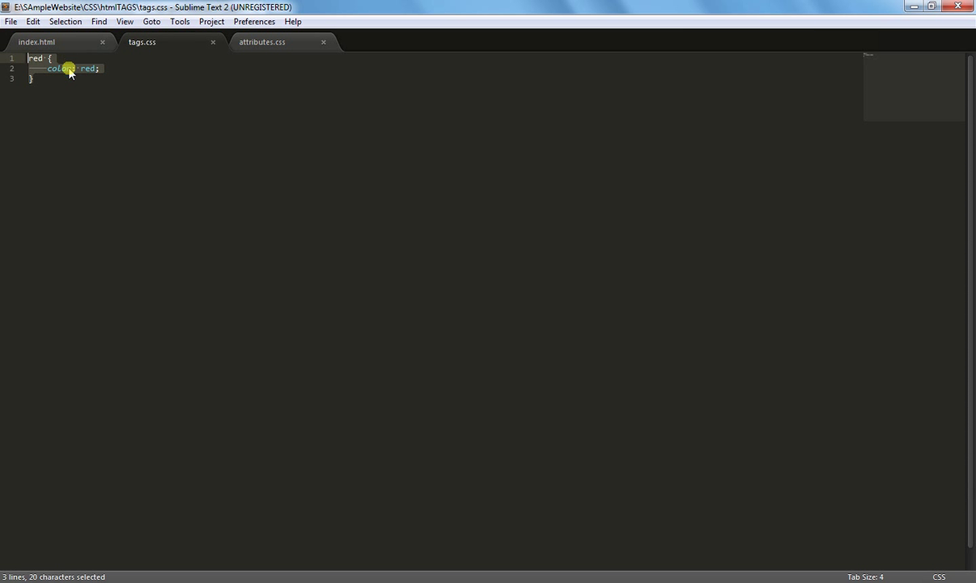
key(ctrl+x)
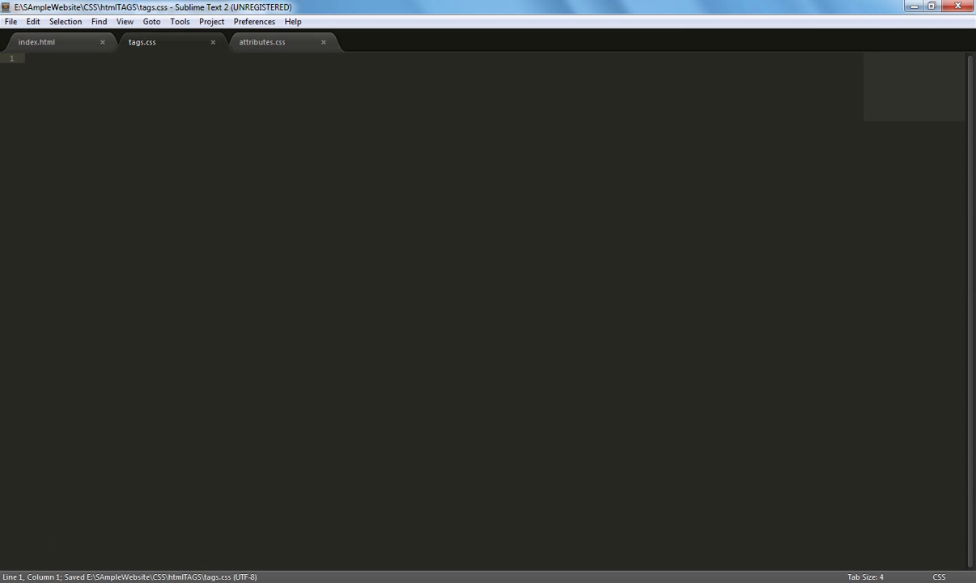
right_click(110, 97)
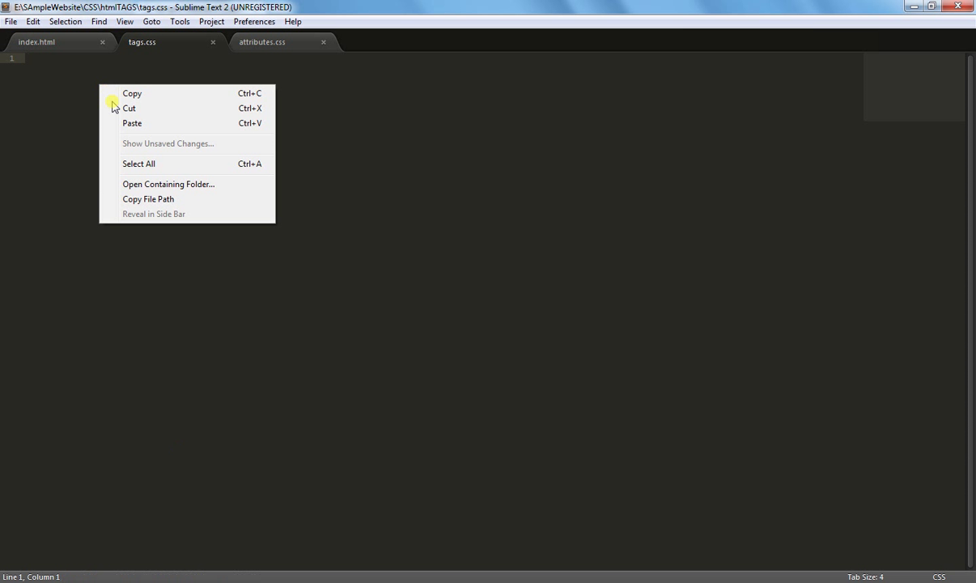
click(37, 42)
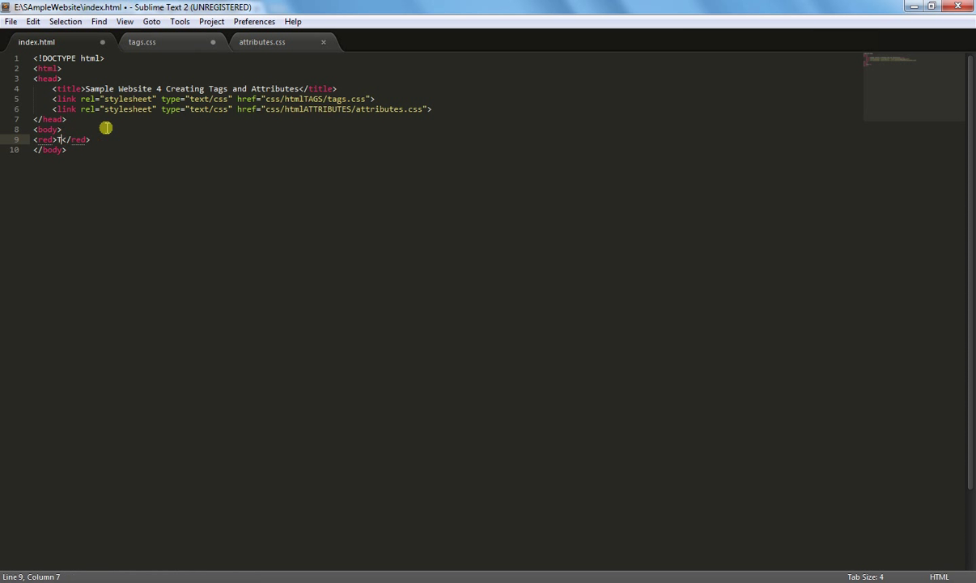
- Fill the red tag in index.html with 'This is a sample tag where the color is red.'
text(This is a)
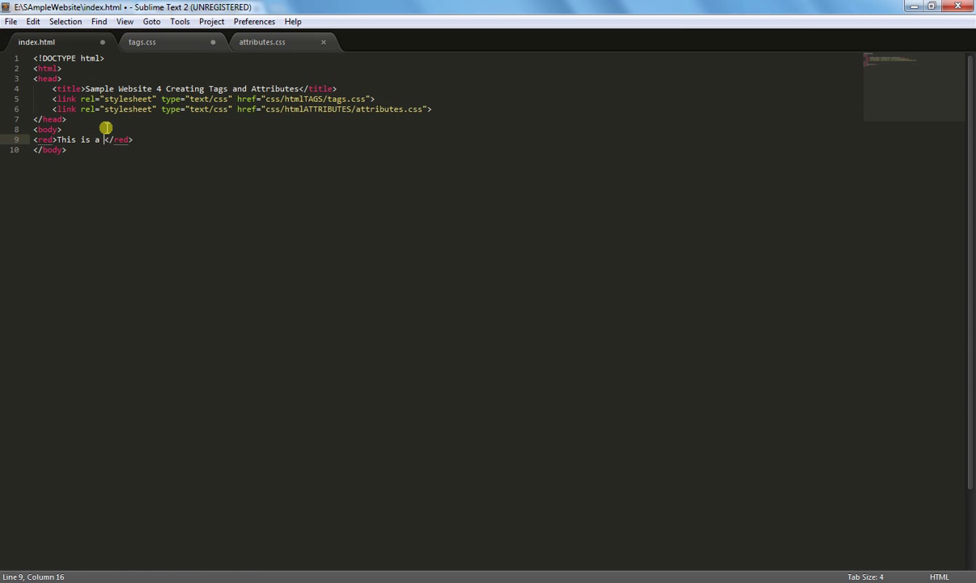
text(sample tag where the)
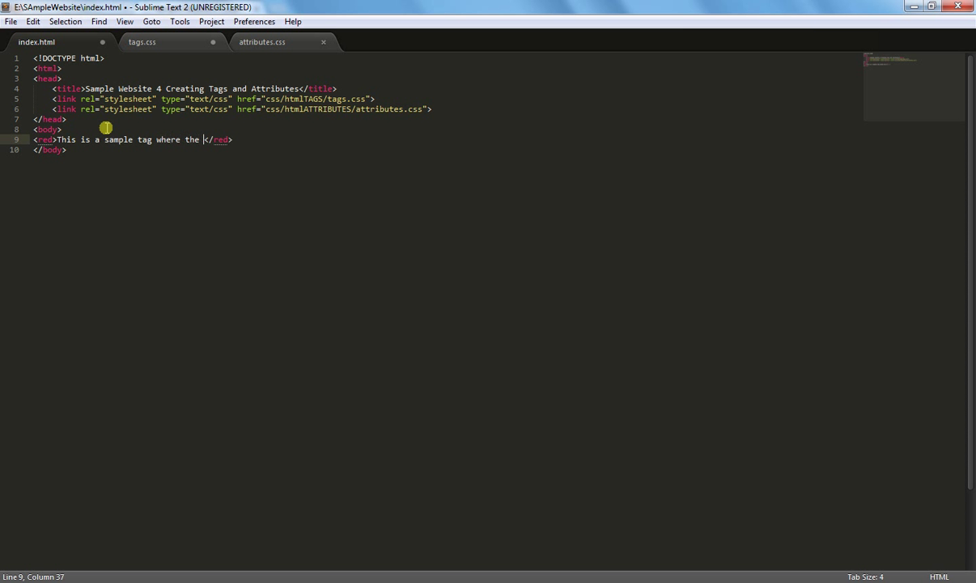
text(color is re)
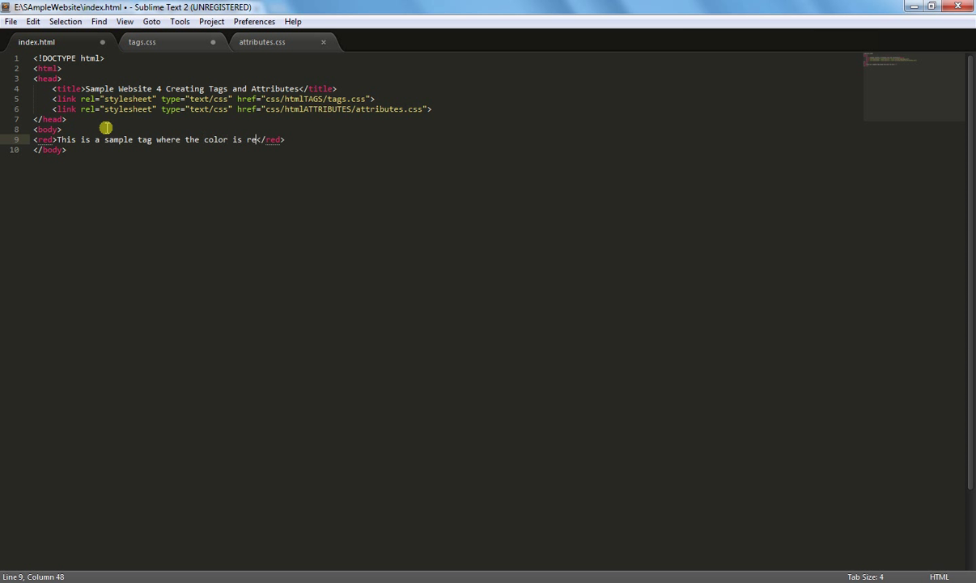
text(d.)
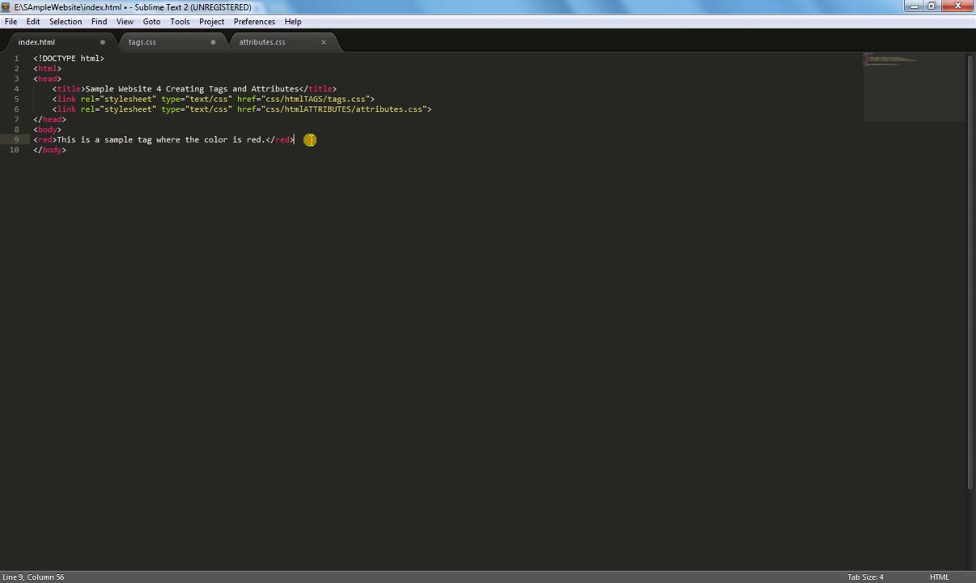
- Save the tags.css stylesheet from the File menu
click(142, 42)
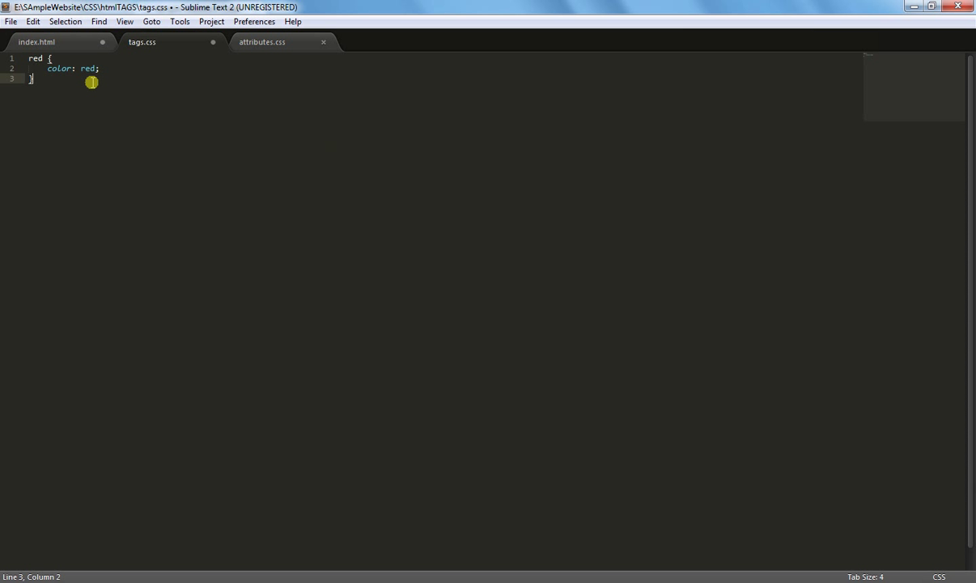
mouse_move(68, 489)
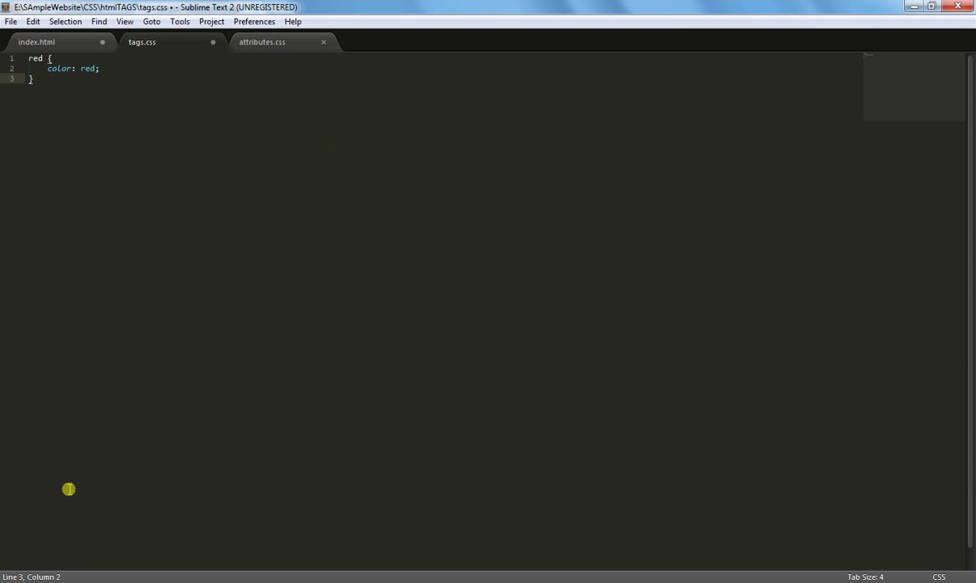
click(9, 21)
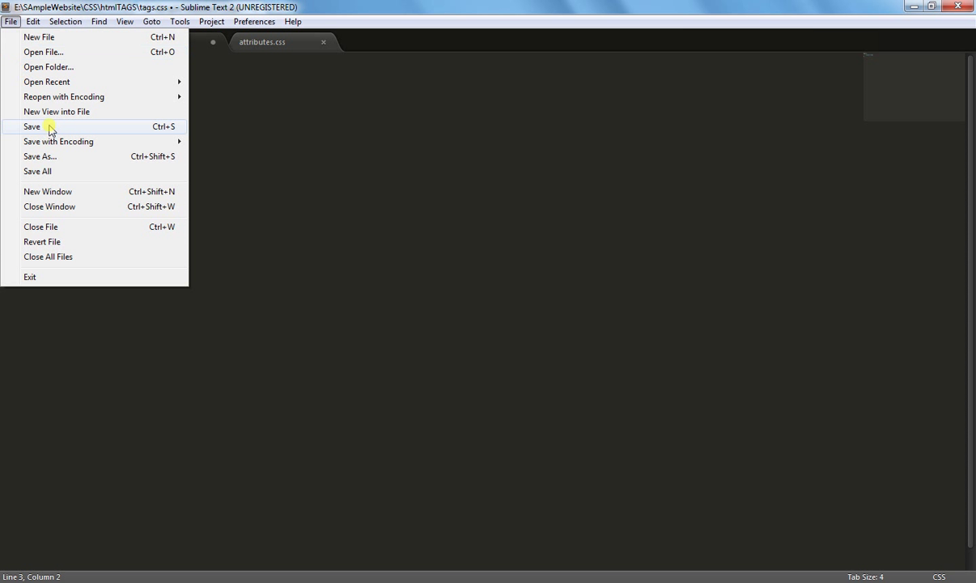
click(32, 126)
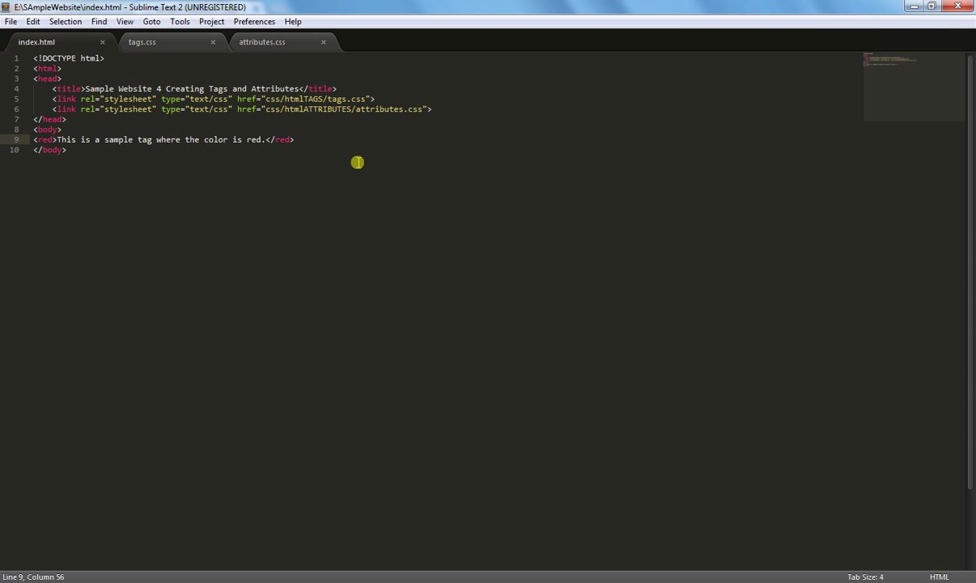
- Add a <font dec="over-line"> opening tag in index.html, correcting the mistyped value
text(<br>)
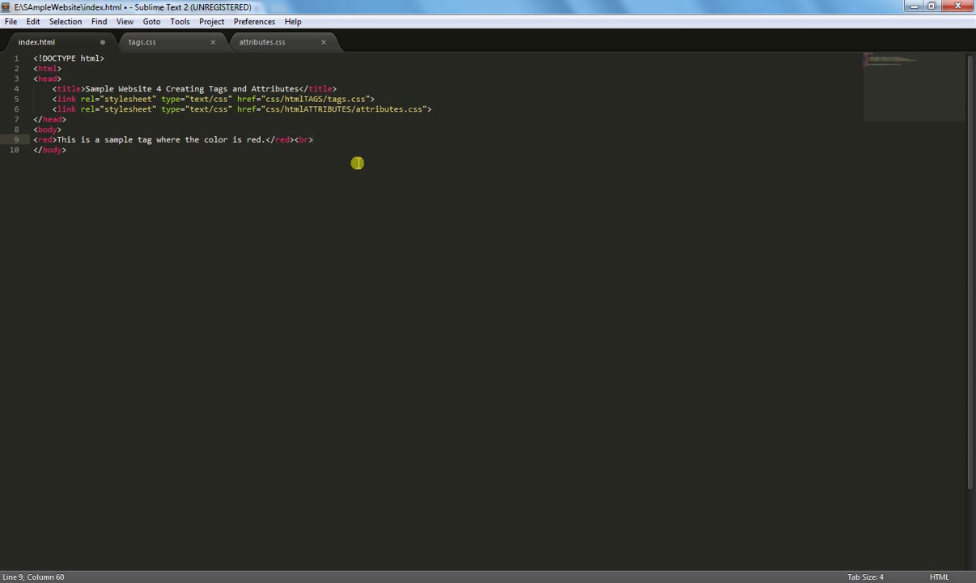
text(<font dec)
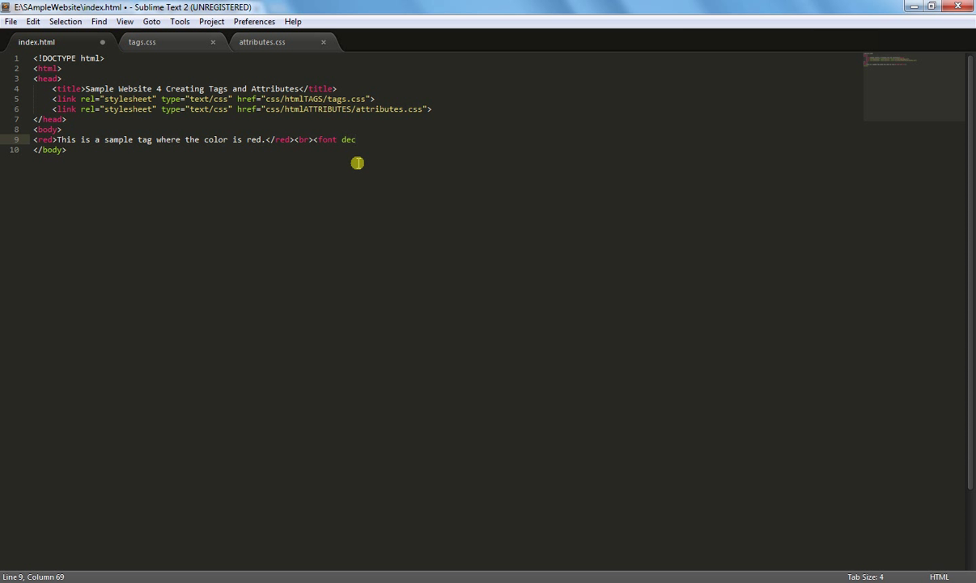
text(=")
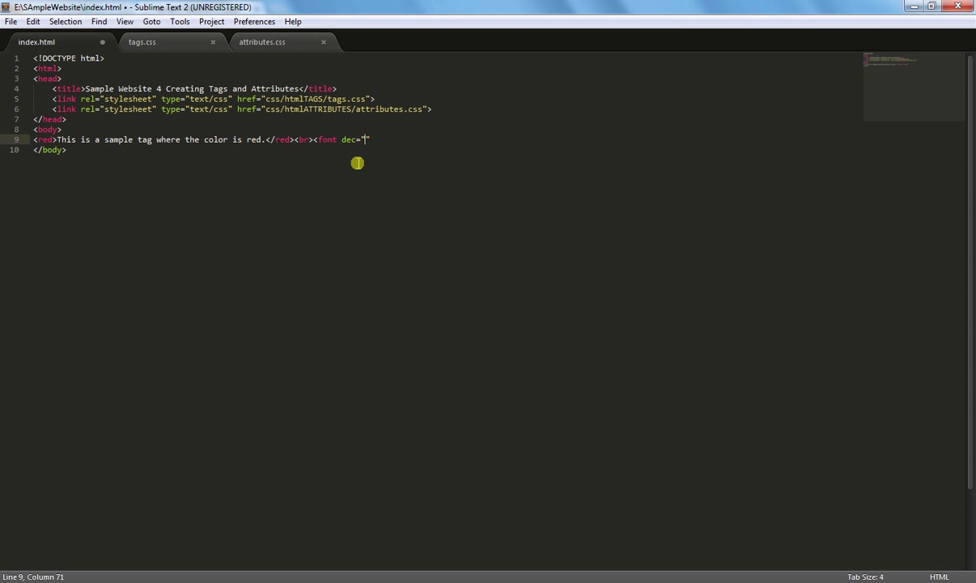
text(lineur)
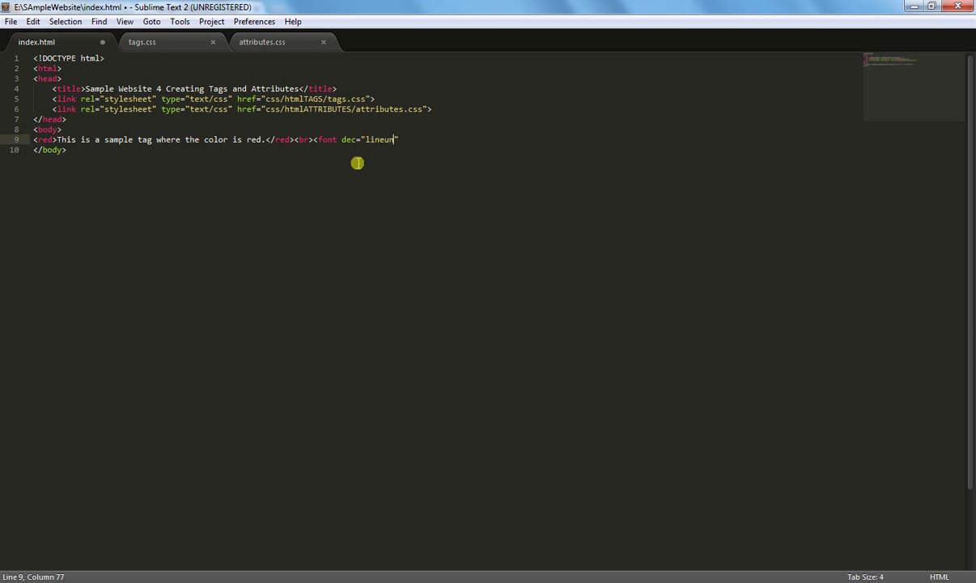
key(backspace)
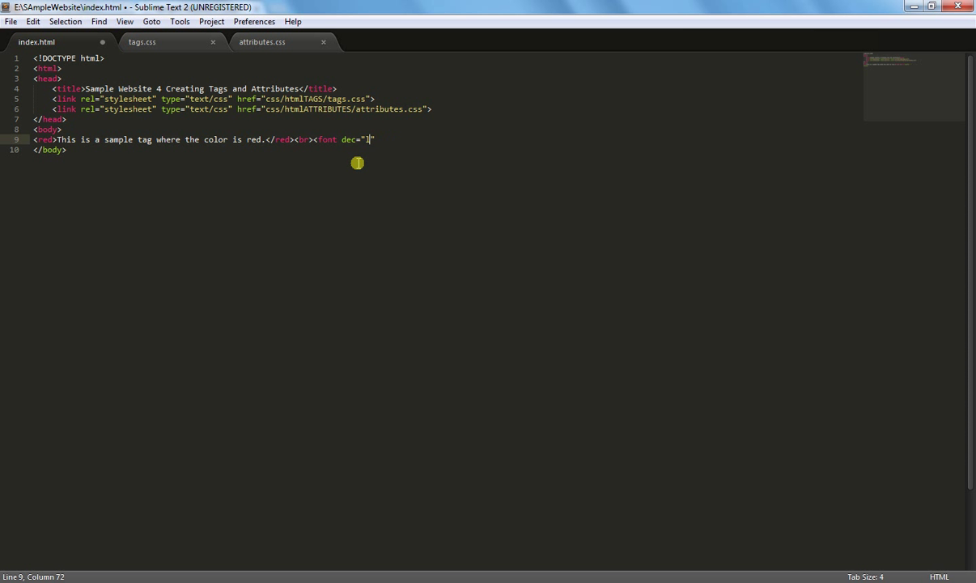
key(backspace)
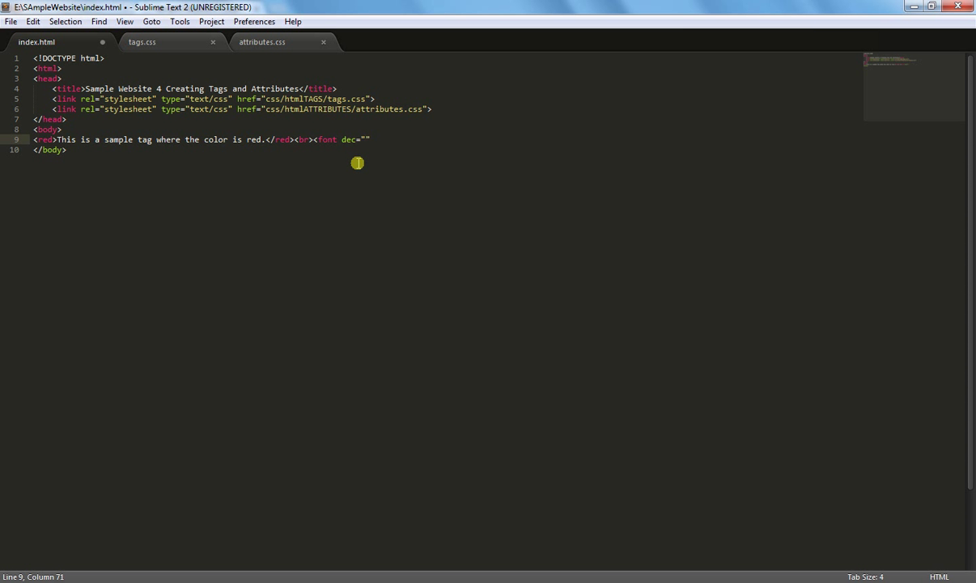
text(ol)
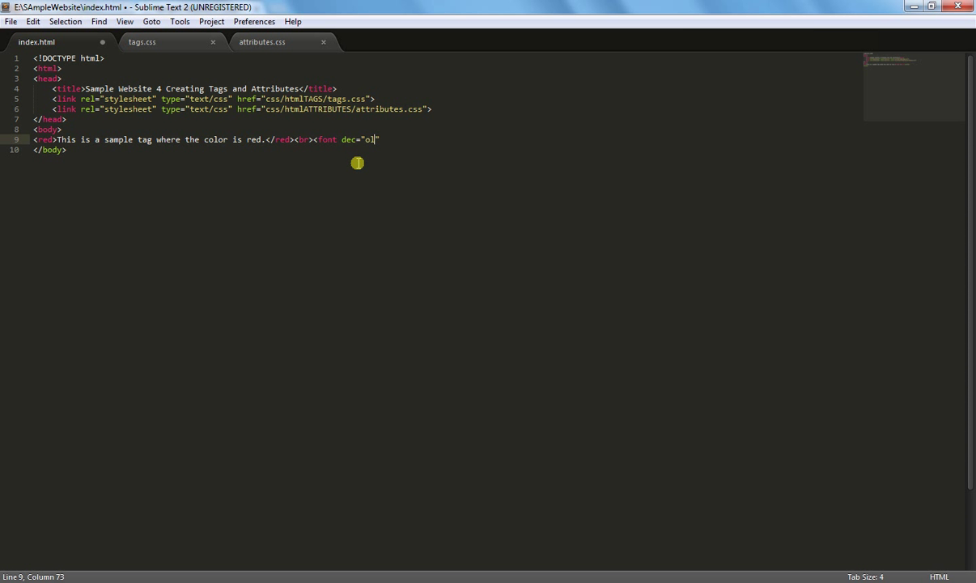
click(400, 136)
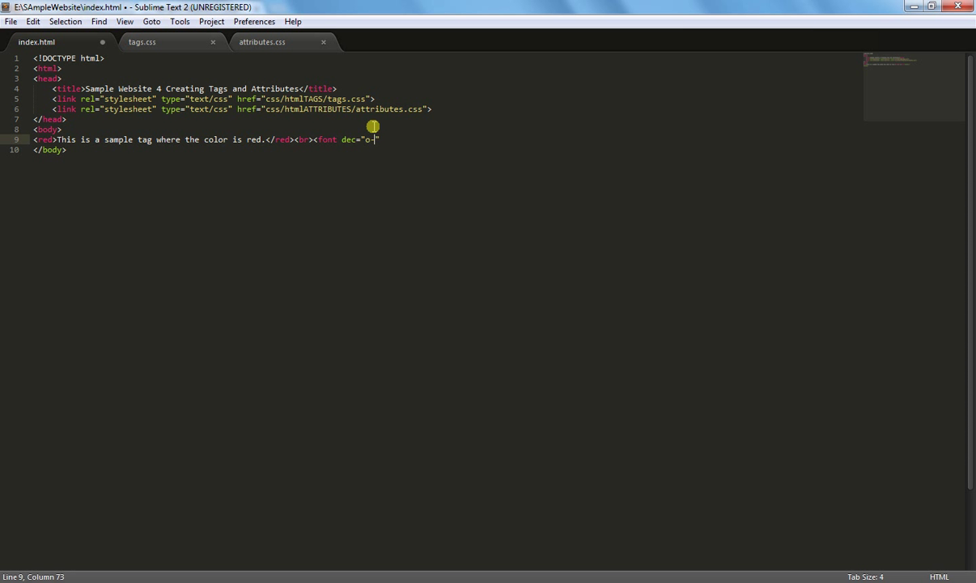
text(ver)
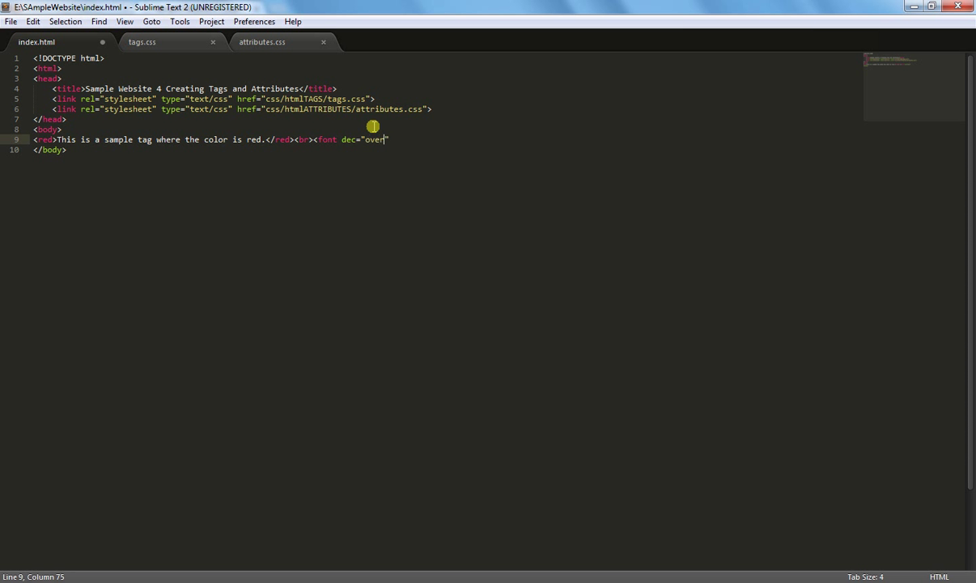
text(-lin)
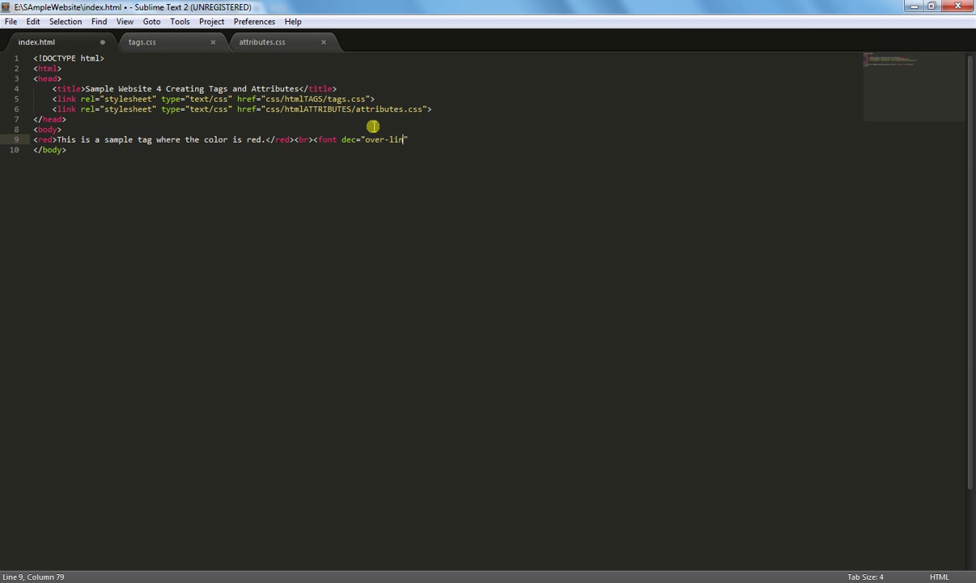
text(e)
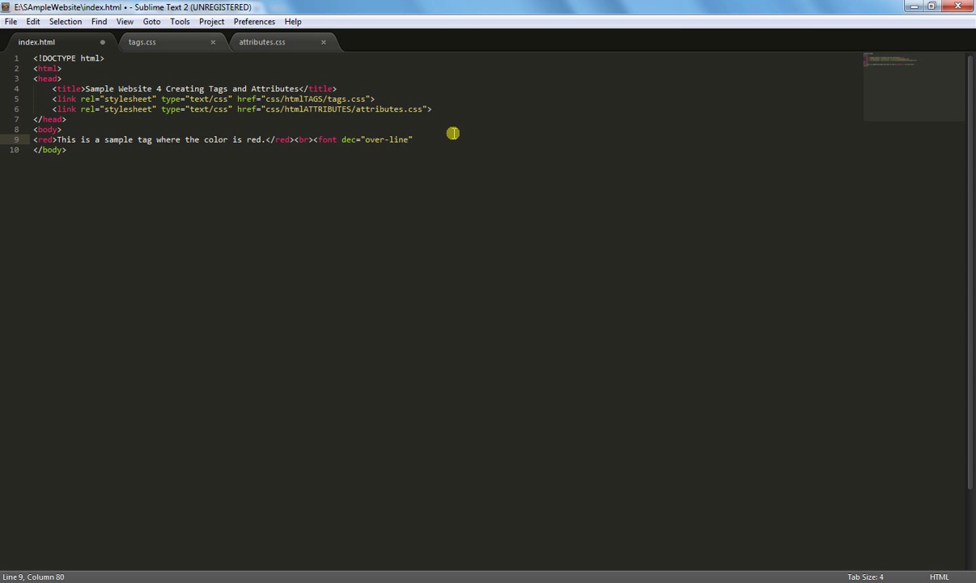
text(>)
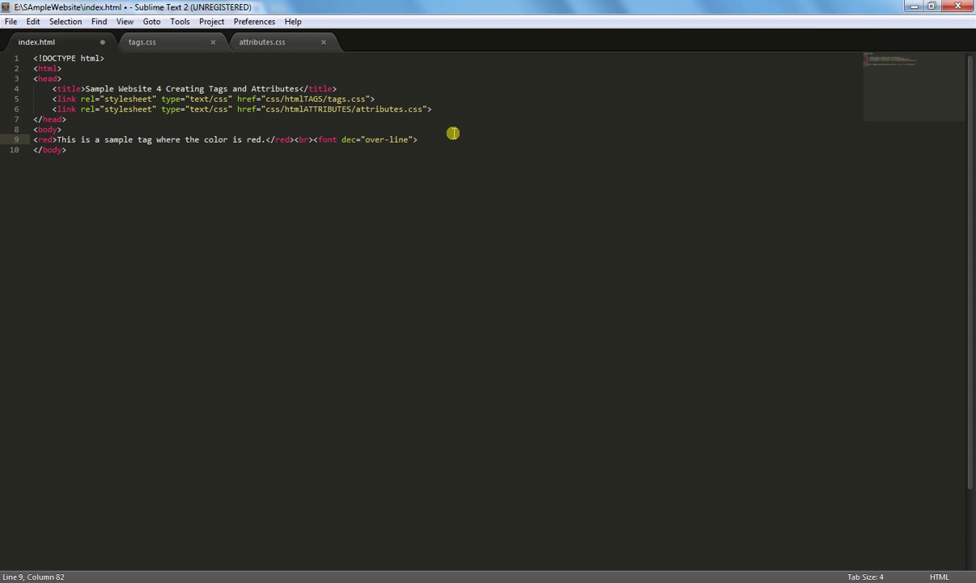
- Write 'This is a sample Attribute for overline' inside the font element
text(This is)
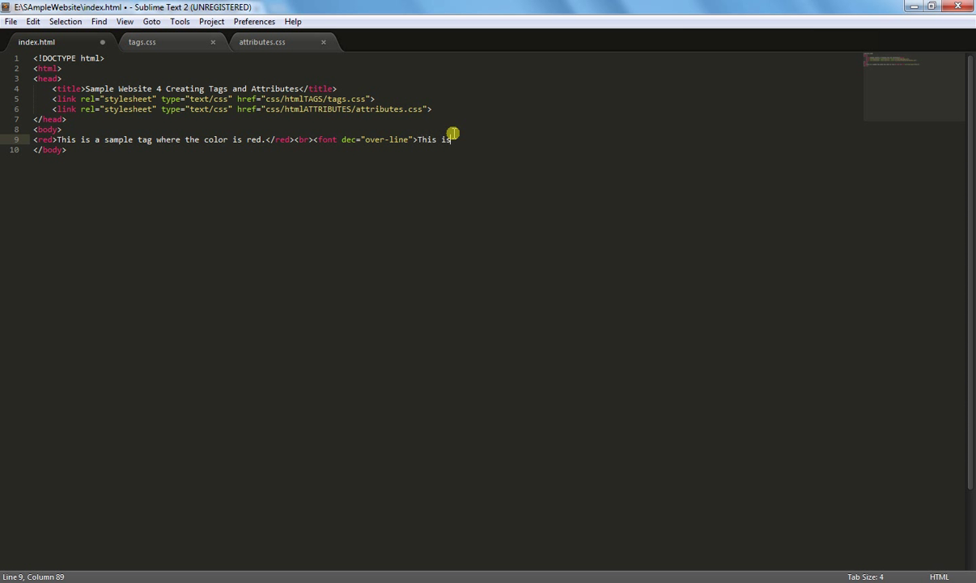
text(a)
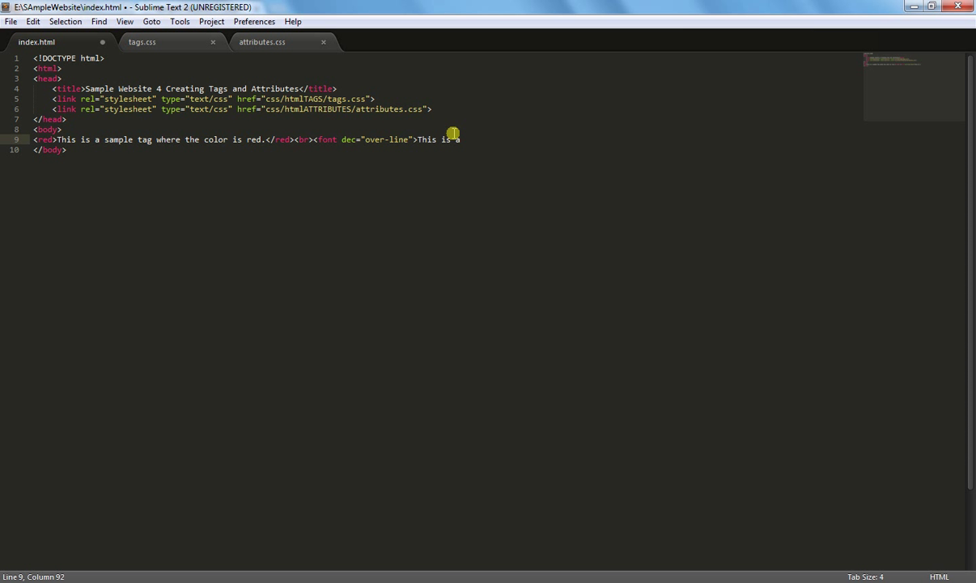
text(sample)
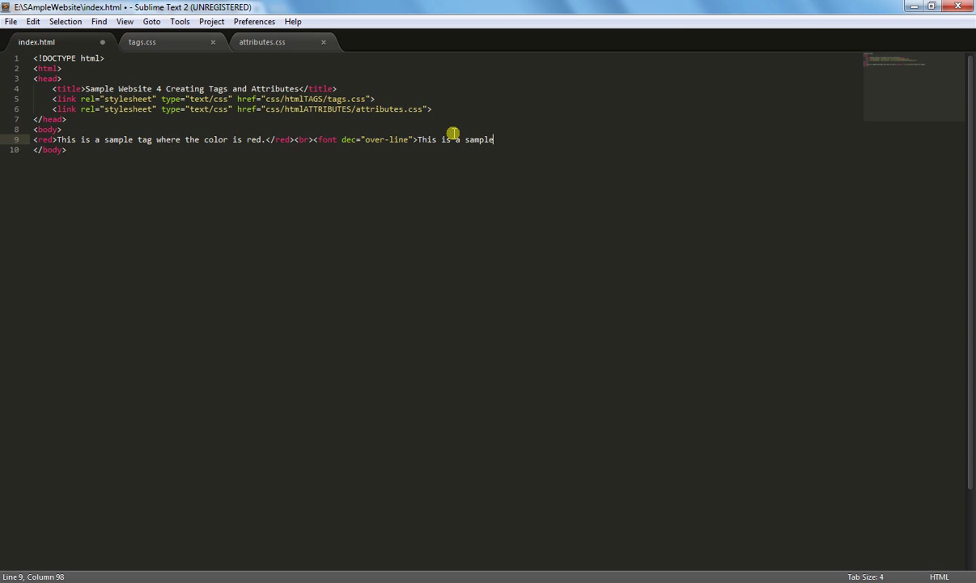
text(Attribut)
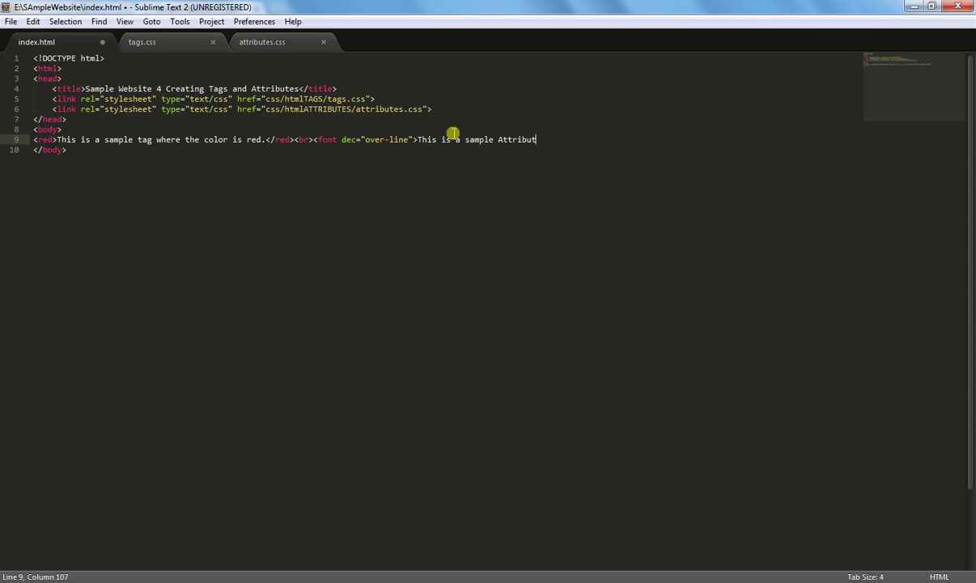
text(f)
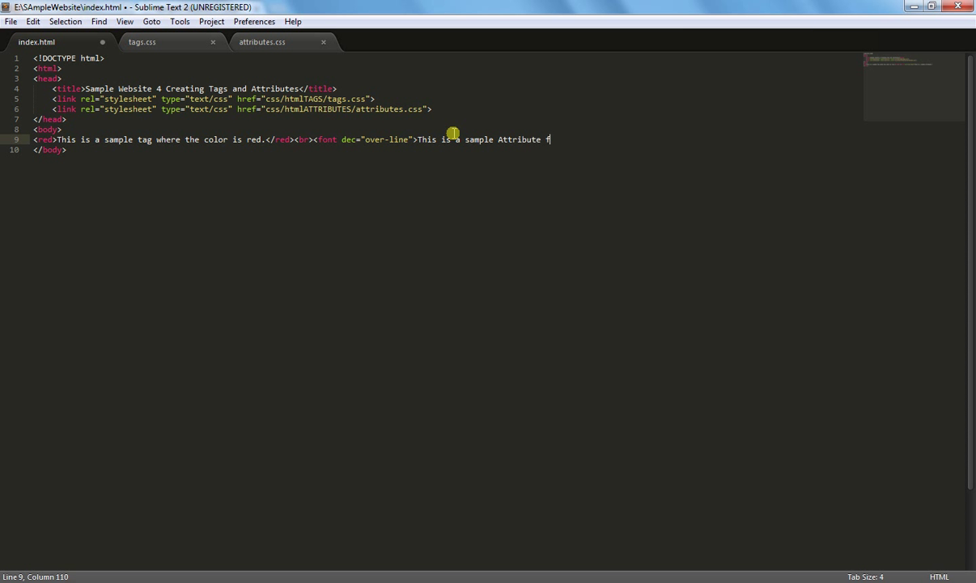
text(or ob)
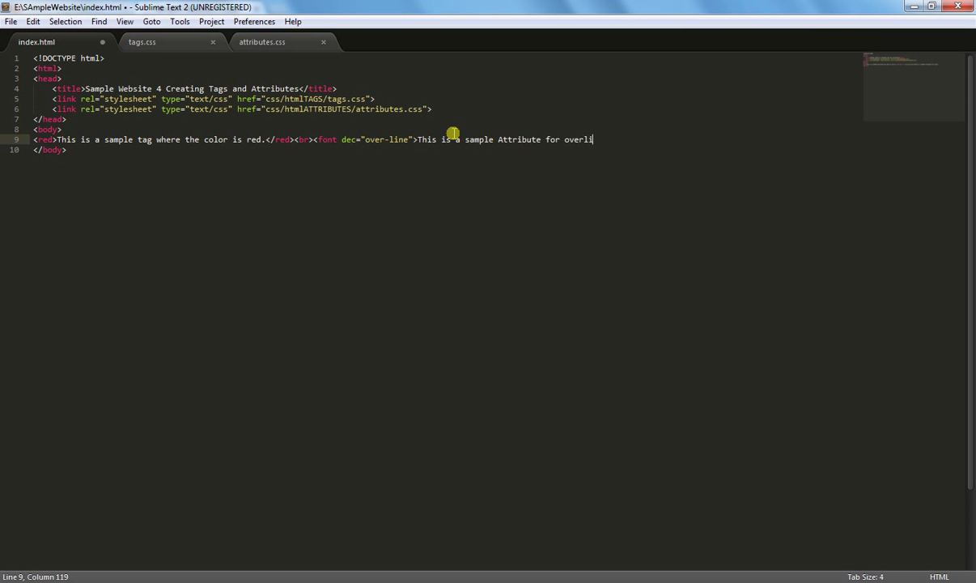
text(ne)
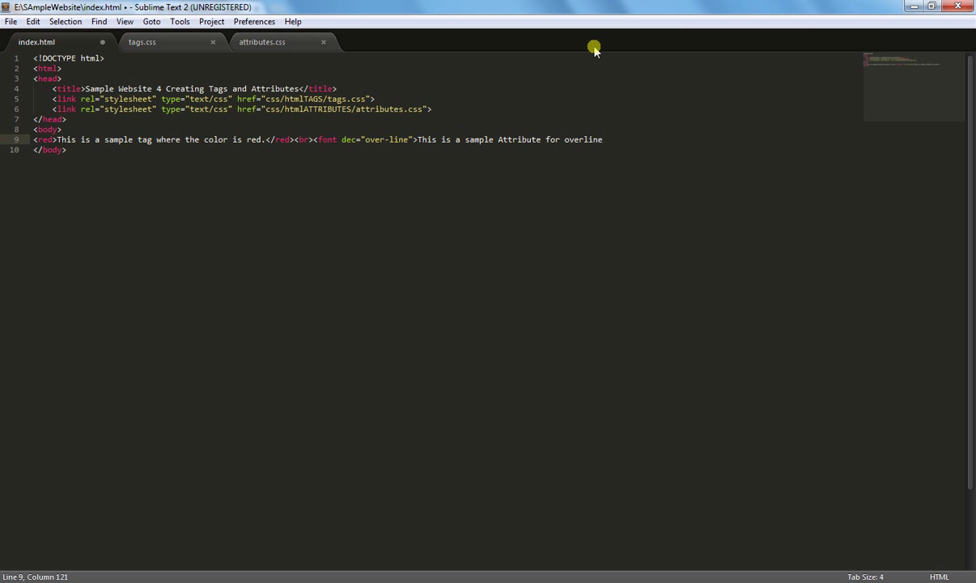
mouse_move(431, 97)
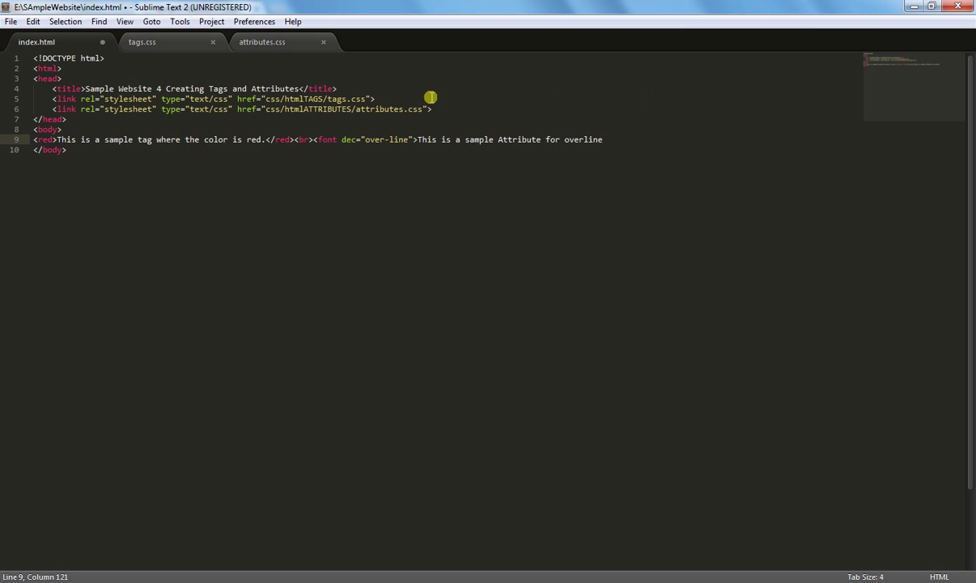
mouse_move(275, 88)
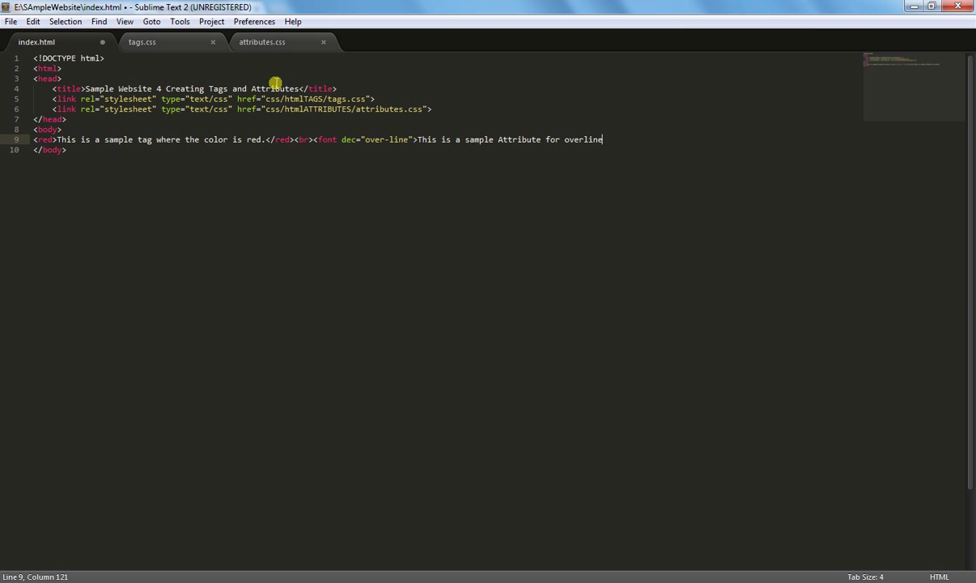
mouse_move(573, 117)
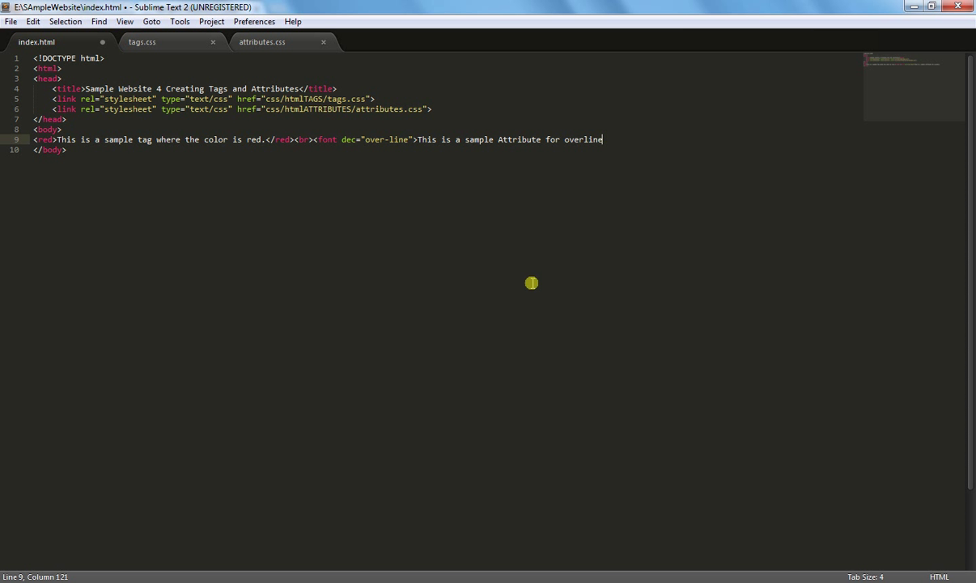
- Close the font tag, then start the font[dec="over-line"] selector in attributes.css
text(</)
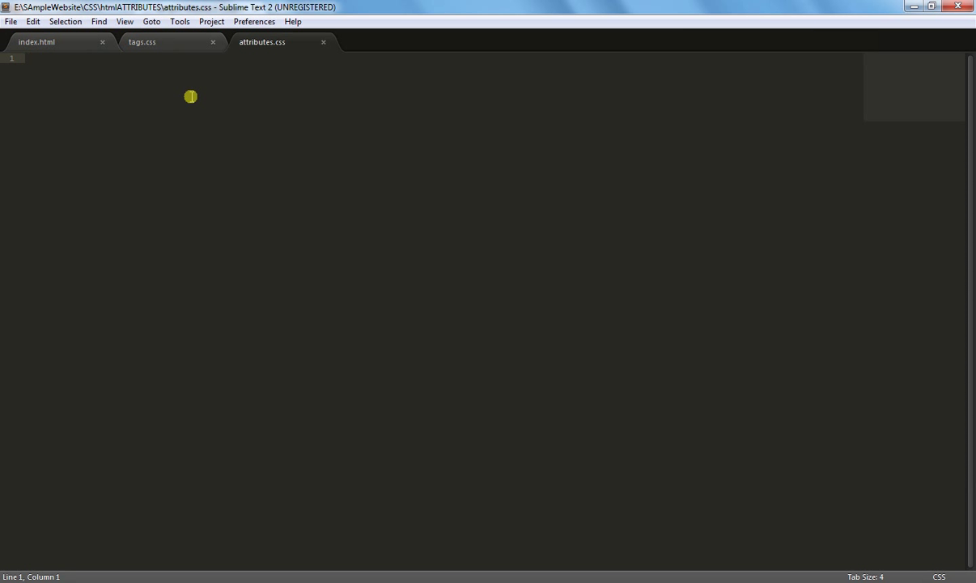
text(font[)
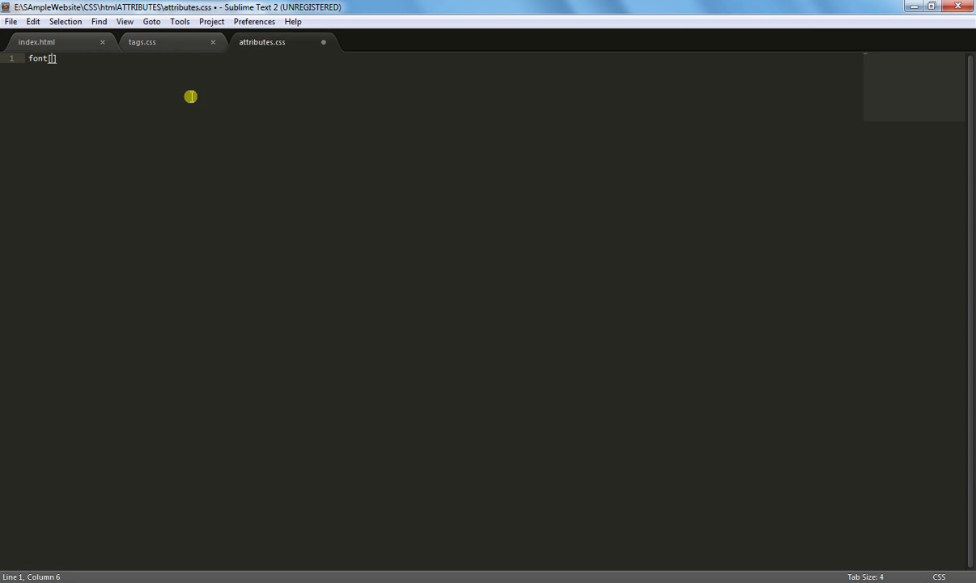
text(dec+)
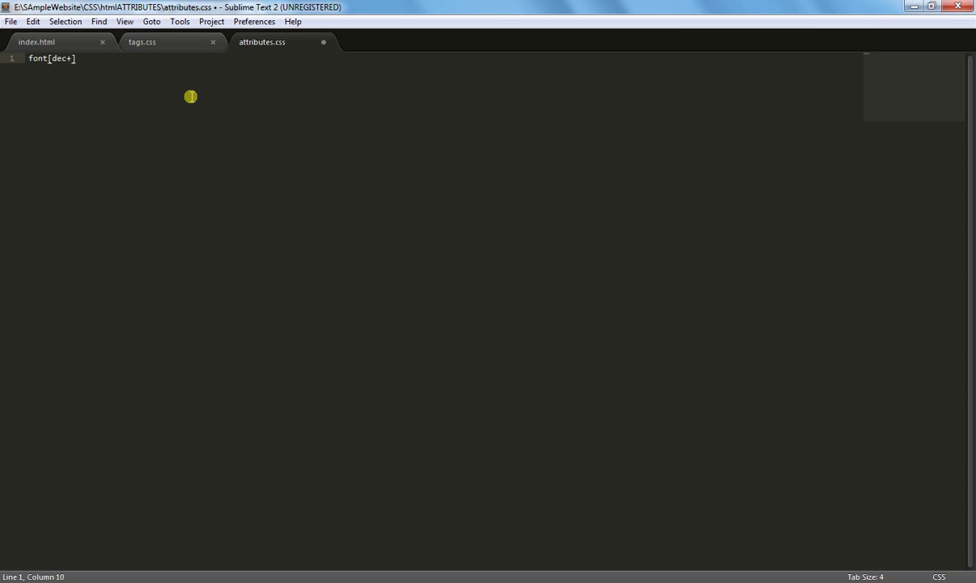
text(=")
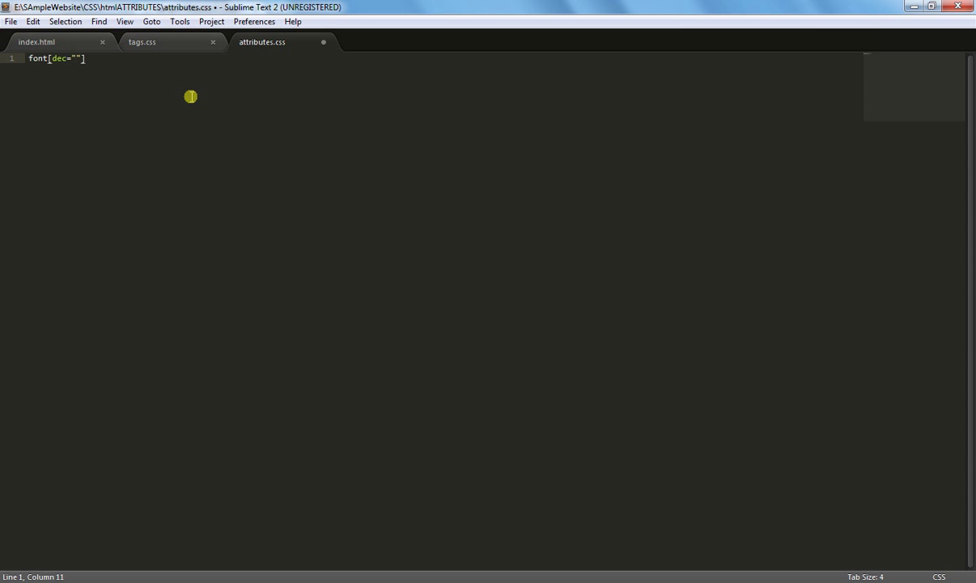
text(over-lon)
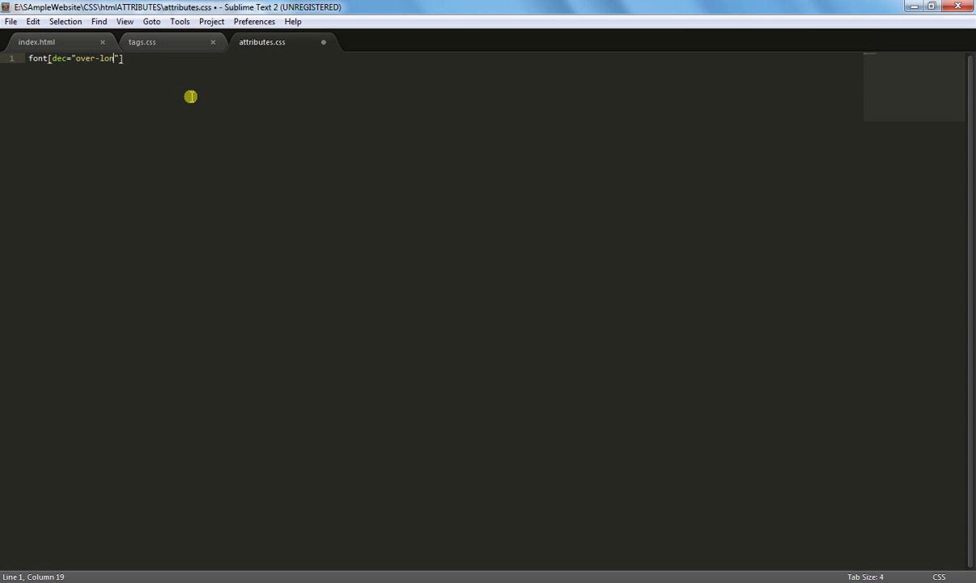
key(backspace)
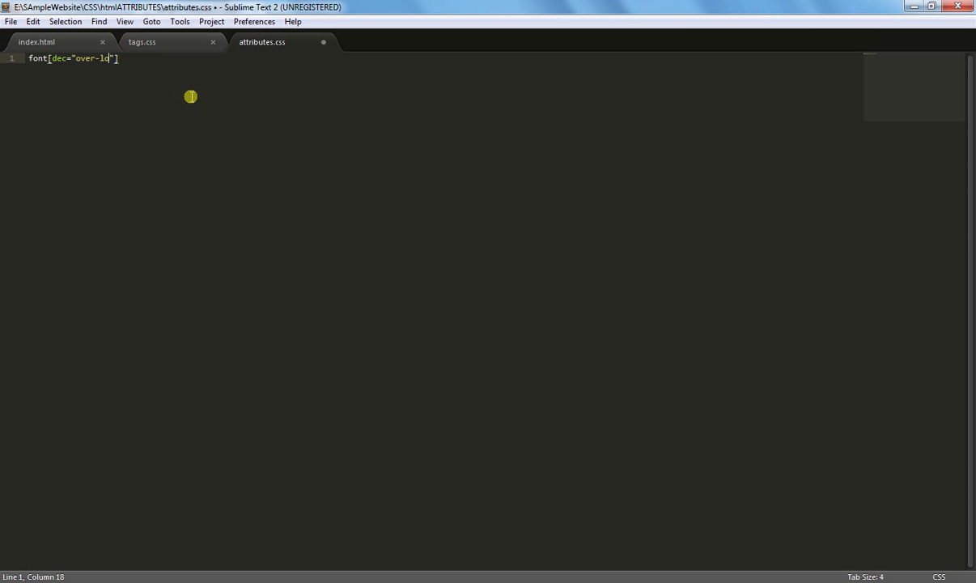
text(ine)
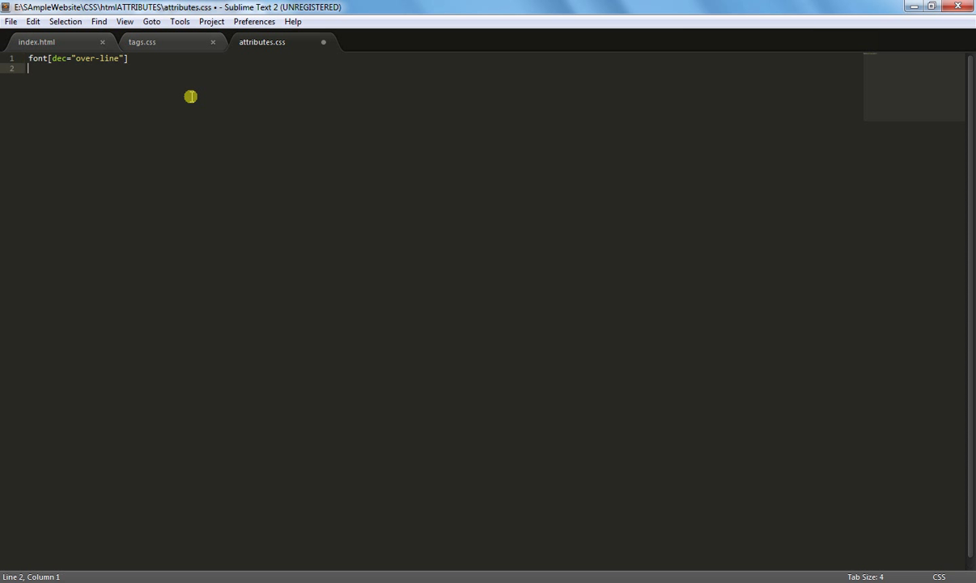
- Give that selector text-decoration: overline and save attributes.css
text({)
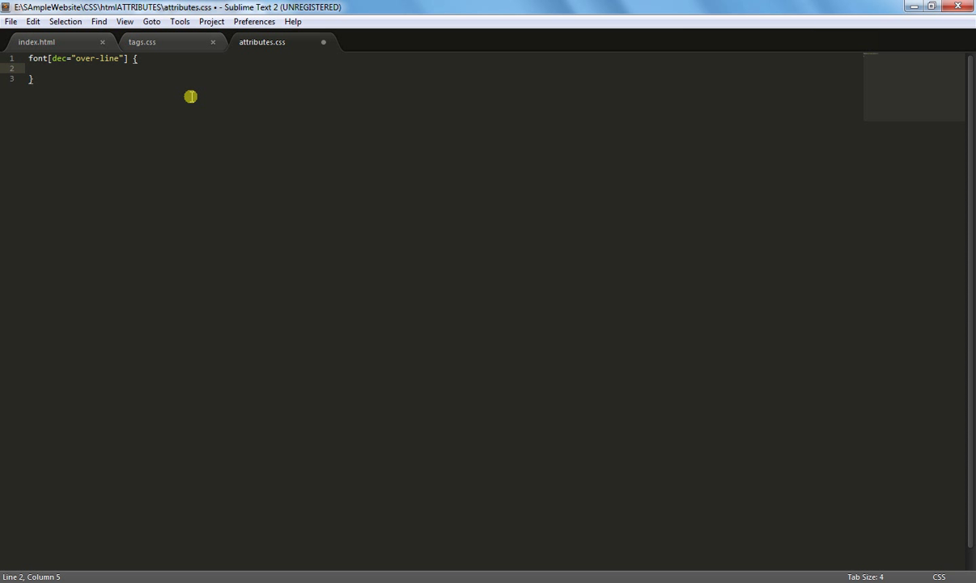
text(text)
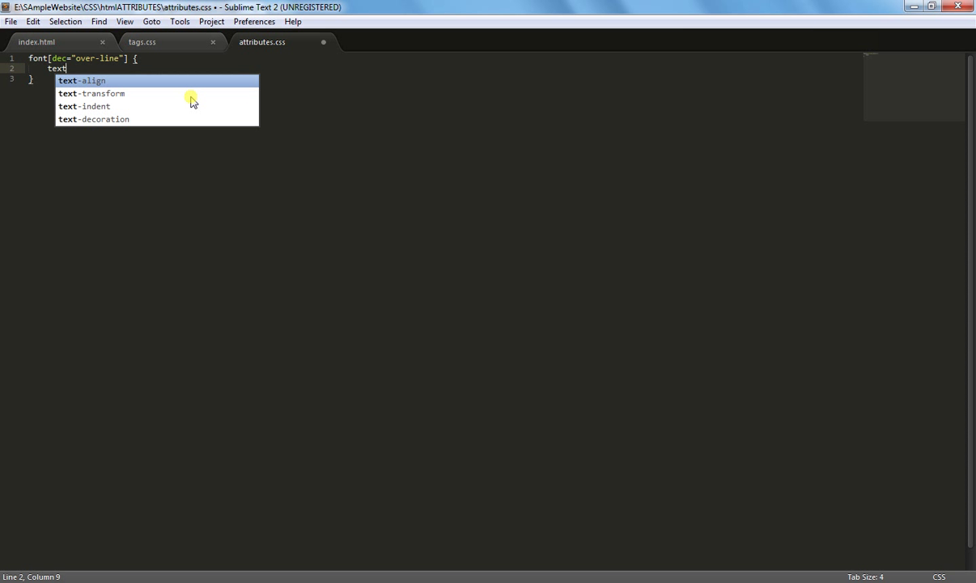
text(-decoration: ;)
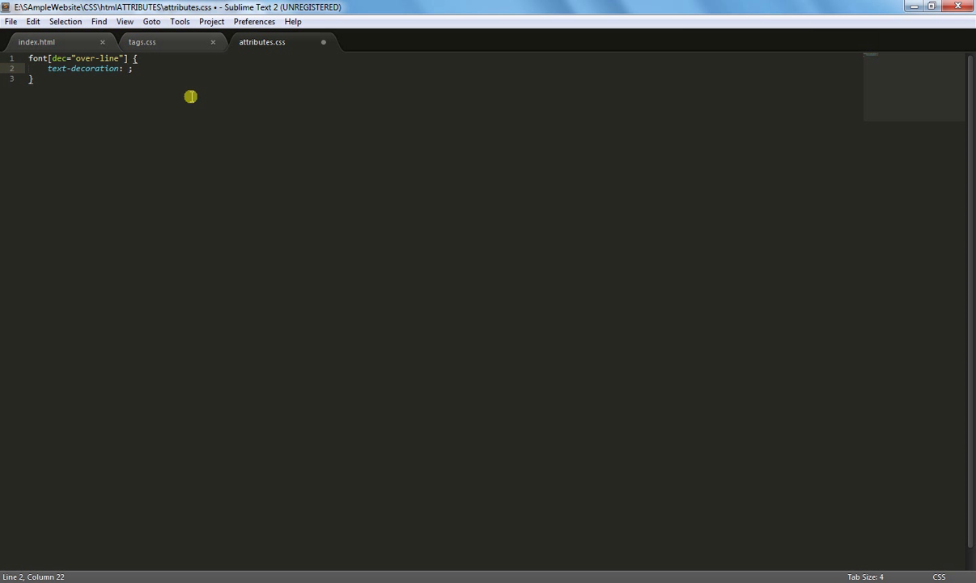
text(overline)
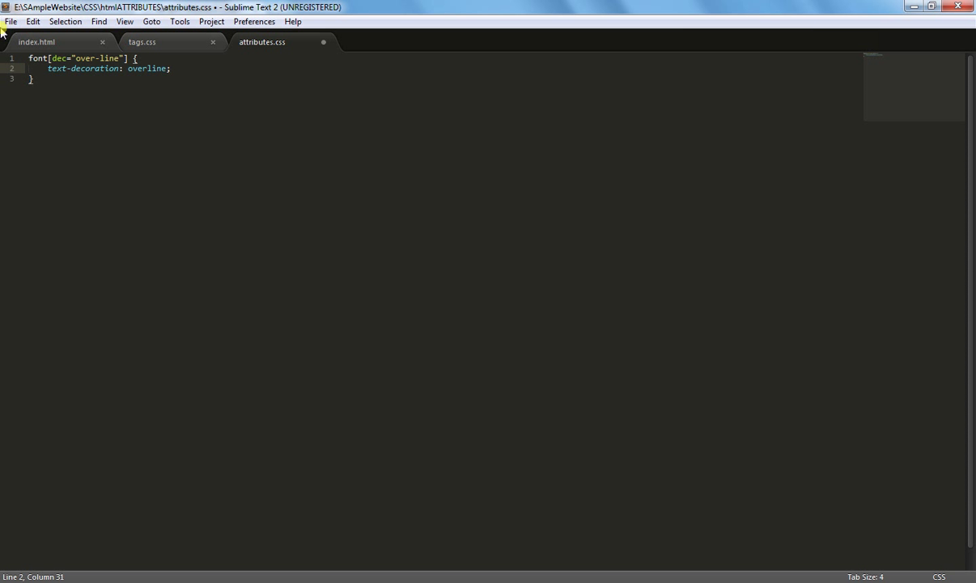
key(ctrl+s)
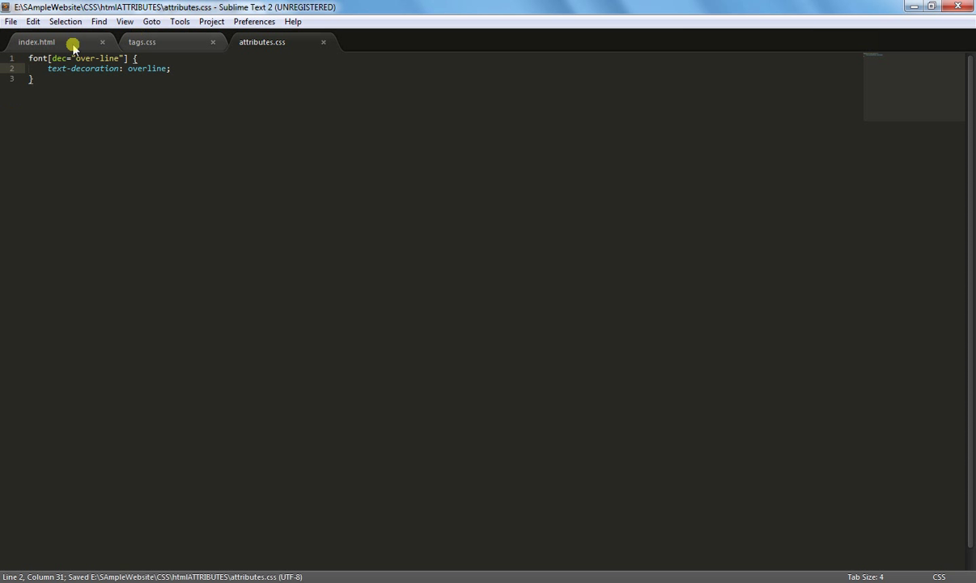
- Reload index.html in Chrome to see the red sentence above the overlined one
click(10, 22)
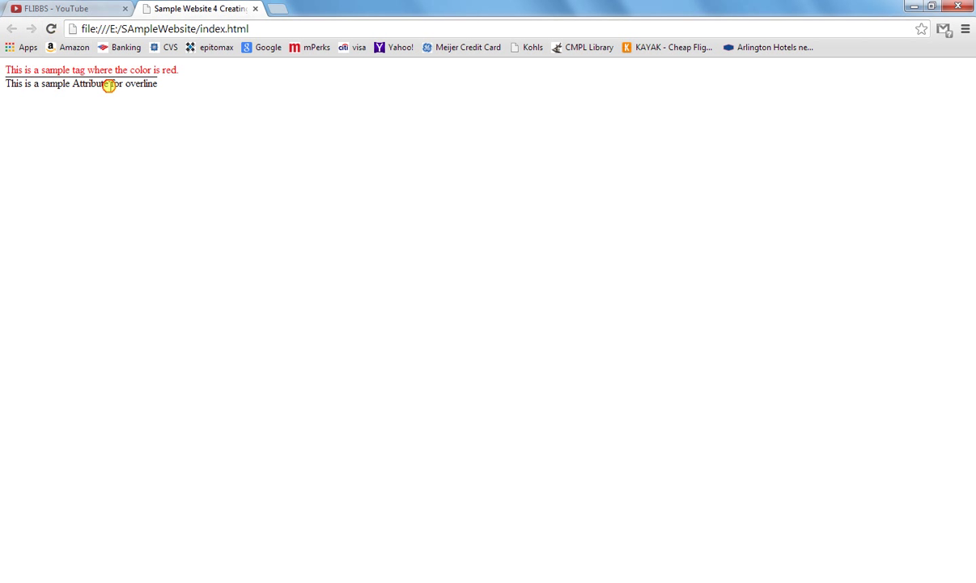
double_click(52, 84)
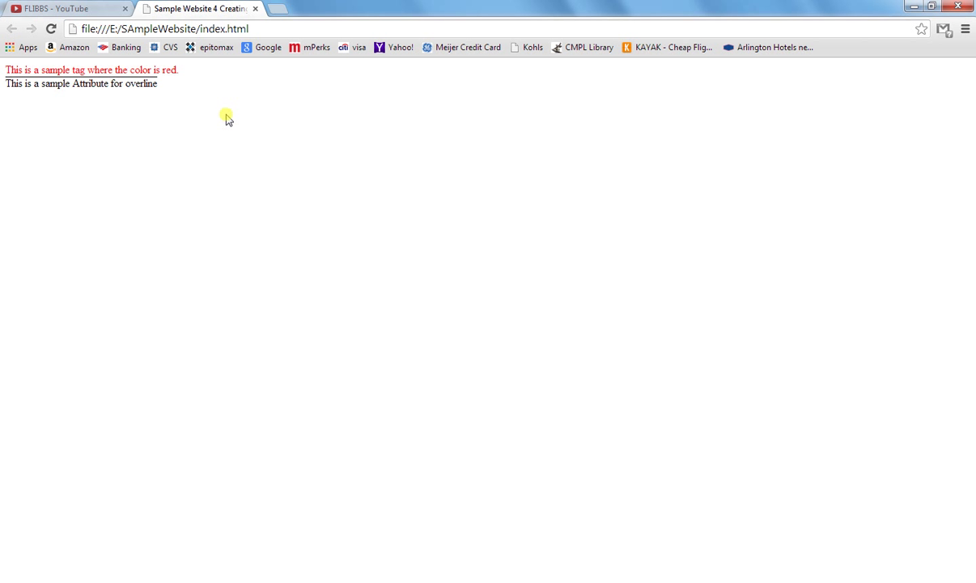
mouse_move(196, 89)
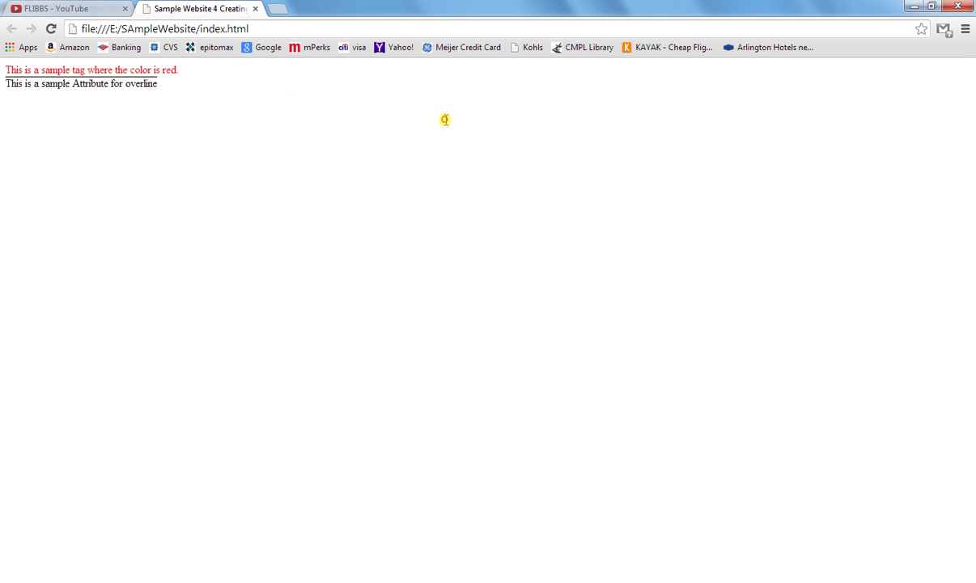
mouse_move(797, 112)
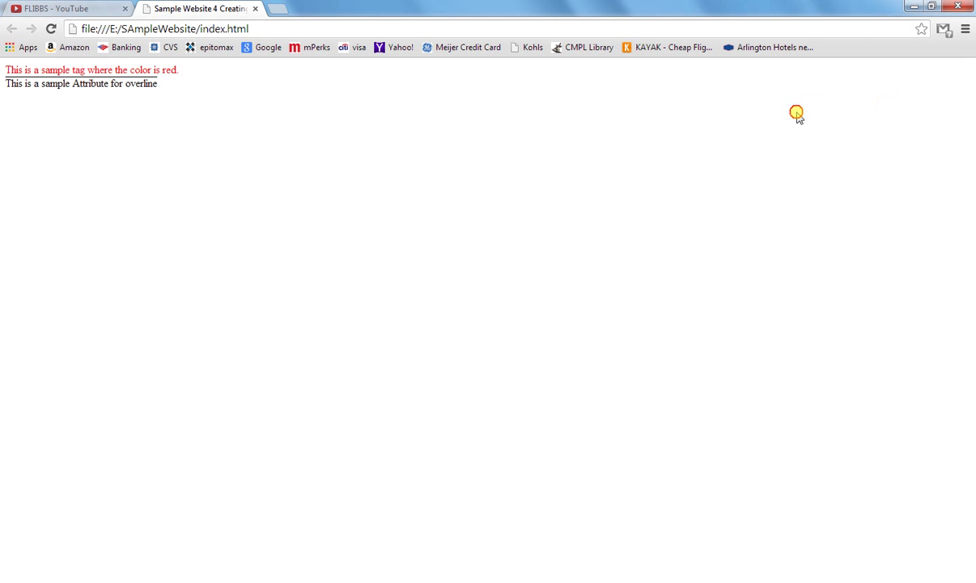
mouse_move(518, 93)
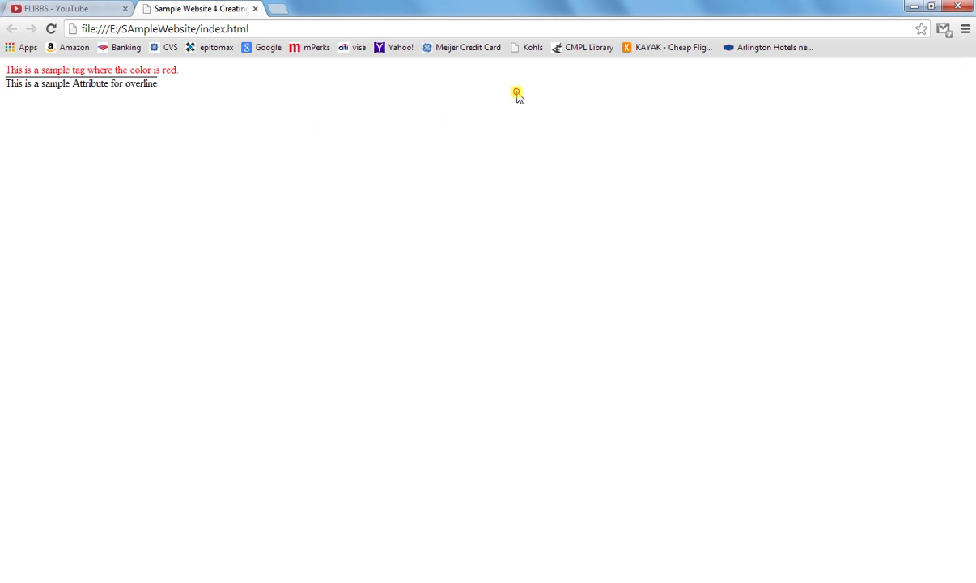
mouse_move(201, 105)
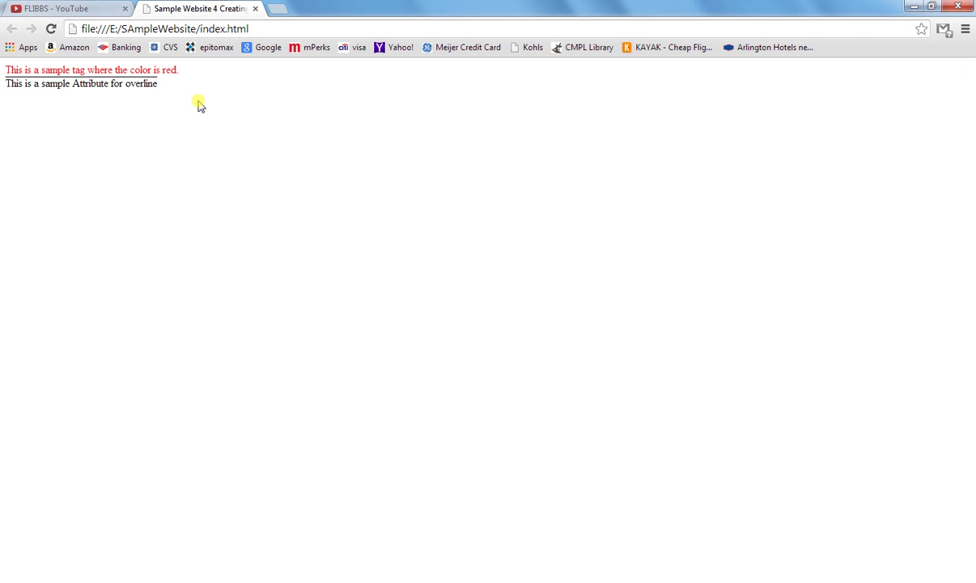